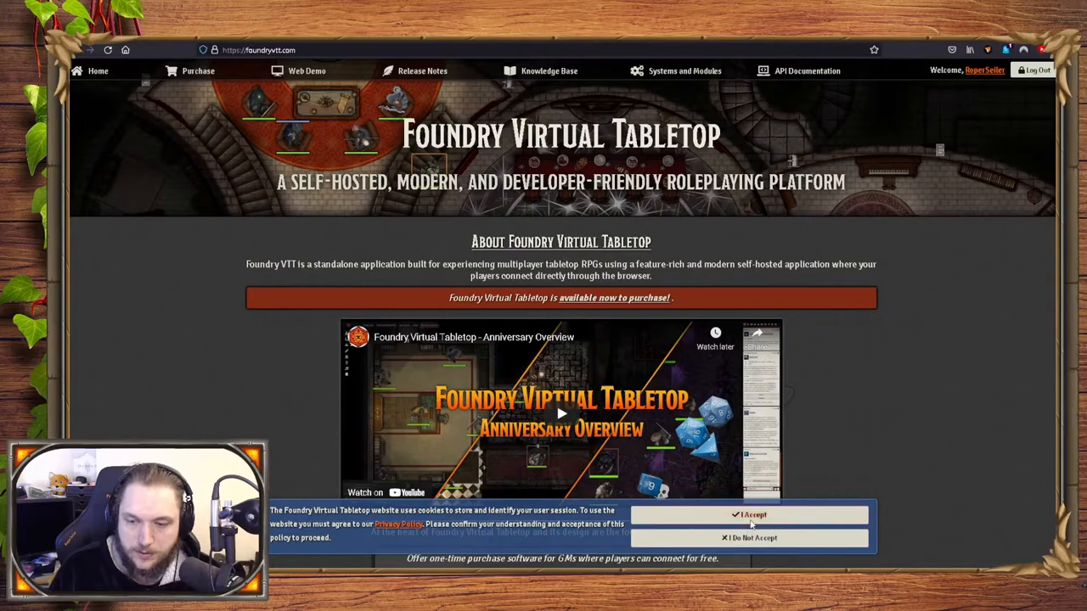
- Accept the cookie policy and reach Purchased Licenses, choosing the operating system for download
{"action": "left_click", "coordinate": [751, 515]}
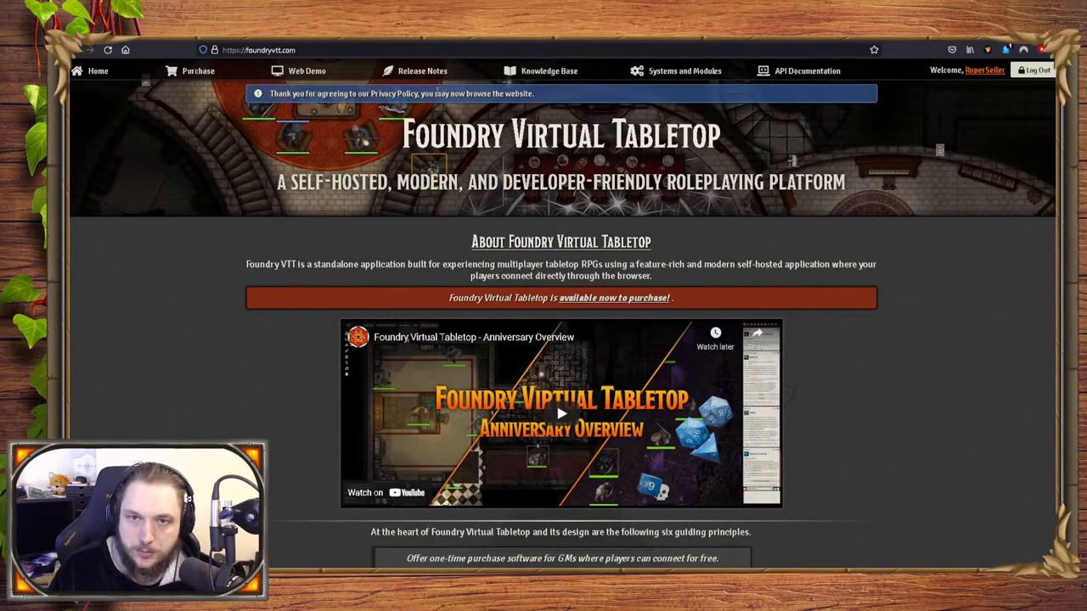
{"action": "mouse_move", "coordinate": [824, 296]}
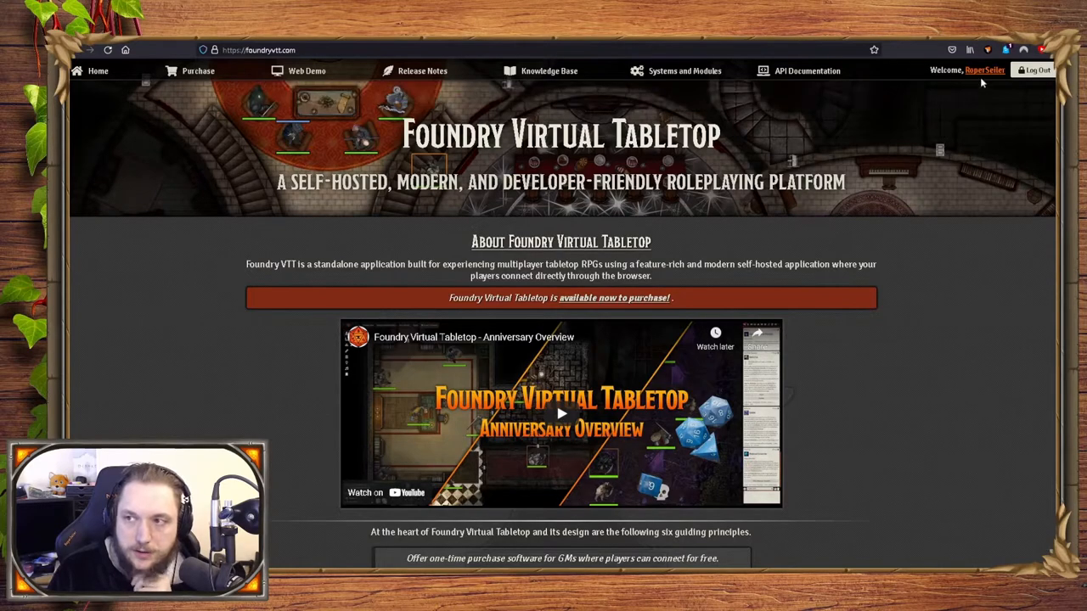
{"action": "left_click", "coordinate": [985, 69]}
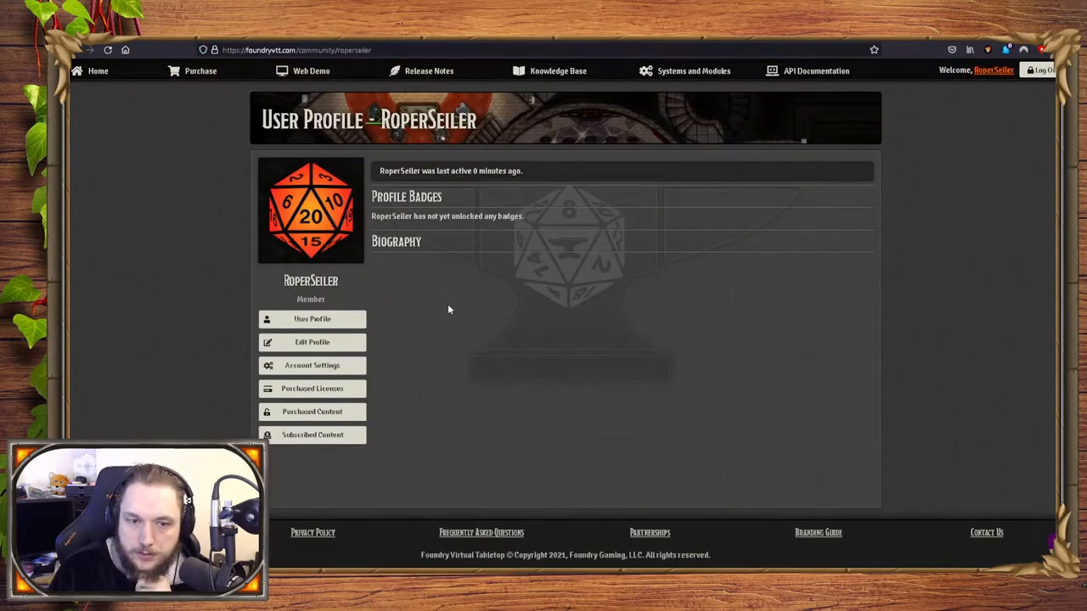
{"action": "left_click", "coordinate": [312, 388]}
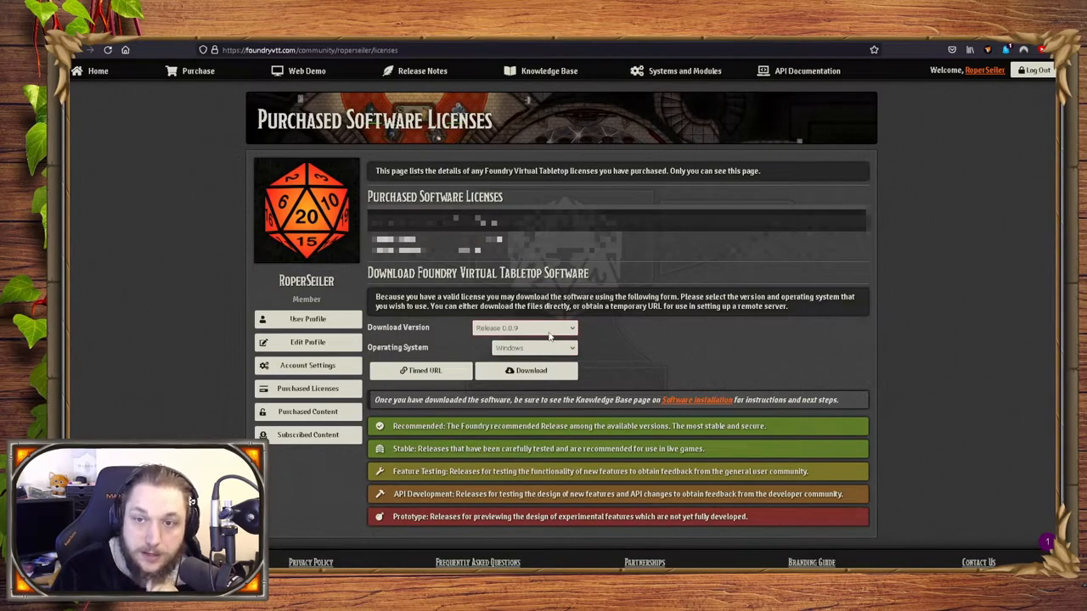
{"action": "mouse_move", "coordinate": [557, 88]}
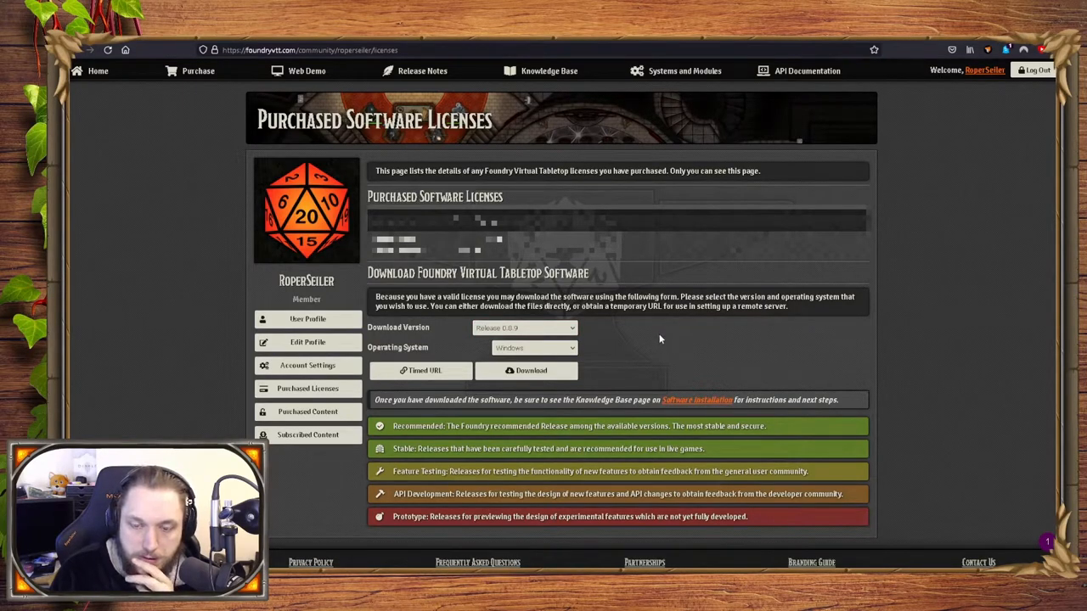
{"action": "mouse_move", "coordinate": [425, 371]}
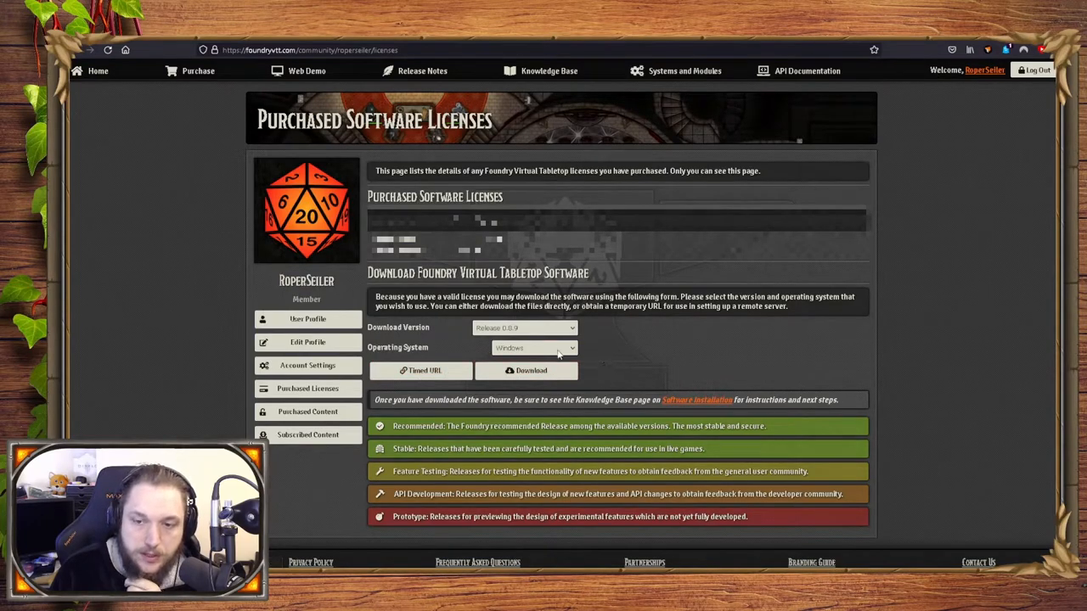
{"action": "left_click", "coordinate": [533, 346]}
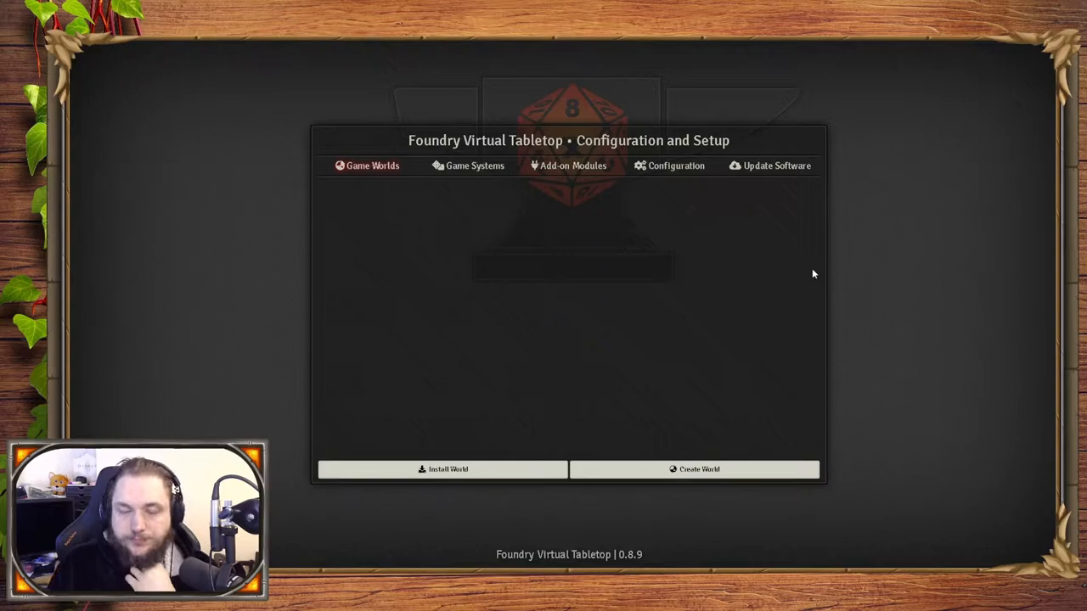
{"action": "mouse_move", "coordinate": [583, 279]}
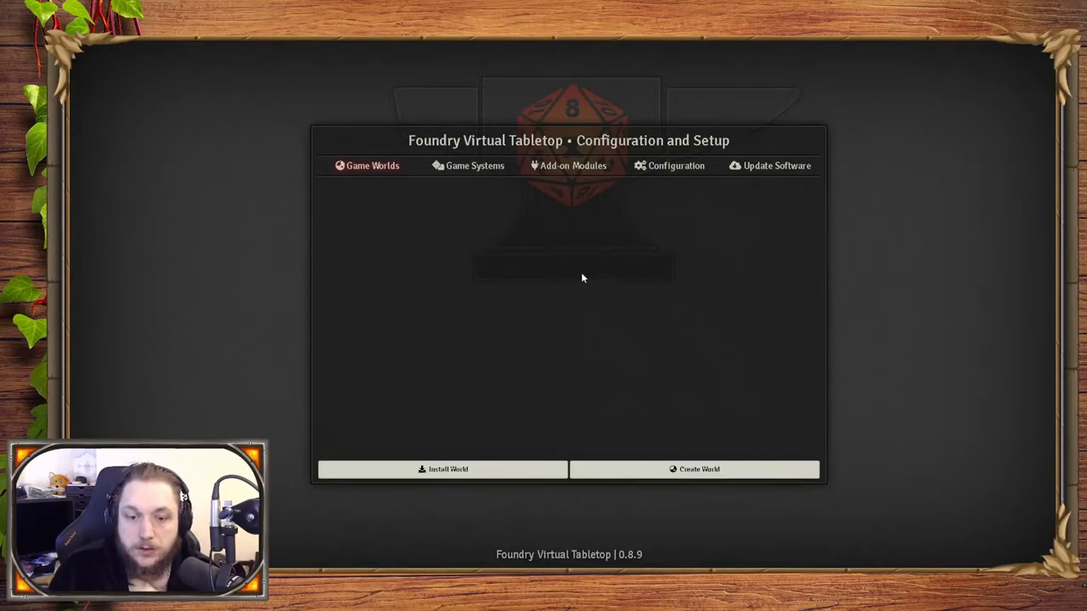
{"action": "mouse_move", "coordinate": [535, 258]}
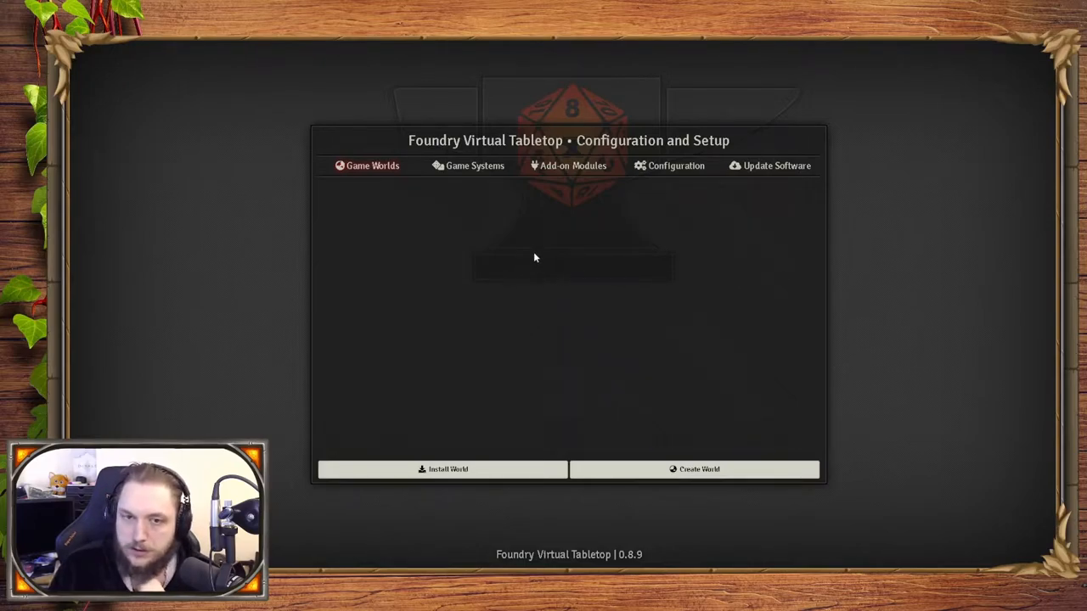
{"action": "mouse_move", "coordinate": [574, 336]}
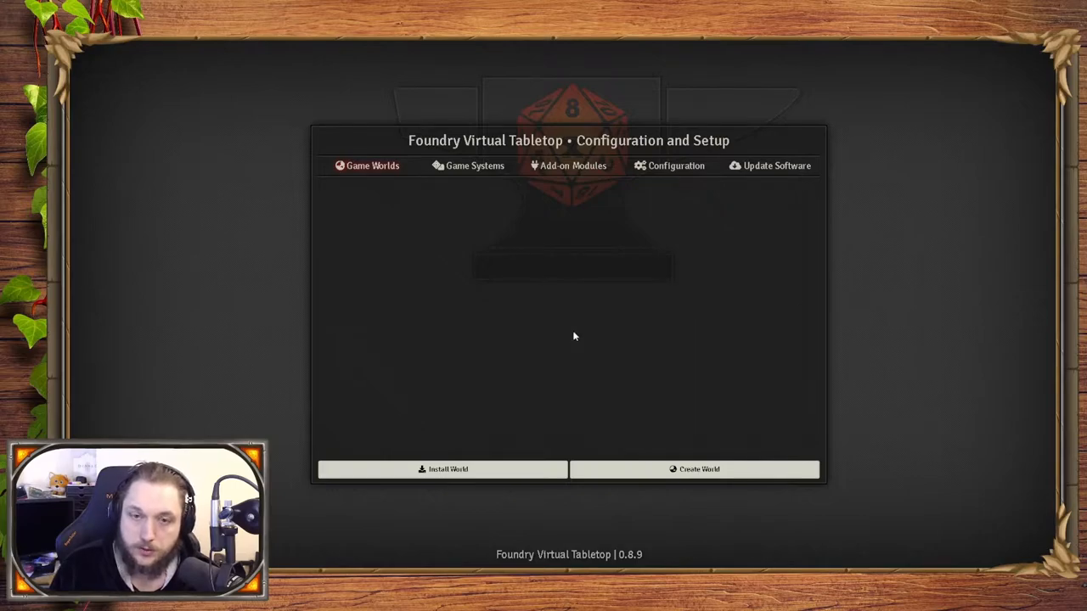
{"action": "mouse_move", "coordinate": [578, 333]}
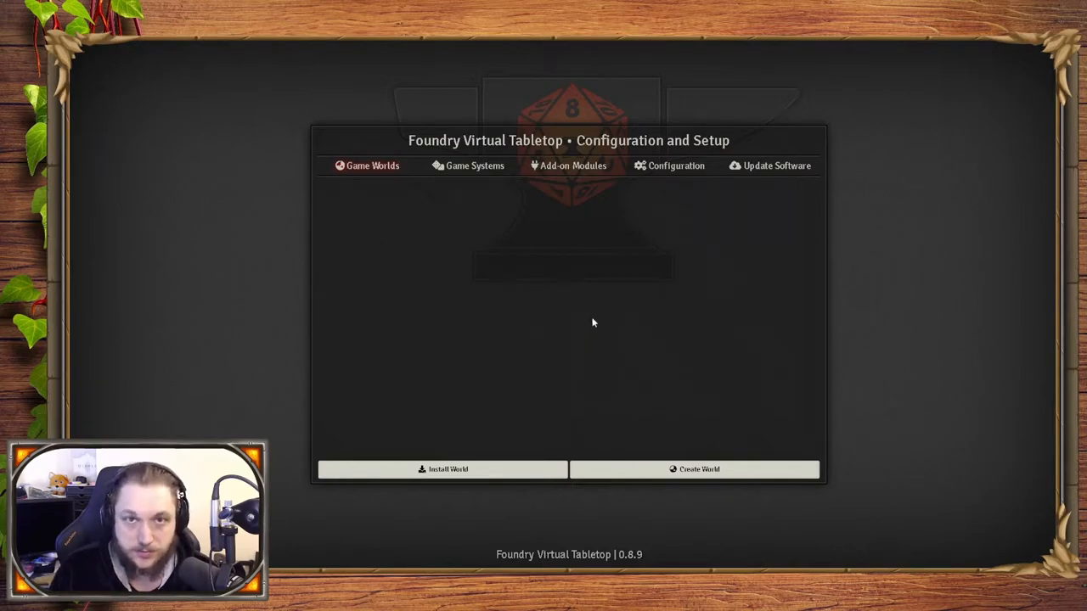
{"action": "mouse_move", "coordinate": [594, 319]}
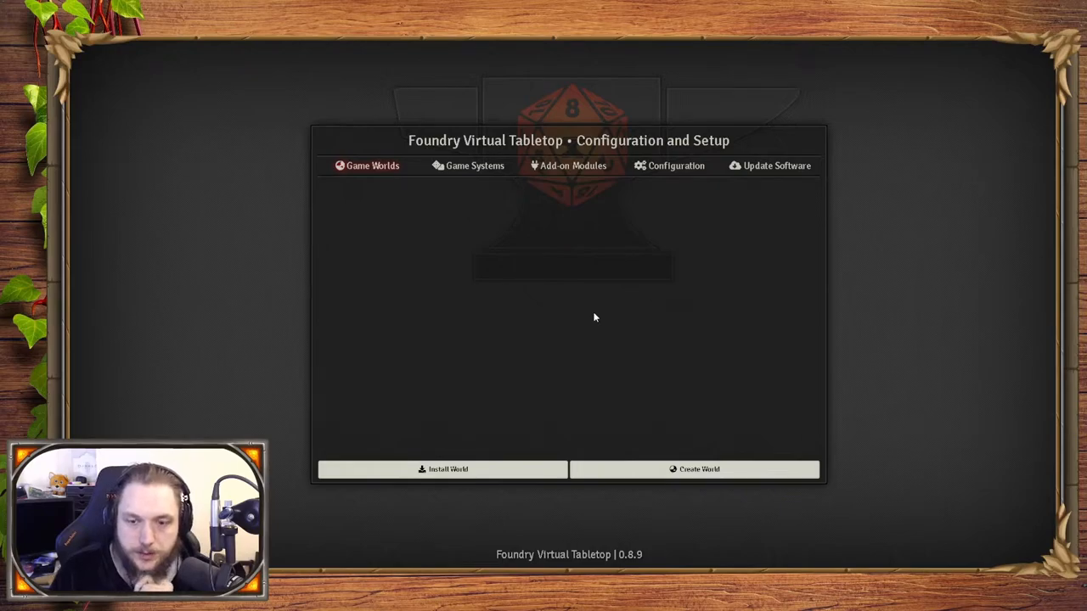
- From Game Systems, filter the system catalogue for 'dnd' and install DnD5e - Fifth Edition
{"action": "left_click", "coordinate": [474, 166]}
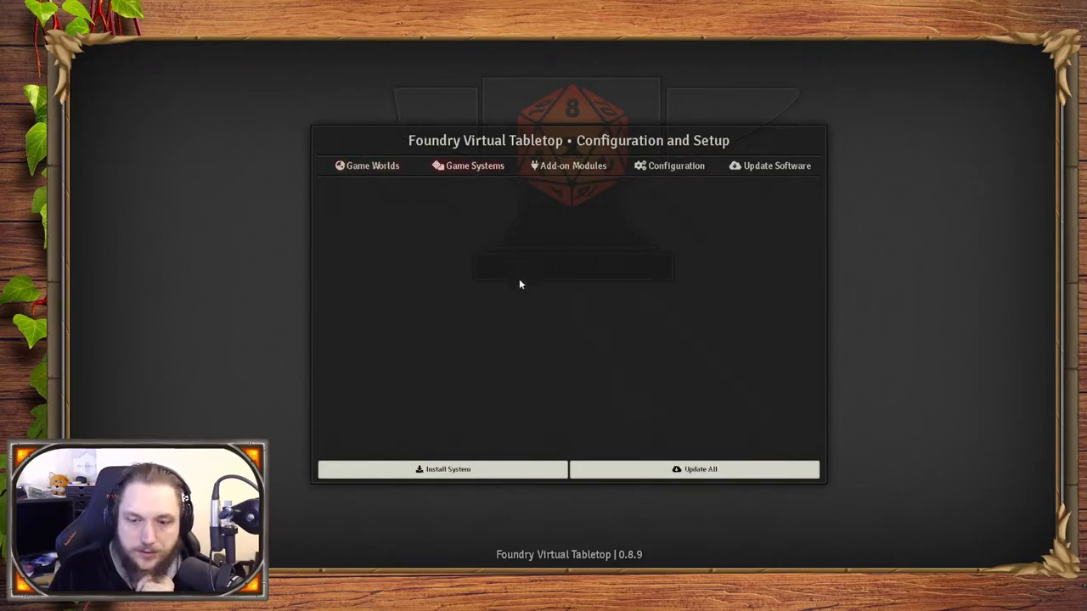
{"action": "mouse_move", "coordinate": [509, 462]}
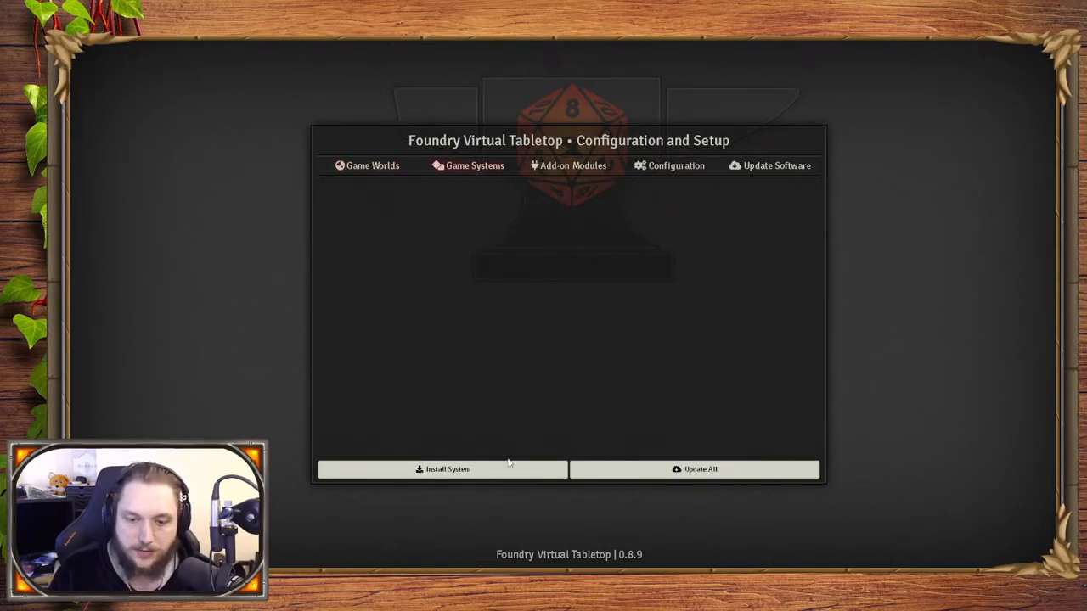
{"action": "left_click", "coordinate": [441, 469]}
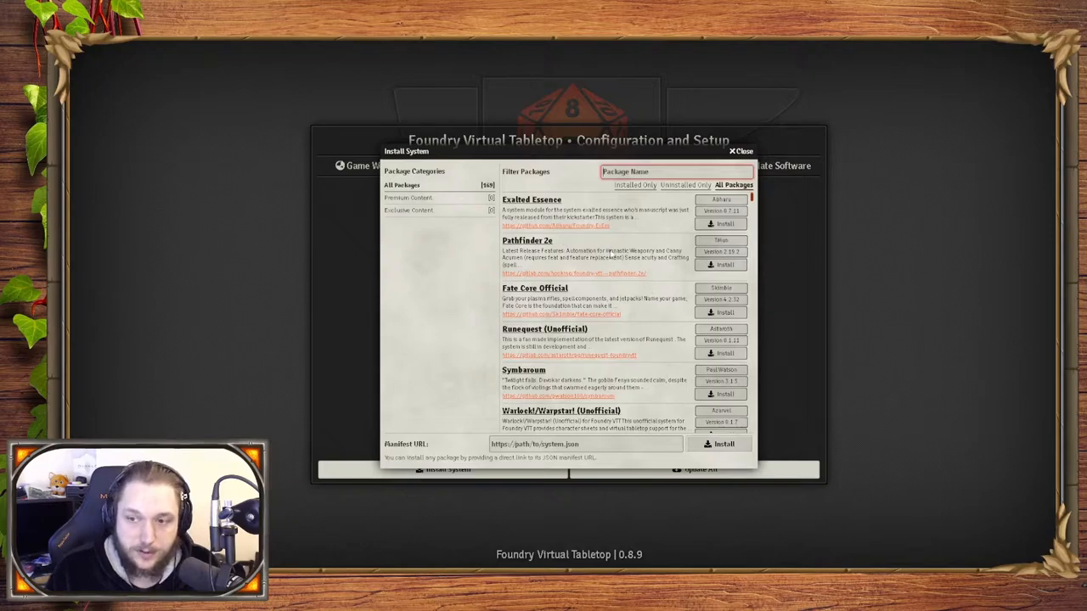
{"action": "mouse_move", "coordinate": [835, 306]}
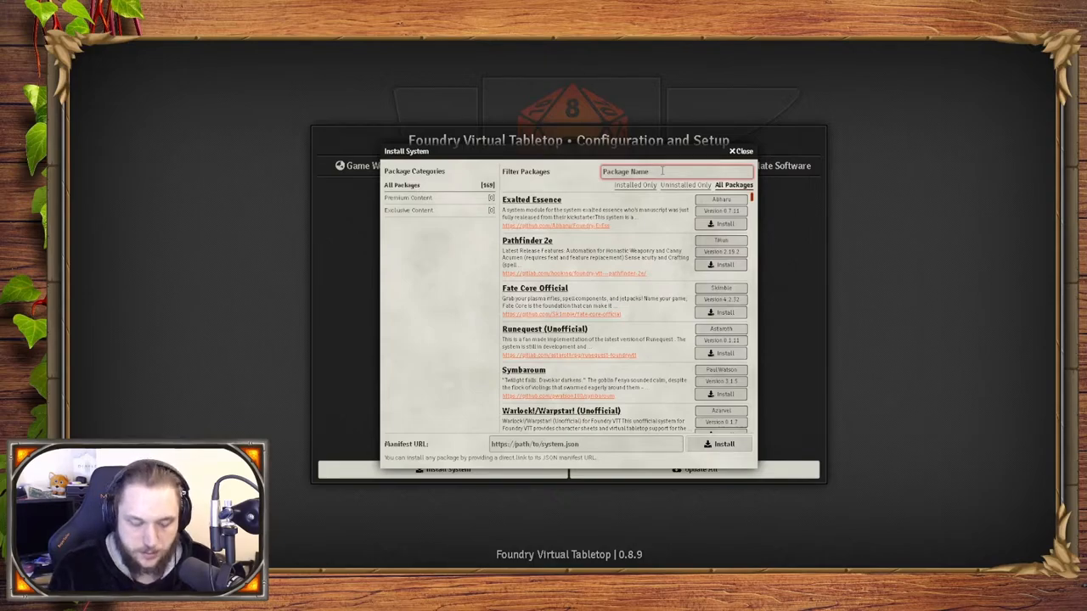
{"action": "type", "text": "dnd"}
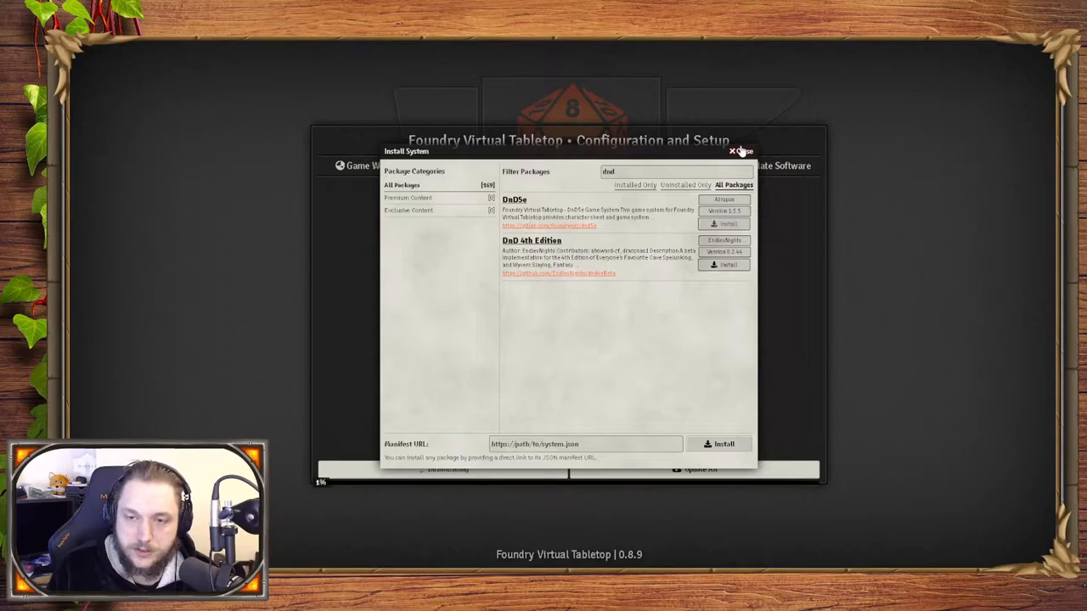
{"action": "left_click", "coordinate": [737, 151]}
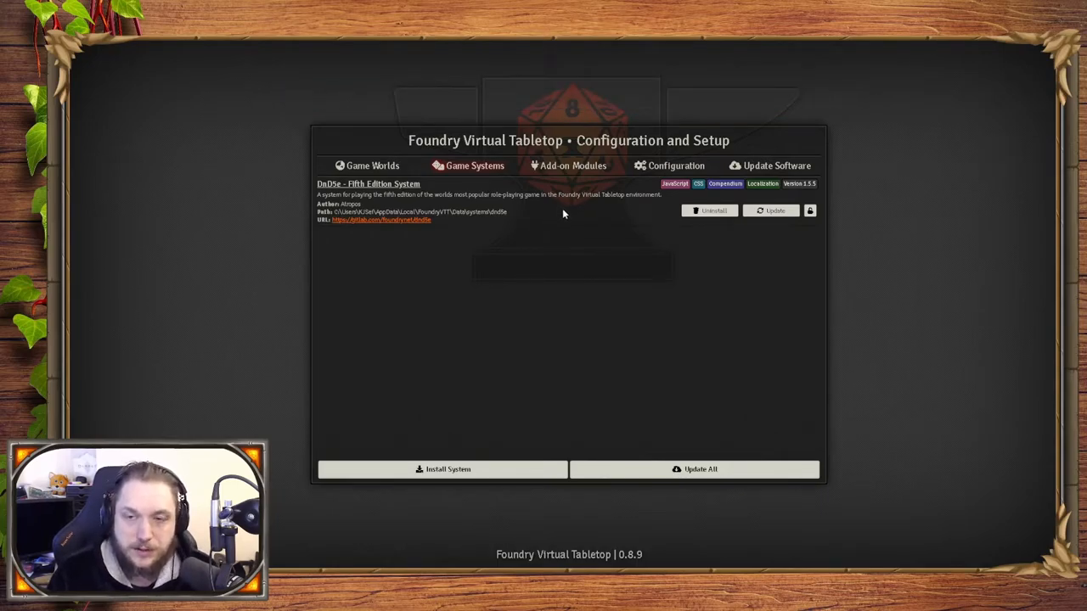
{"action": "mouse_move", "coordinate": [455, 254]}
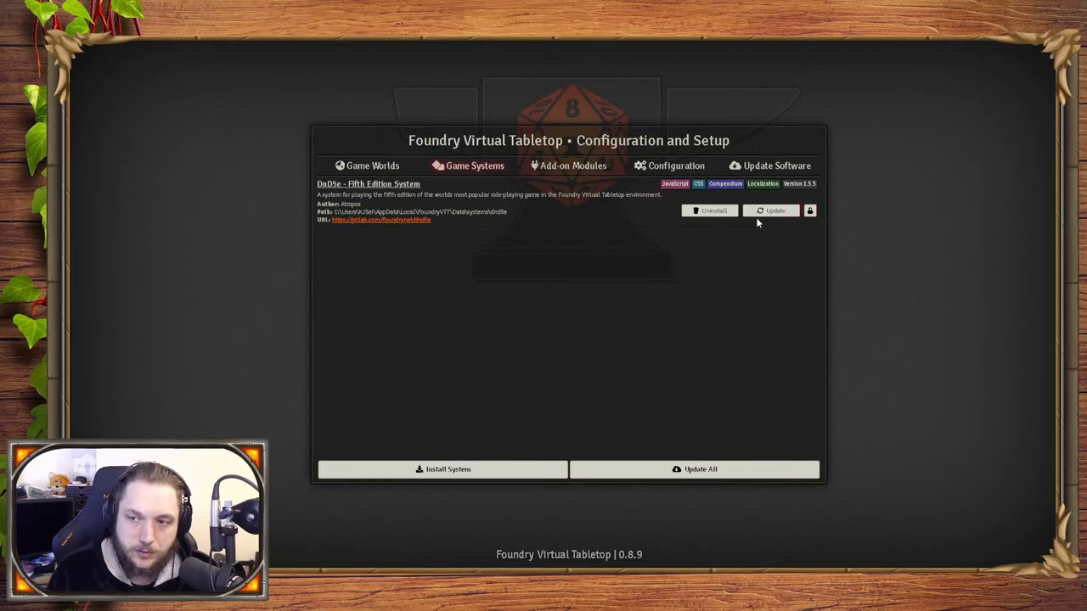
- Run an update check on the DnD5e system and glance at the Install System catalogue
{"action": "left_click", "coordinate": [775, 210]}
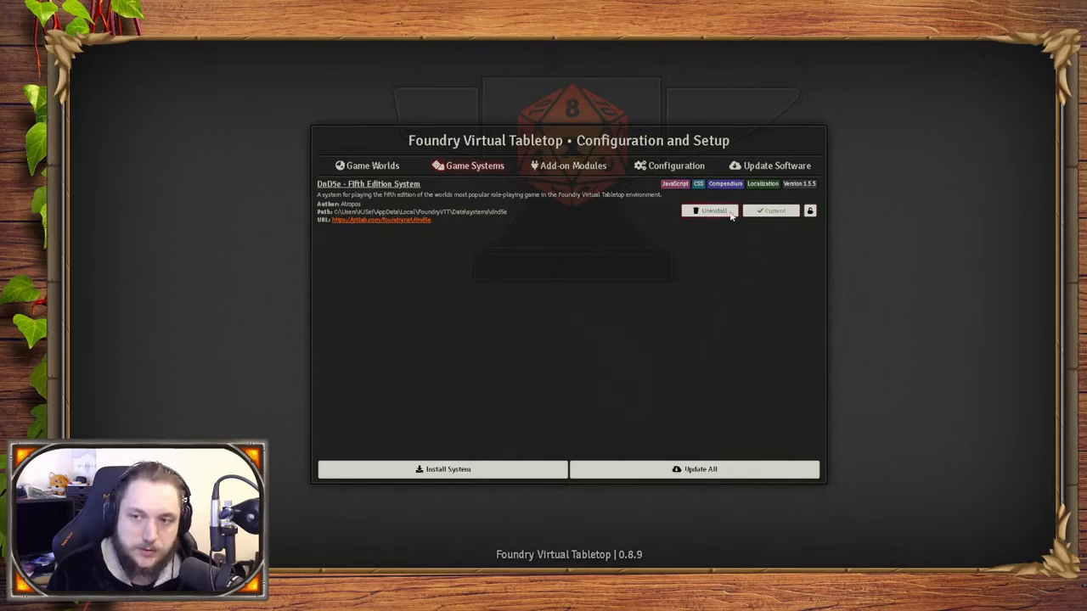
{"action": "left_click", "coordinate": [442, 469]}
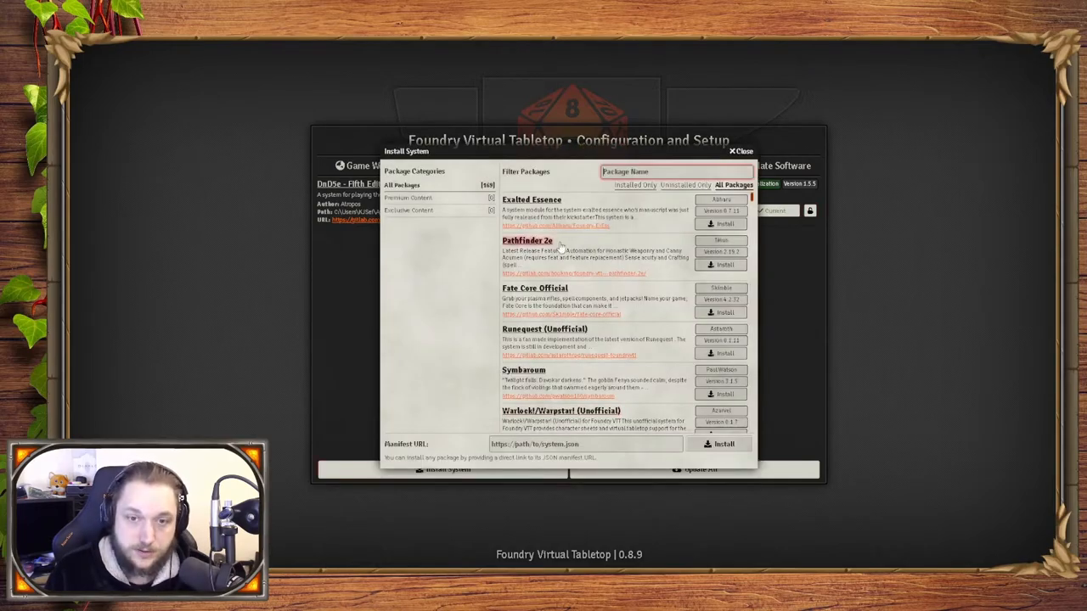
{"action": "left_click", "coordinate": [740, 150]}
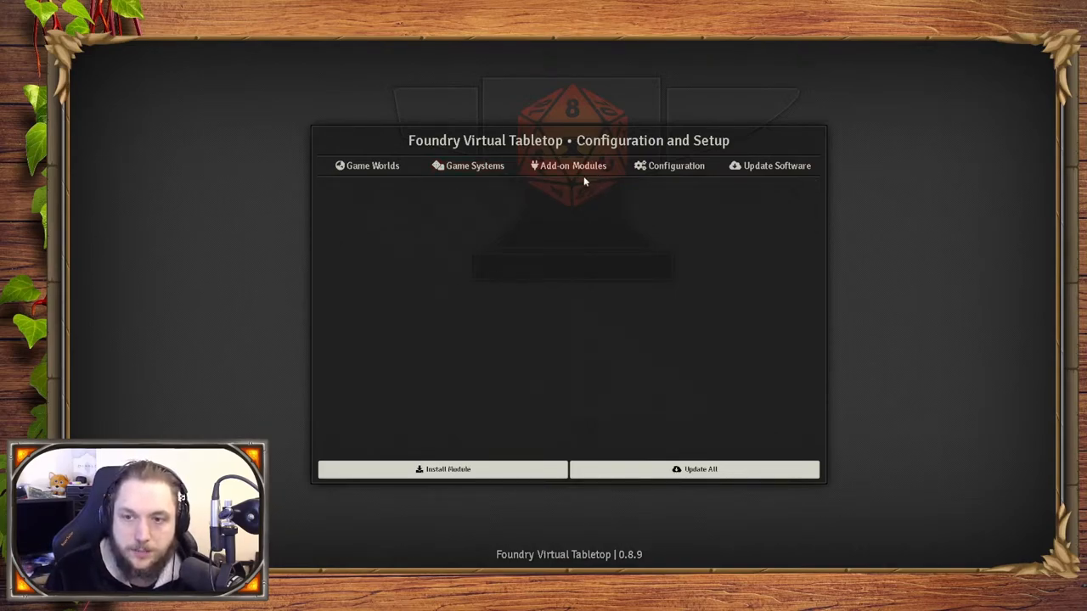
{"action": "mouse_move", "coordinate": [555, 282]}
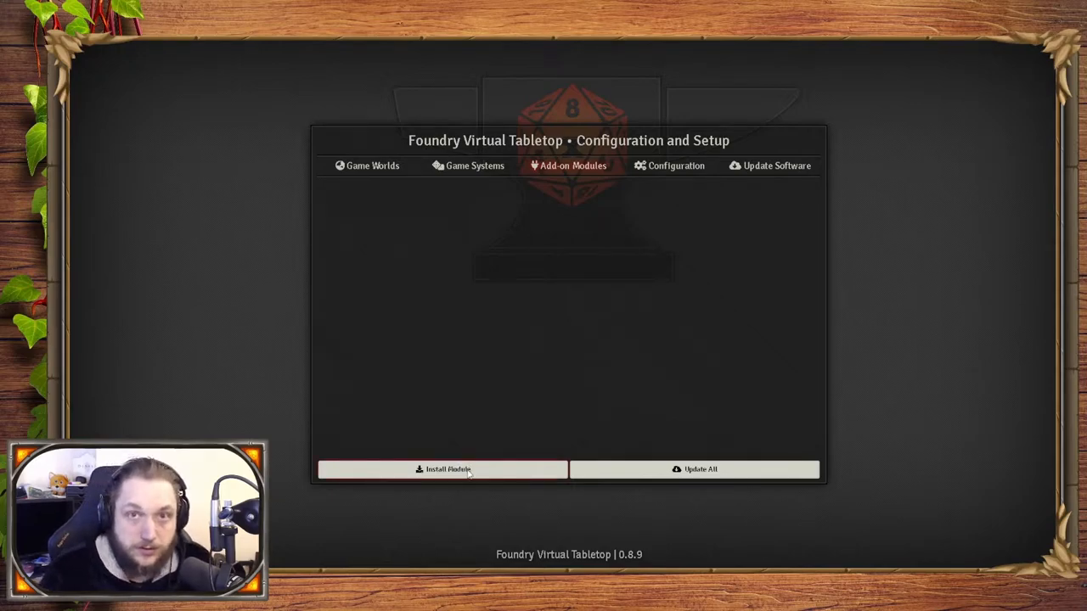
- Browse the Install Module catalogue, including premium content only, then close it
{"action": "left_click", "coordinate": [441, 469]}
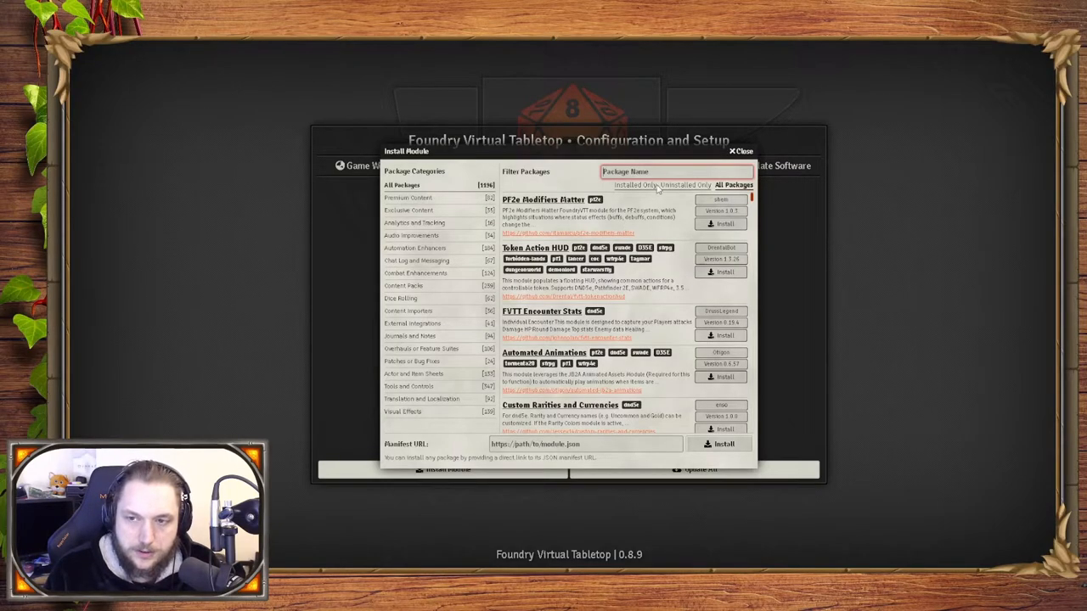
{"action": "scroll", "scroll_direction": "down", "scroll_amount": 3}
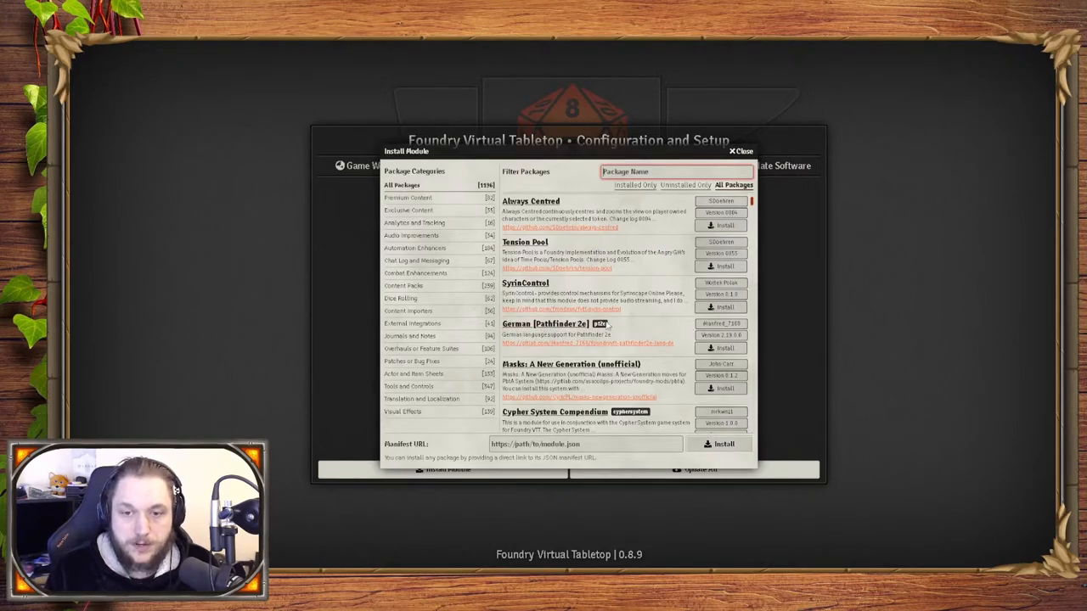
{"action": "left_click", "coordinate": [407, 197]}
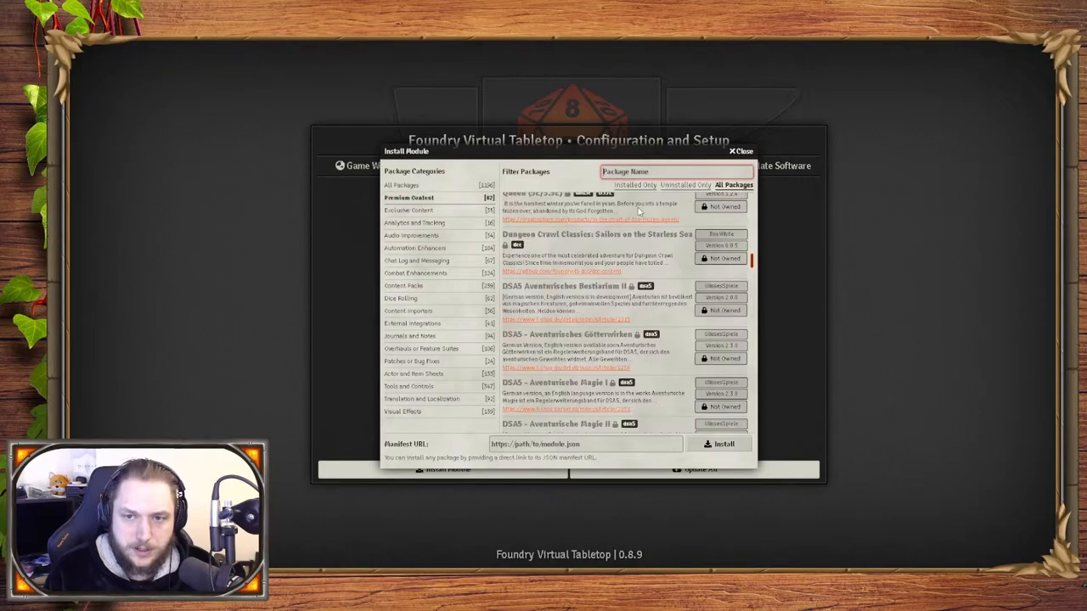
{"action": "scroll", "scroll_direction": "down", "scroll_amount": 3}
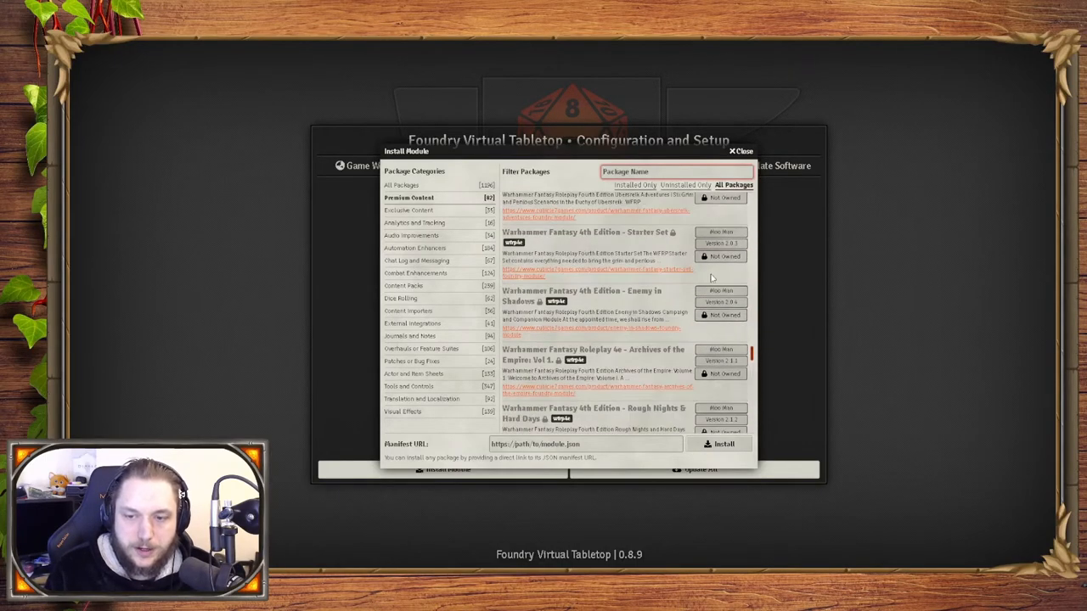
{"action": "scroll", "scroll_direction": "down", "scroll_amount": 3}
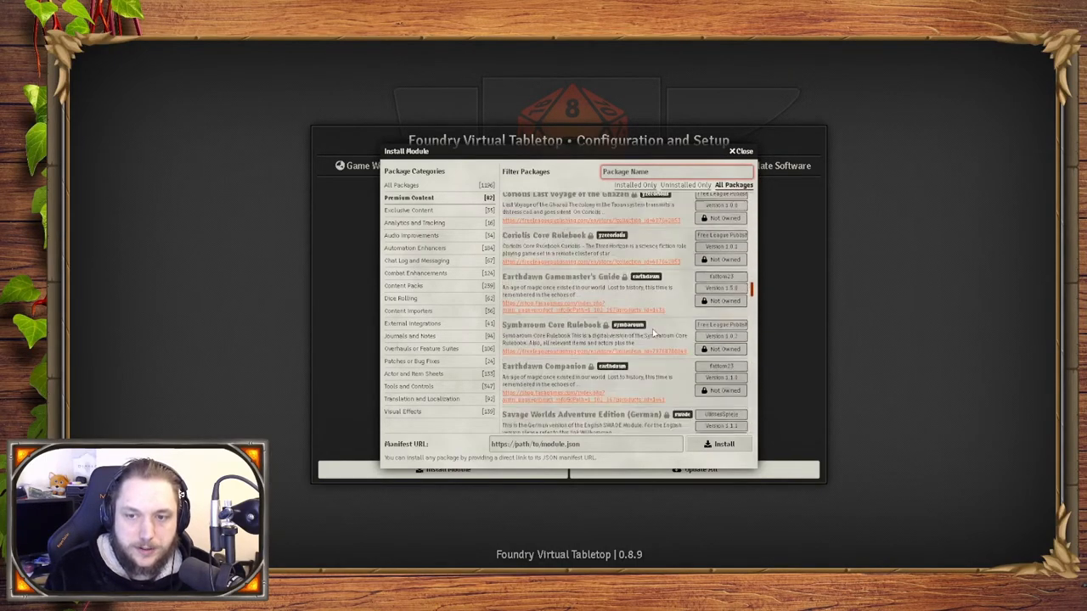
{"action": "left_click", "coordinate": [741, 151]}
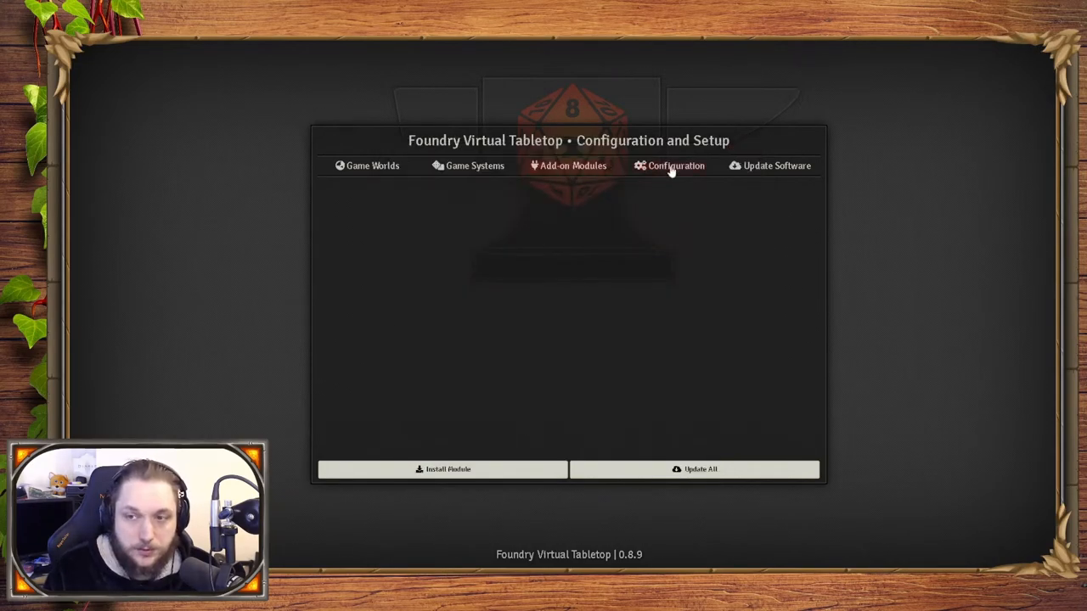
- Show the server Configuration settings, checking Game Systems in passing
{"action": "left_click", "coordinate": [675, 166]}
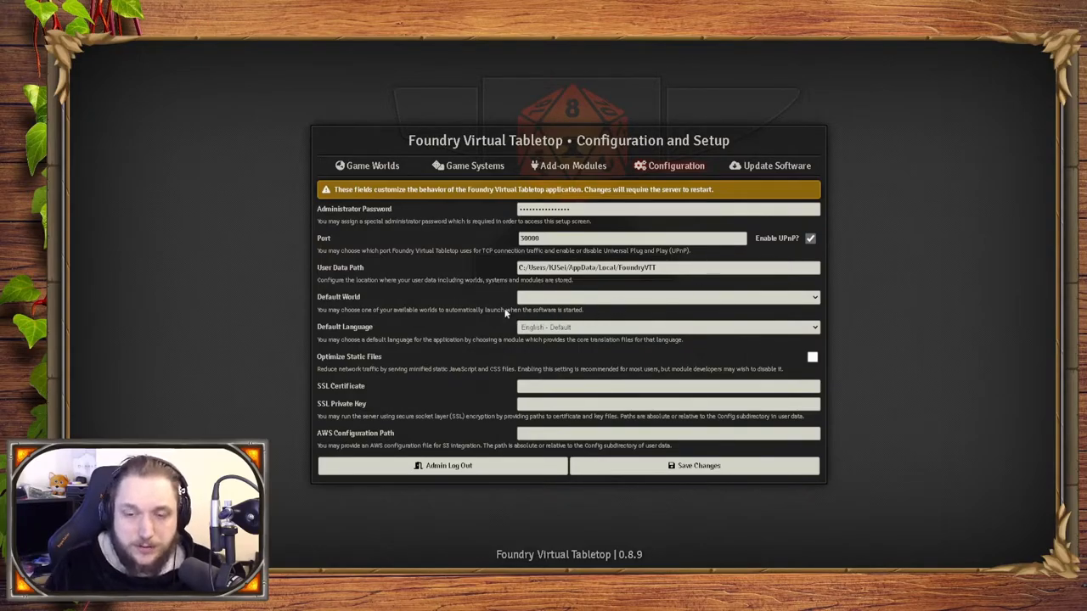
{"action": "mouse_move", "coordinate": [608, 304]}
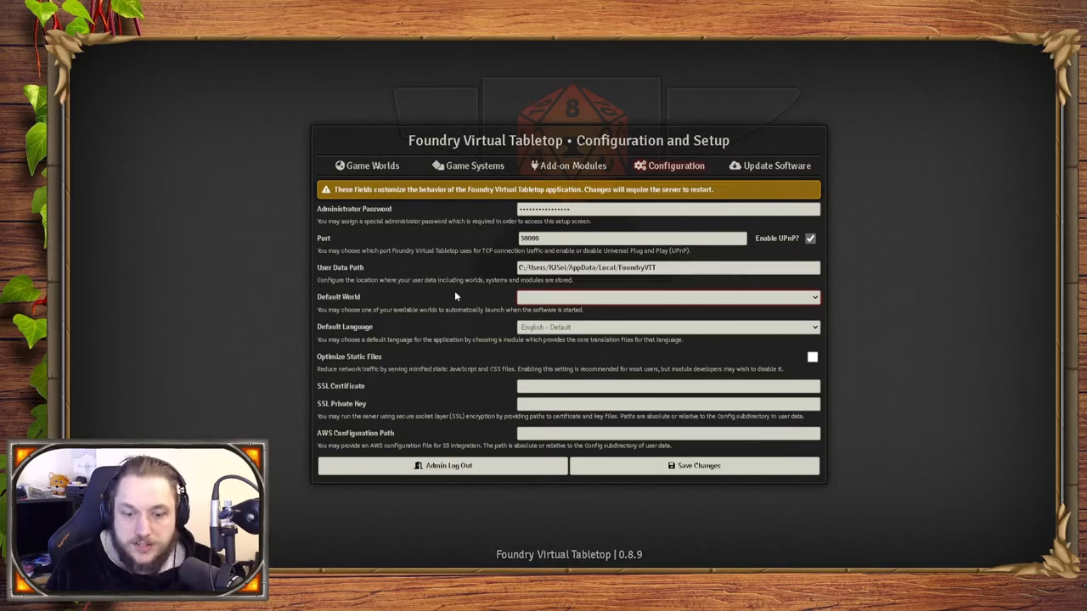
{"action": "left_click", "coordinate": [474, 166]}
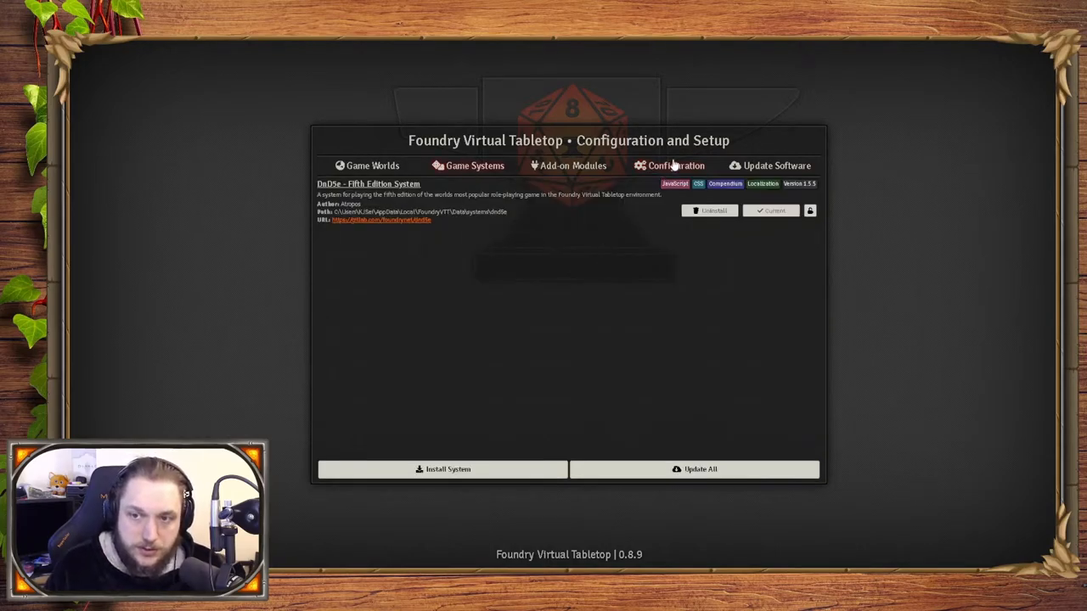
{"action": "left_click", "coordinate": [676, 167]}
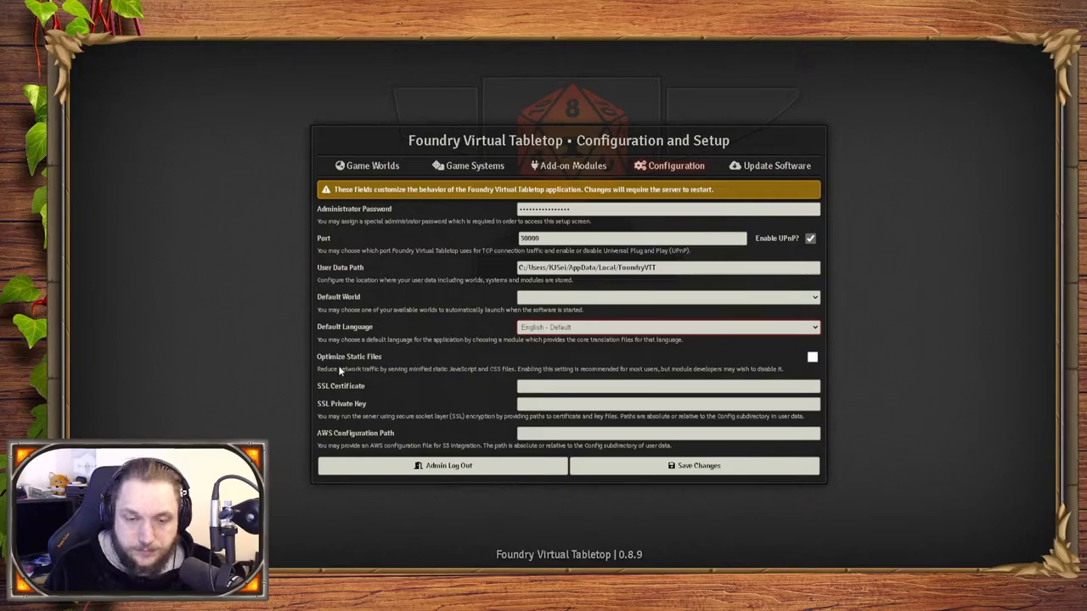
{"action": "mouse_move", "coordinate": [418, 388]}
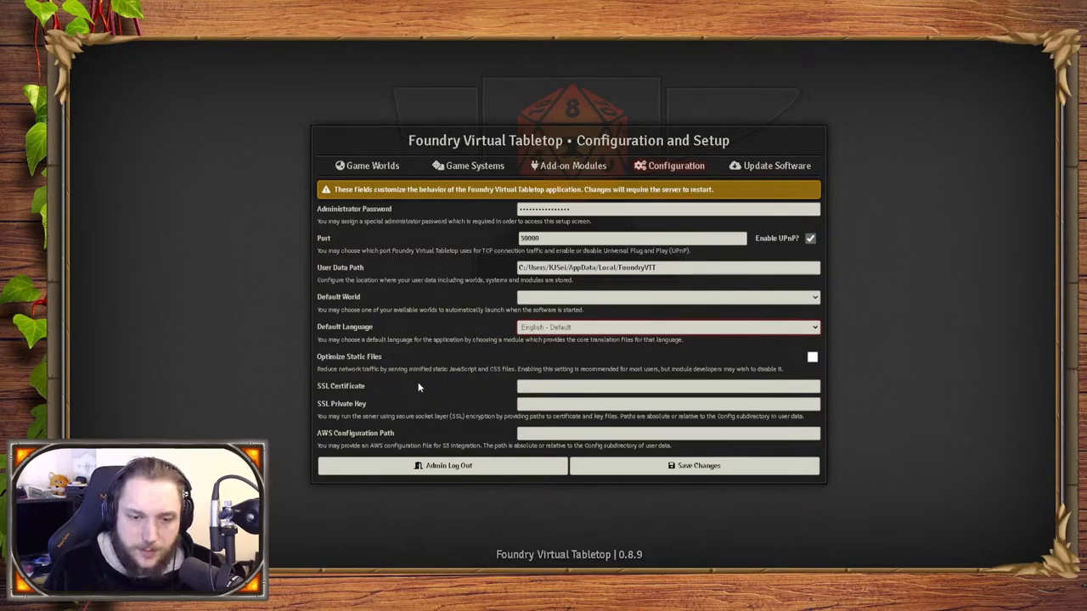
{"action": "mouse_move", "coordinate": [251, 401]}
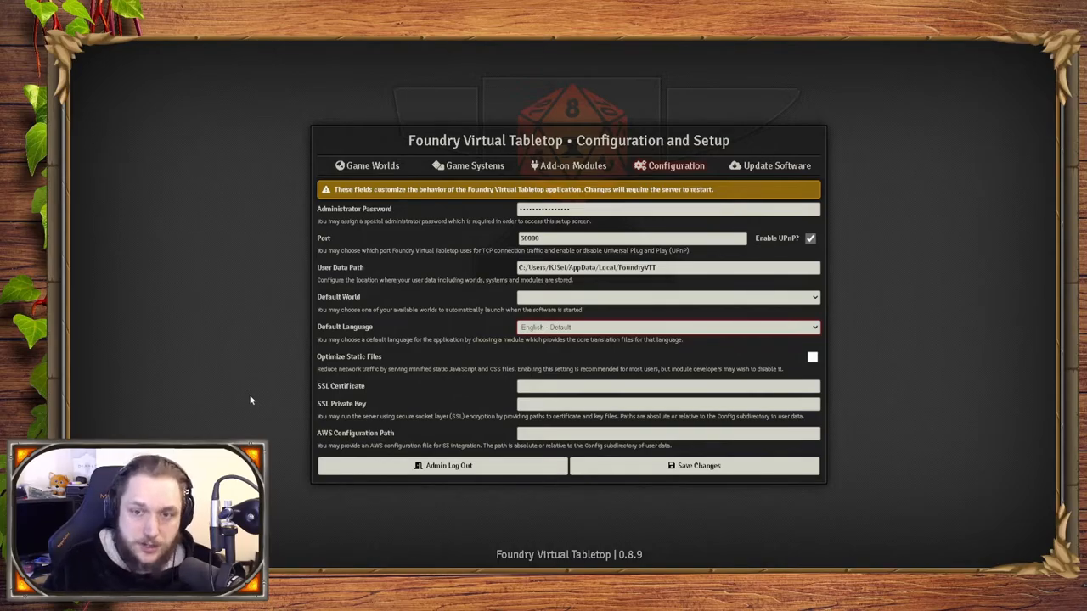
- Run Check For Update on the release channel and dismiss the no-update notice for version 0.8.9
{"action": "left_click", "coordinate": [771, 166]}
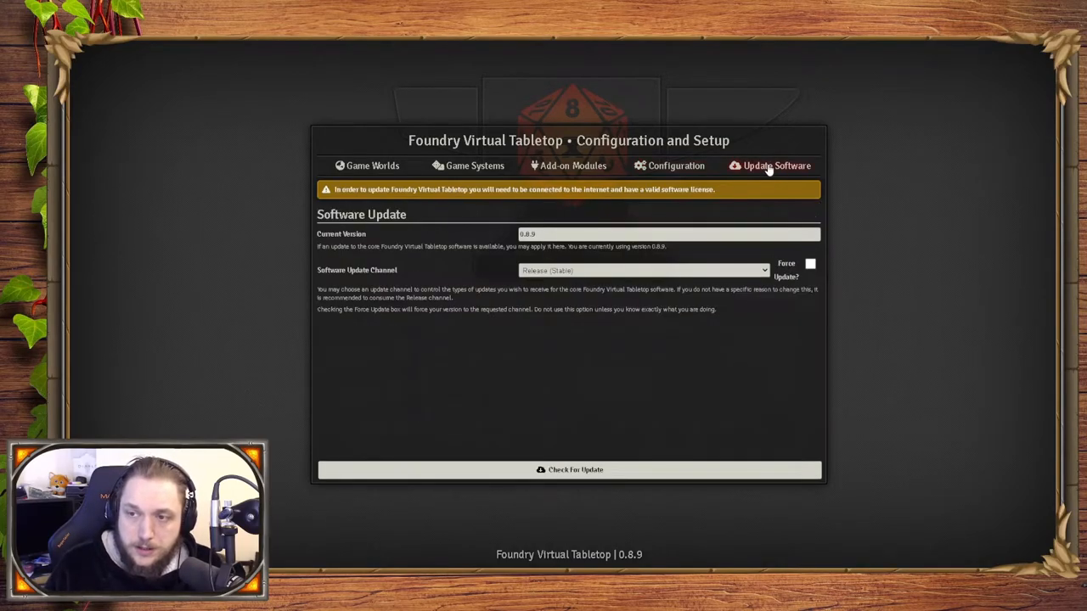
{"action": "mouse_move", "coordinate": [357, 363]}
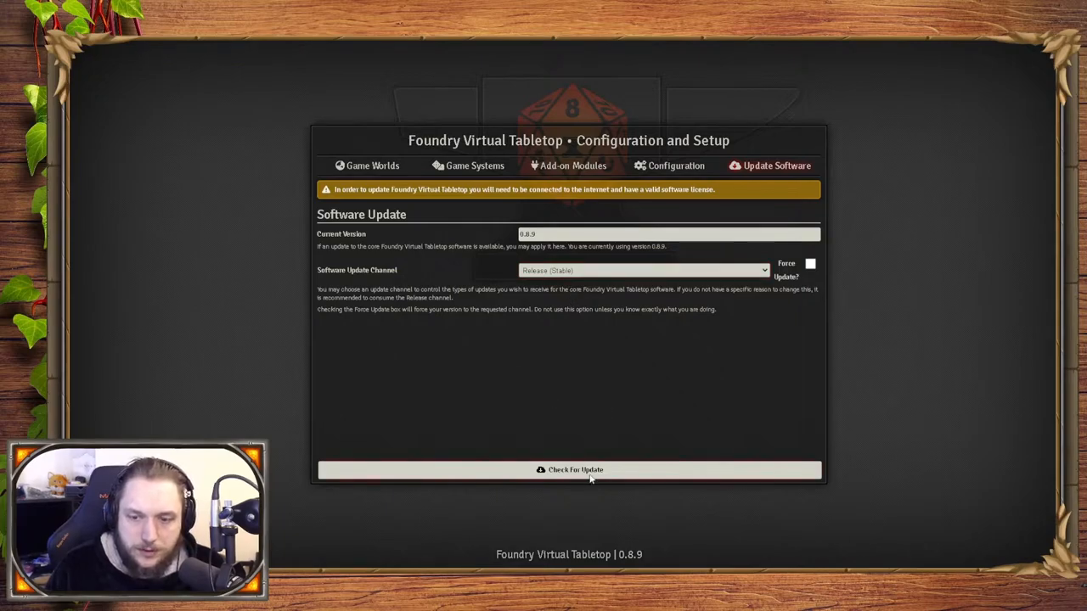
{"action": "left_click", "coordinate": [567, 468]}
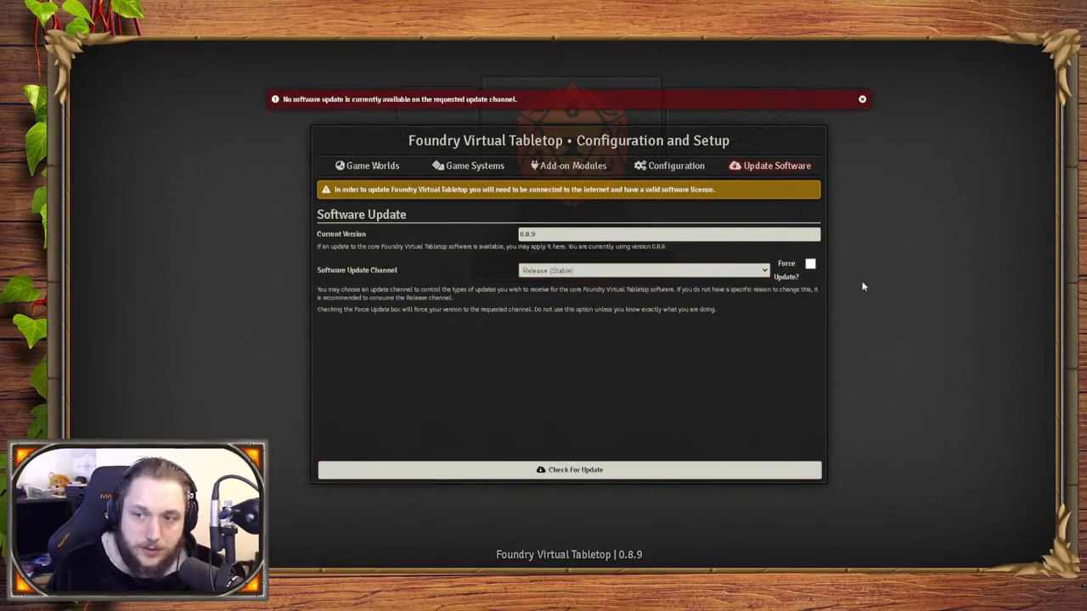
{"action": "left_click", "coordinate": [863, 98]}
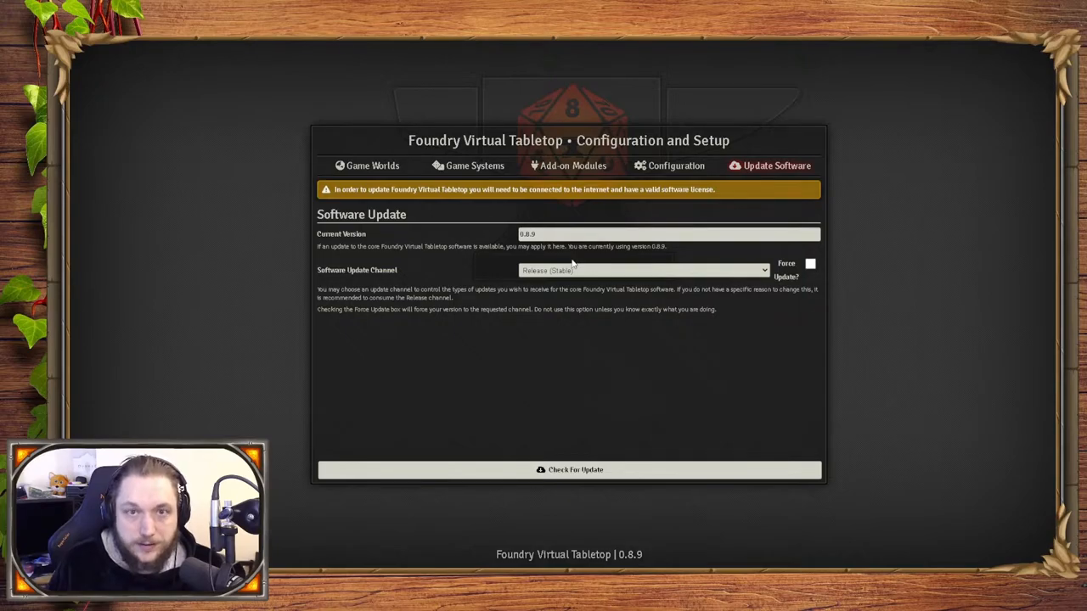
{"action": "left_click", "coordinate": [568, 167]}
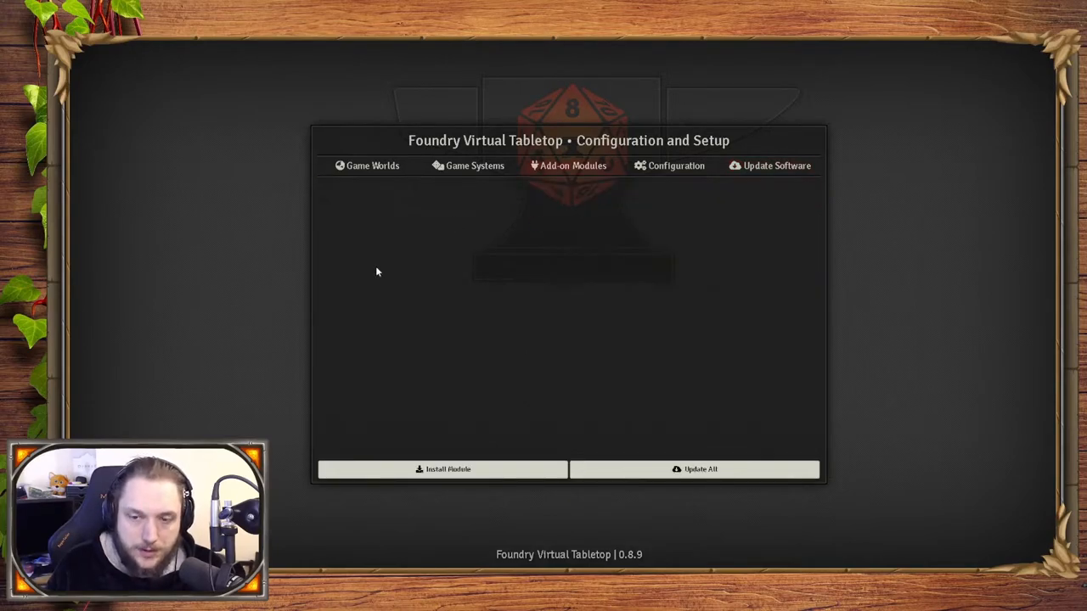
{"action": "left_click", "coordinate": [774, 167]}
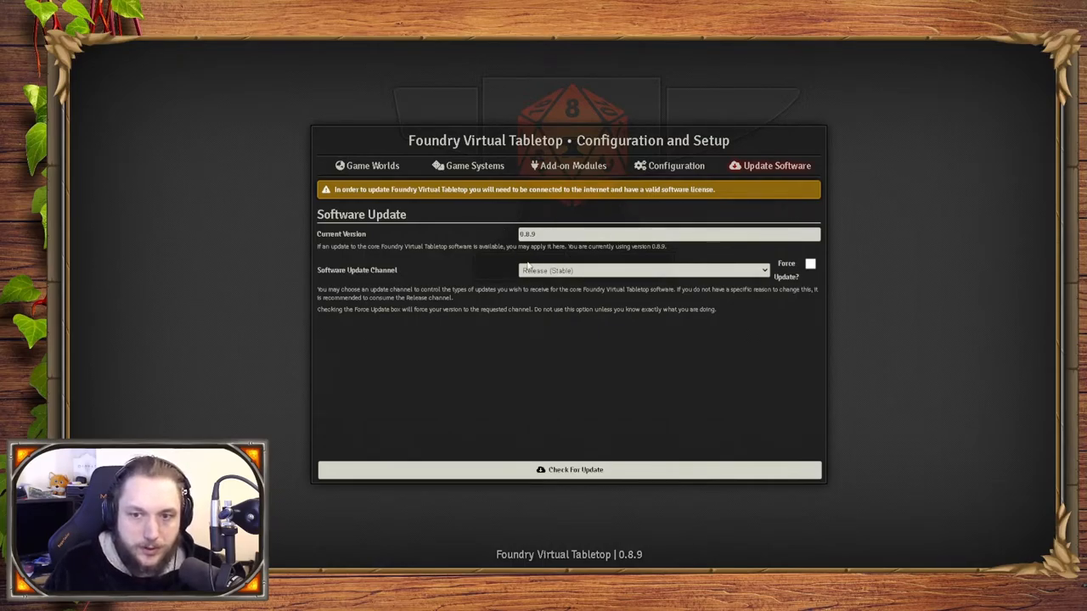
{"action": "mouse_move", "coordinate": [465, 254]}
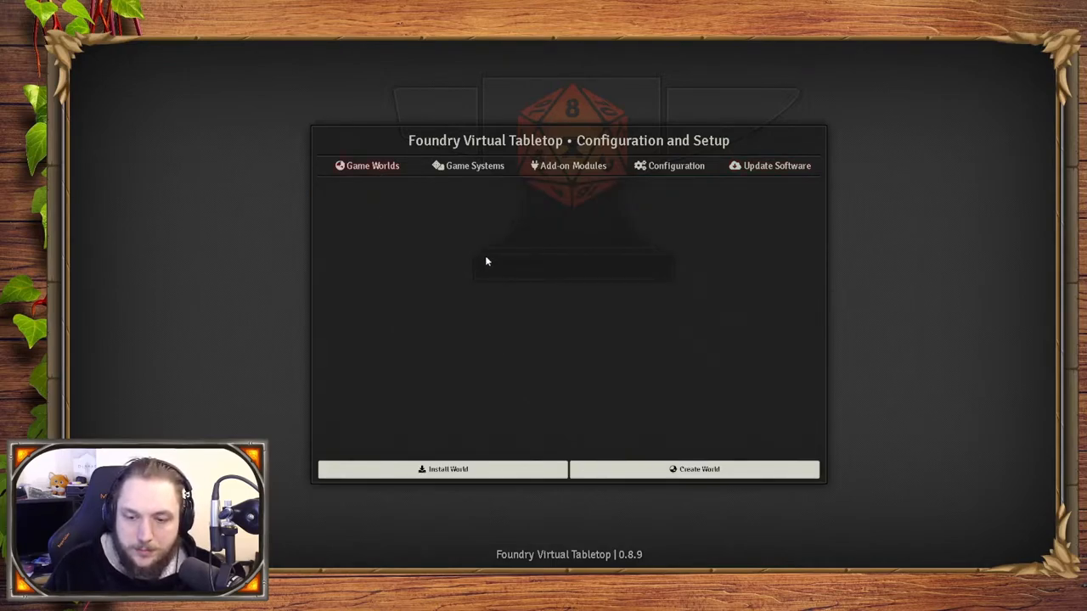
- Return from Update Software to the Game Systems list showing DnD5e Fifth Edition
{"action": "left_click", "coordinate": [771, 167]}
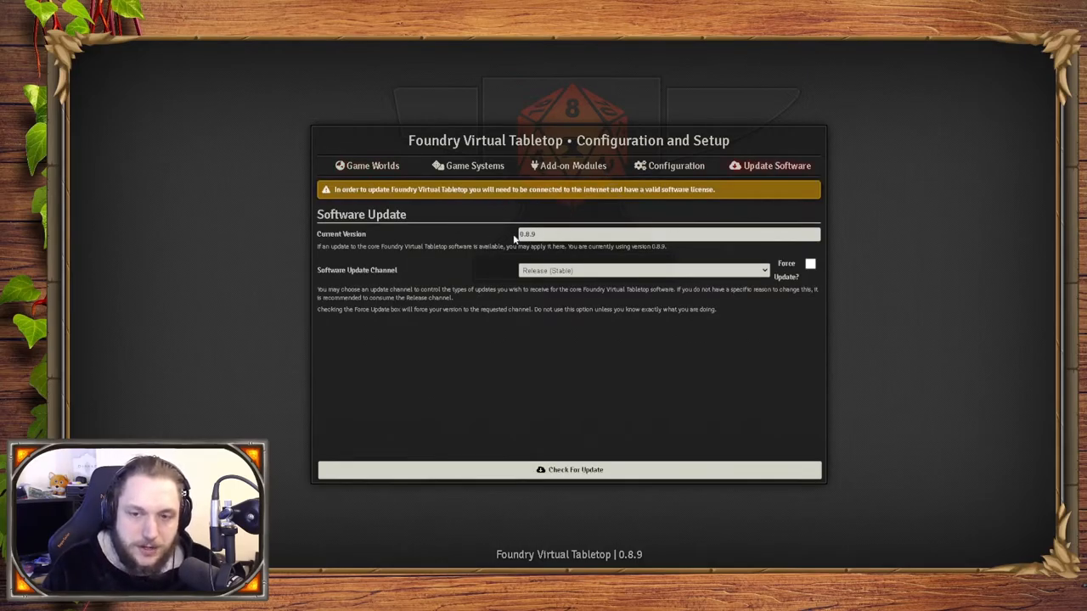
{"action": "mouse_move", "coordinate": [530, 247]}
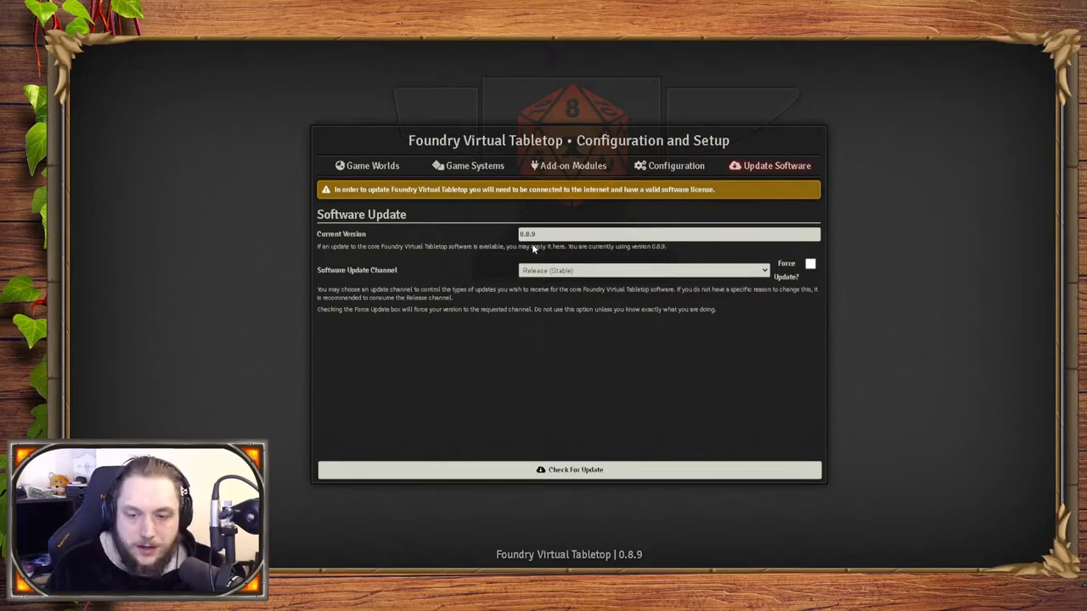
{"action": "mouse_move", "coordinate": [445, 278]}
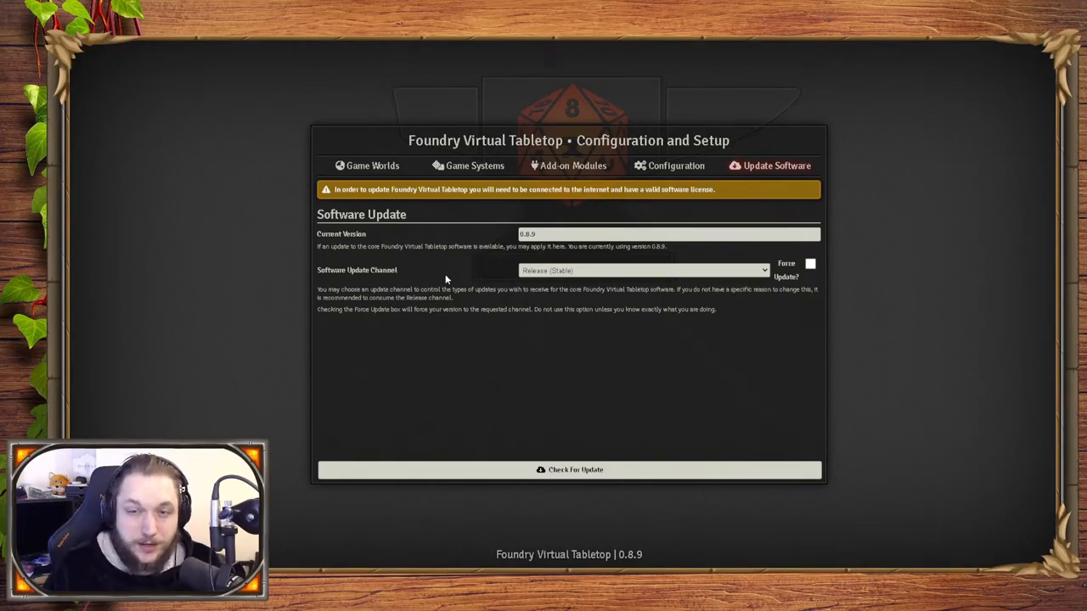
{"action": "mouse_move", "coordinate": [475, 166]}
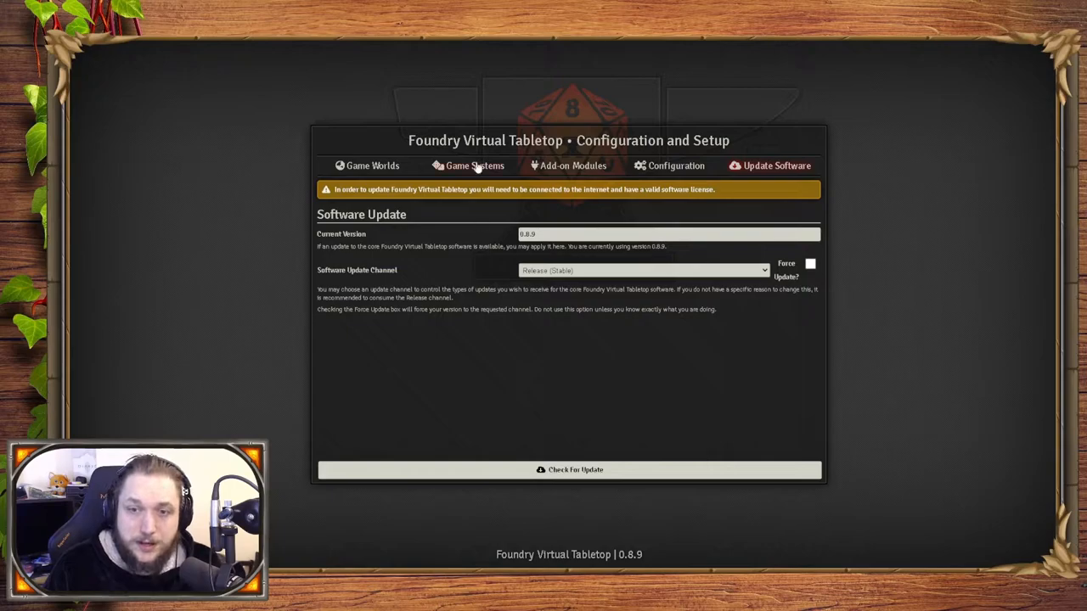
{"action": "left_click", "coordinate": [474, 167]}
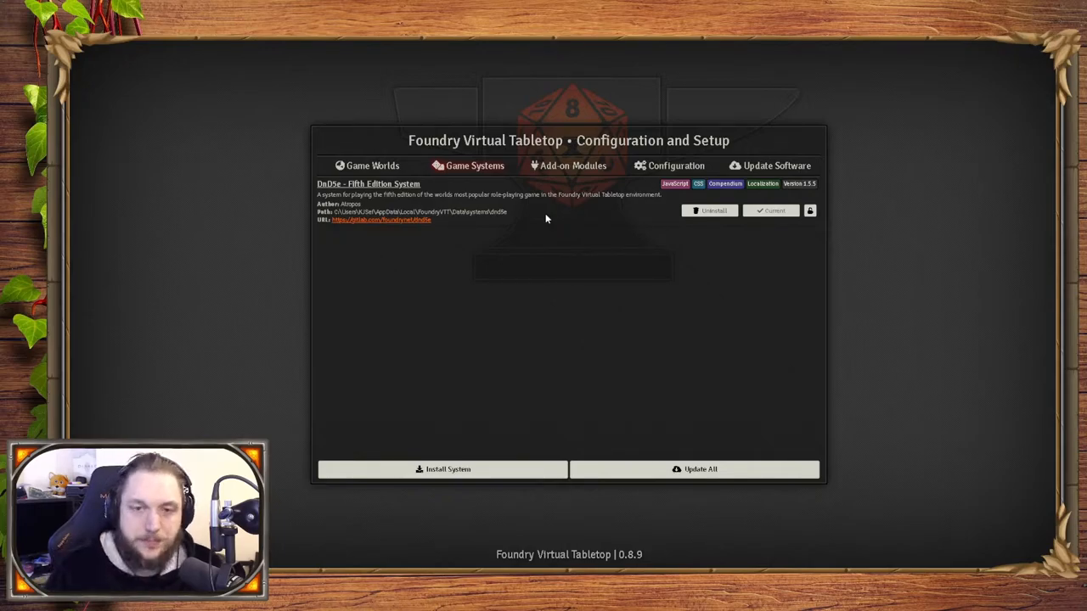
- From Game Worlds, browse the Install World catalogue of adventure packages
{"action": "left_click", "coordinate": [372, 167]}
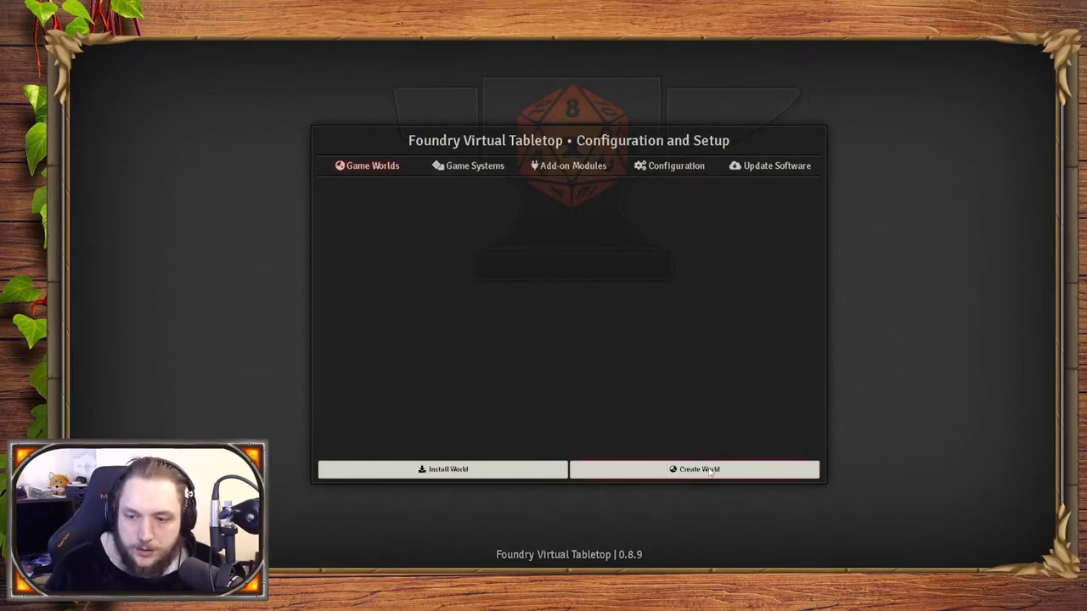
{"action": "left_click", "coordinate": [442, 469]}
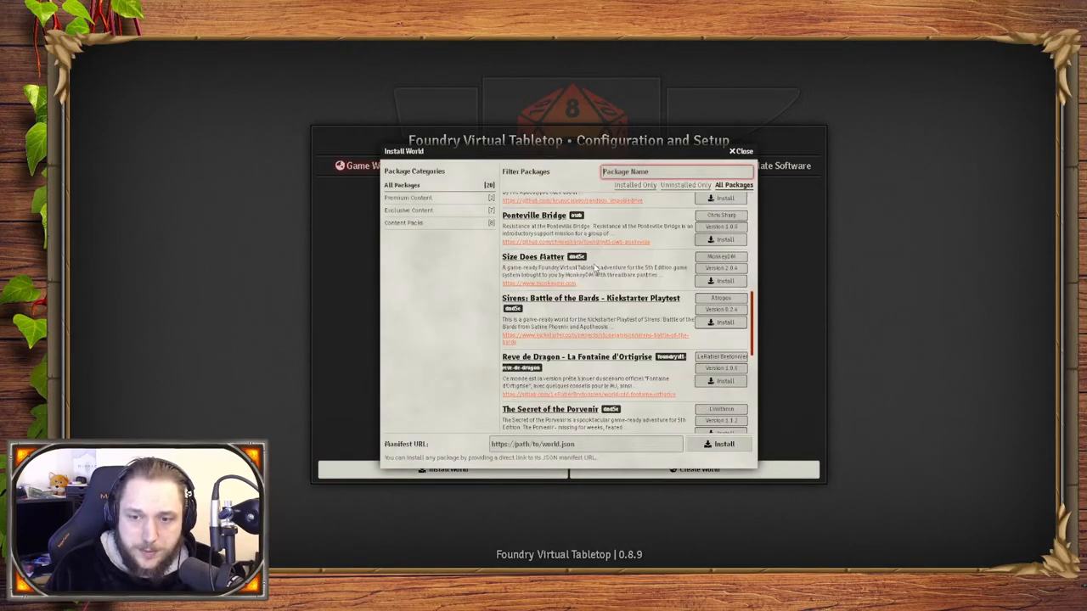
{"action": "scroll", "scroll_direction": "down", "scroll_amount": 3}
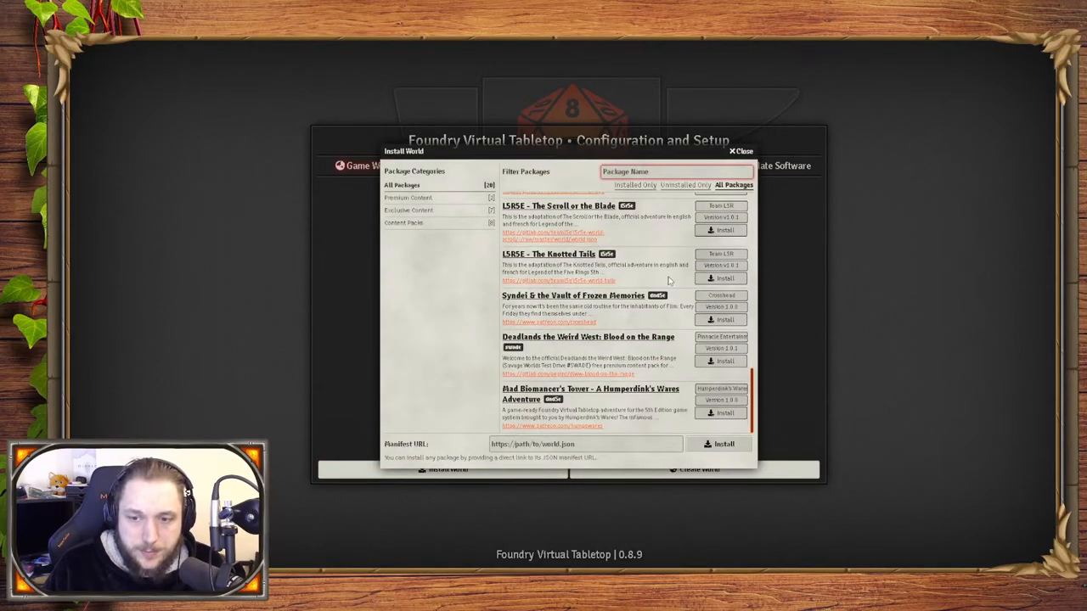
{"action": "mouse_move", "coordinate": [625, 333]}
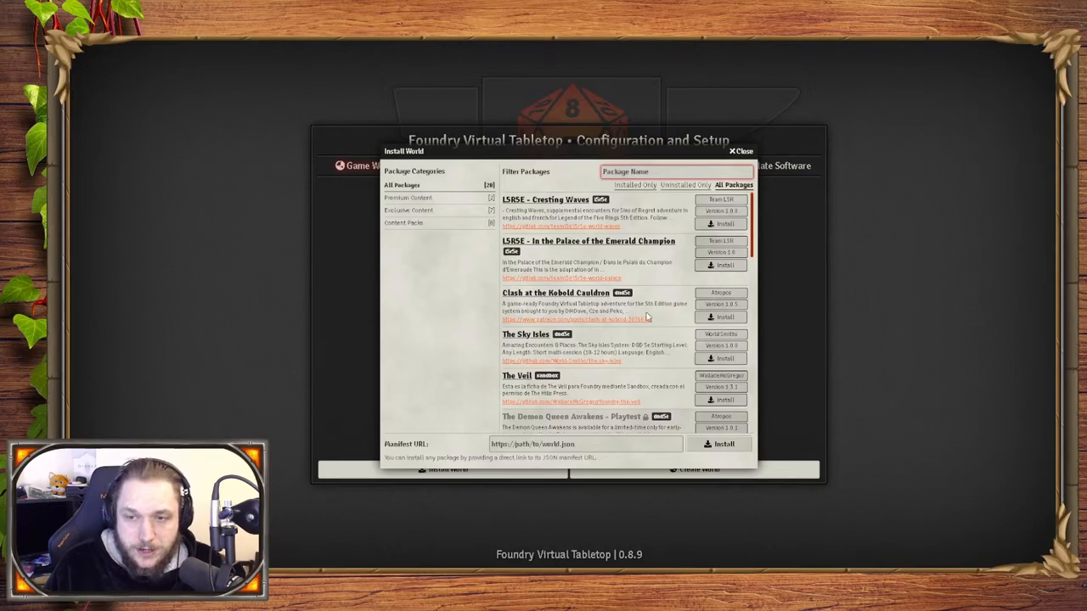
{"action": "scroll", "scroll_direction": "down", "scroll_amount": 3}
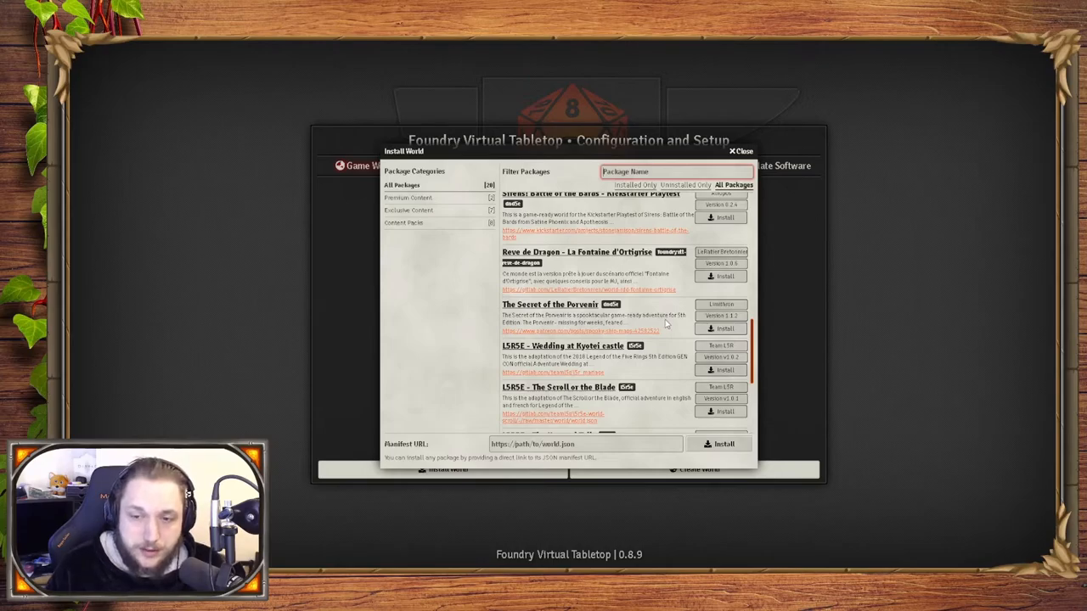
{"action": "scroll", "scroll_direction": "down", "scroll_amount": 3}
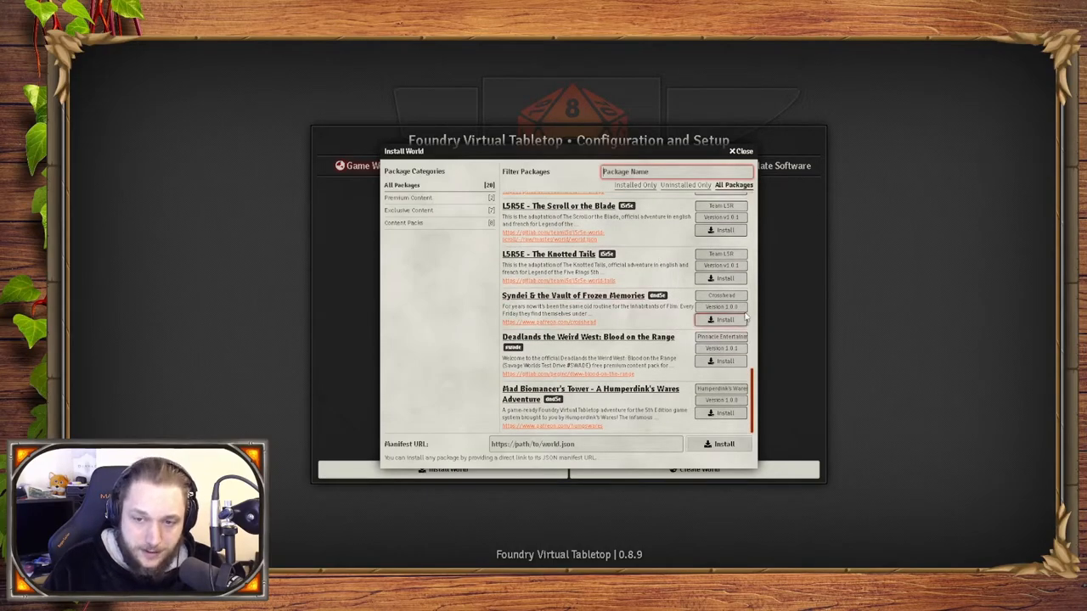
{"action": "scroll", "scroll_direction": "down", "scroll_amount": 3}
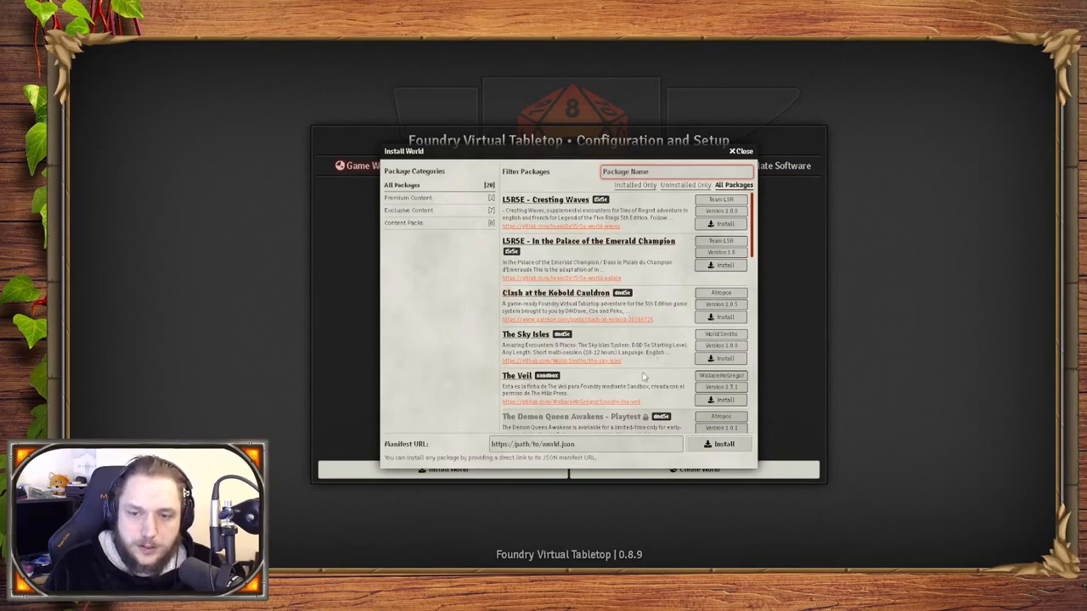
{"action": "mouse_move", "coordinate": [639, 374]}
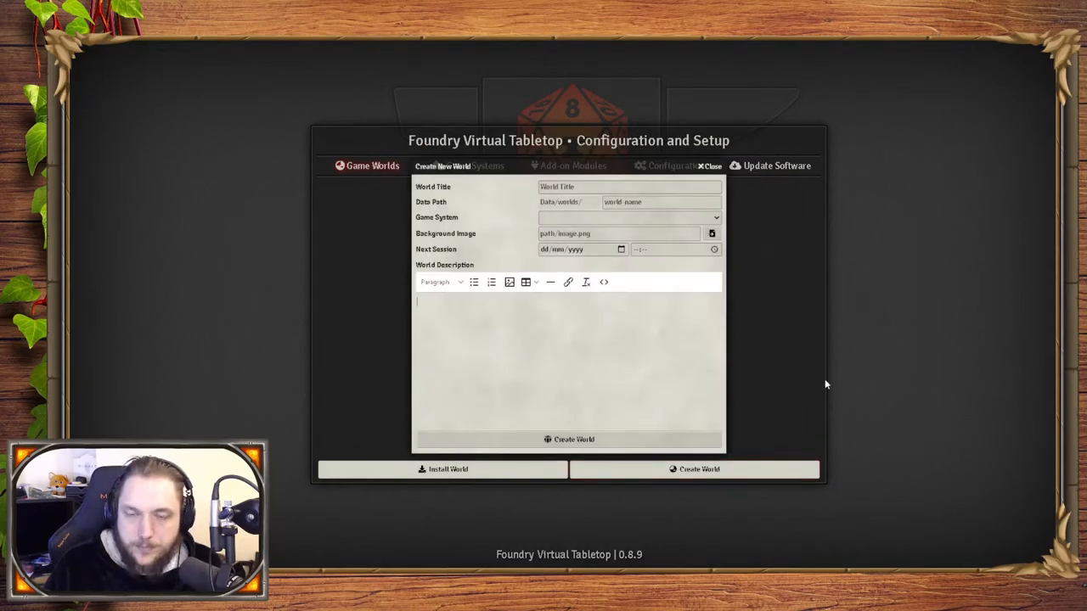
- Enter the new world's title and data path, ending with 'Azeroth'
{"action": "left_click", "coordinate": [629, 185]}
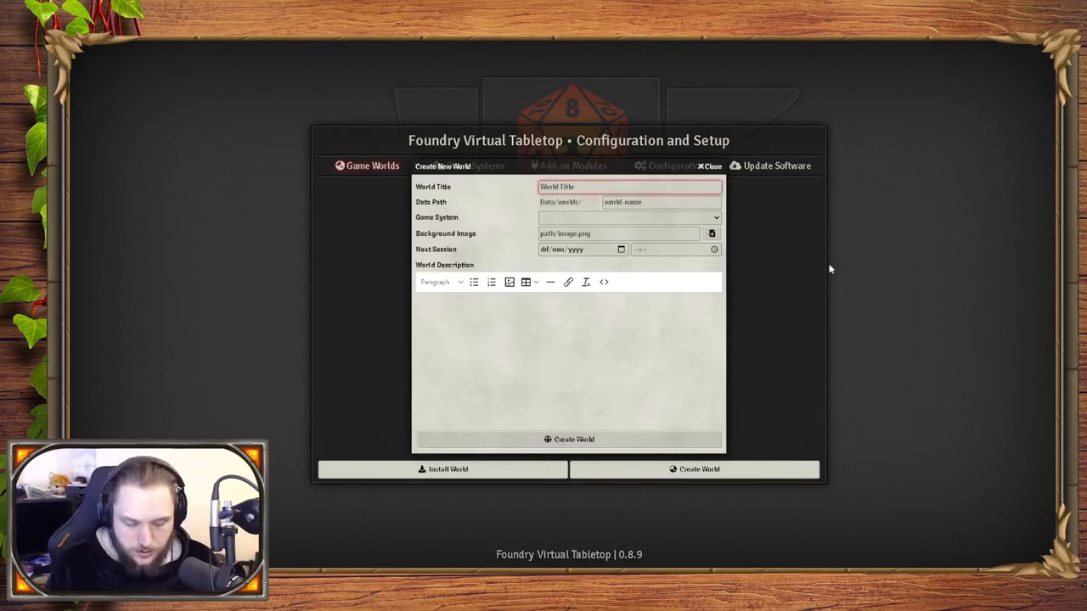
{"action": "type", "text": "test"}
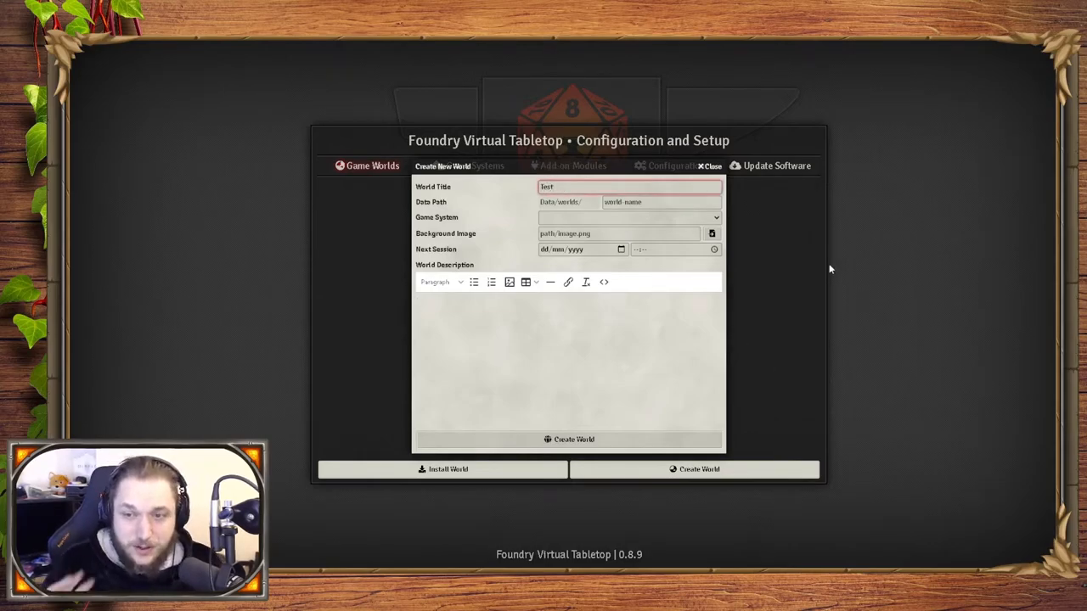
{"action": "type", "text": "Test"}
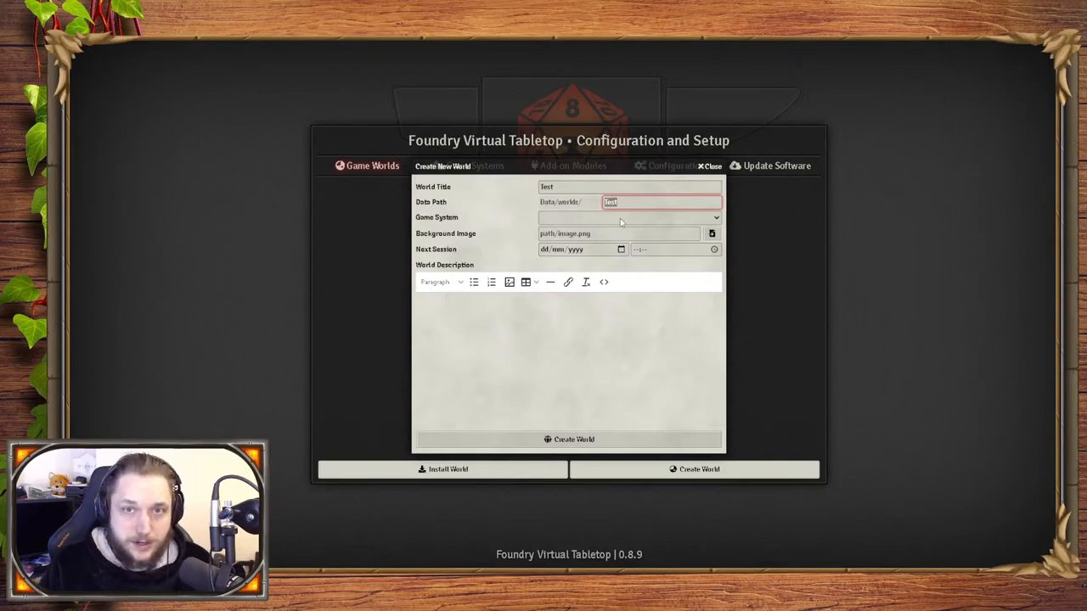
{"action": "left_click", "coordinate": [630, 185]}
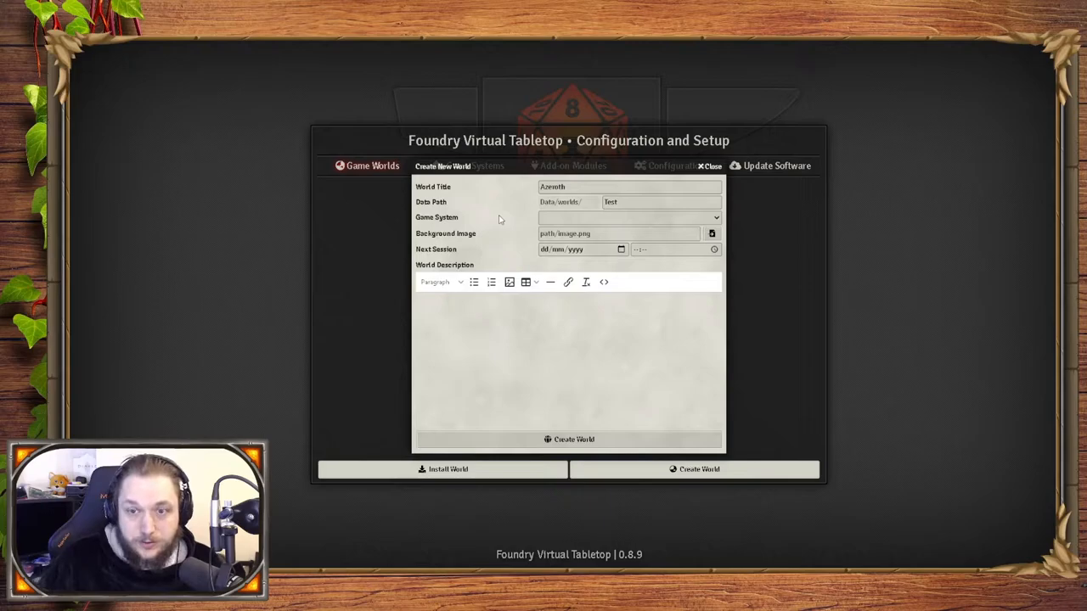
{"action": "left_click", "coordinate": [661, 202]}
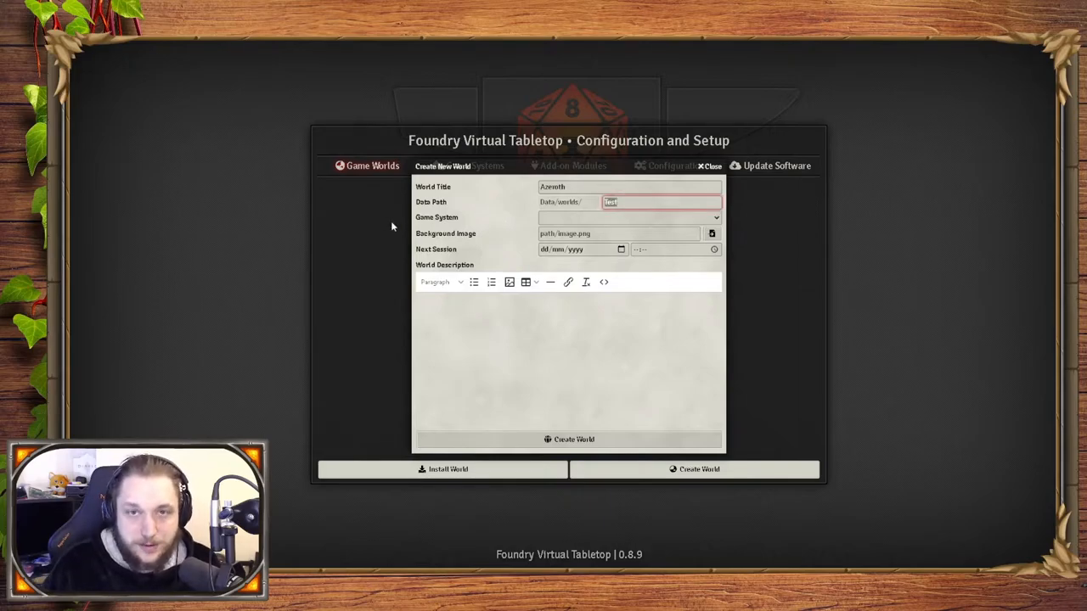
{"action": "type", "text": "Azeroth"}
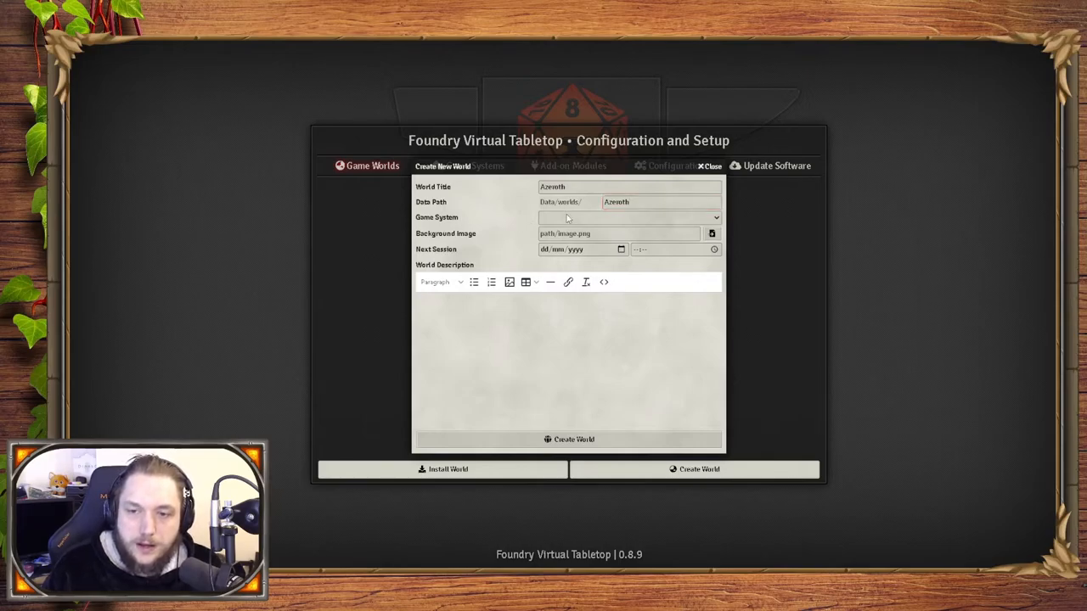
- Set the world's game system to DnD5e - Fifth Edition System
{"action": "left_click", "coordinate": [628, 217]}
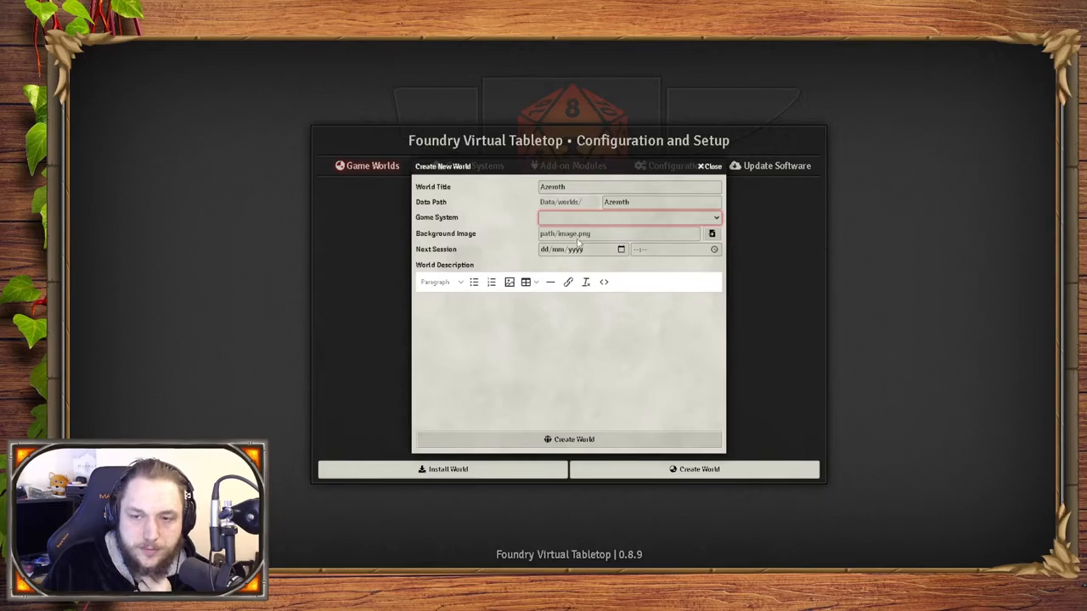
{"action": "left_click", "coordinate": [627, 217]}
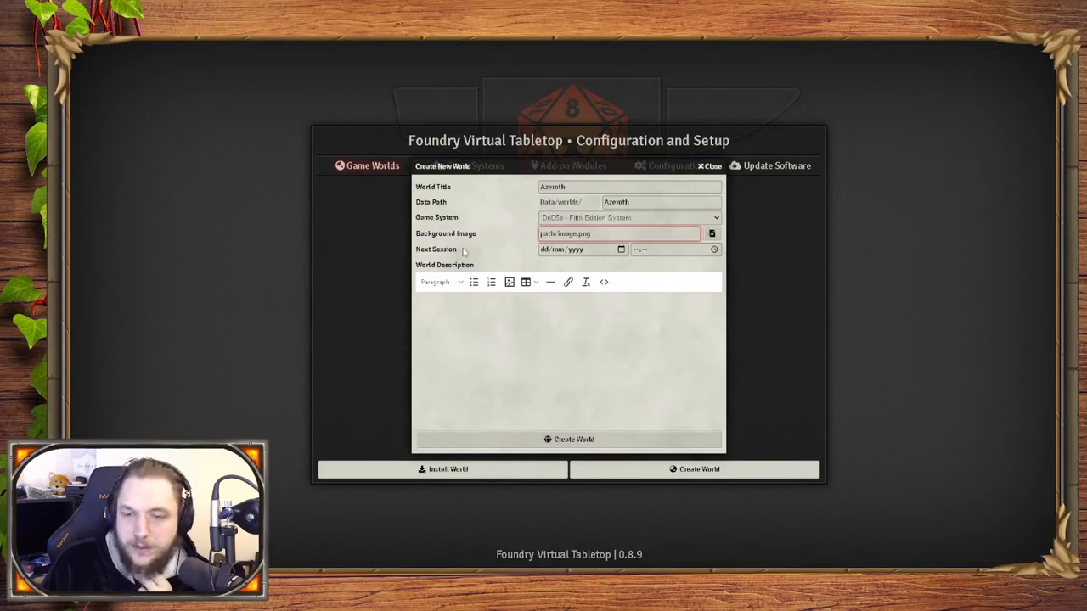
{"action": "mouse_move", "coordinate": [474, 115]}
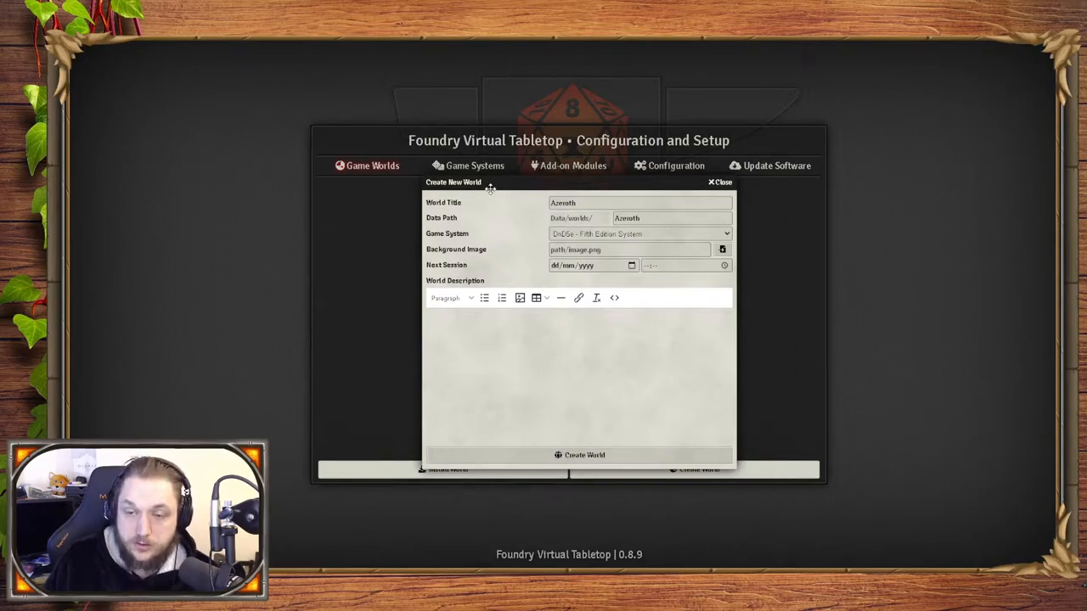
- Set next session to 07/11/2021, describe it 'I stole this from WoW', and create the world
{"action": "left_click", "coordinate": [591, 265]}
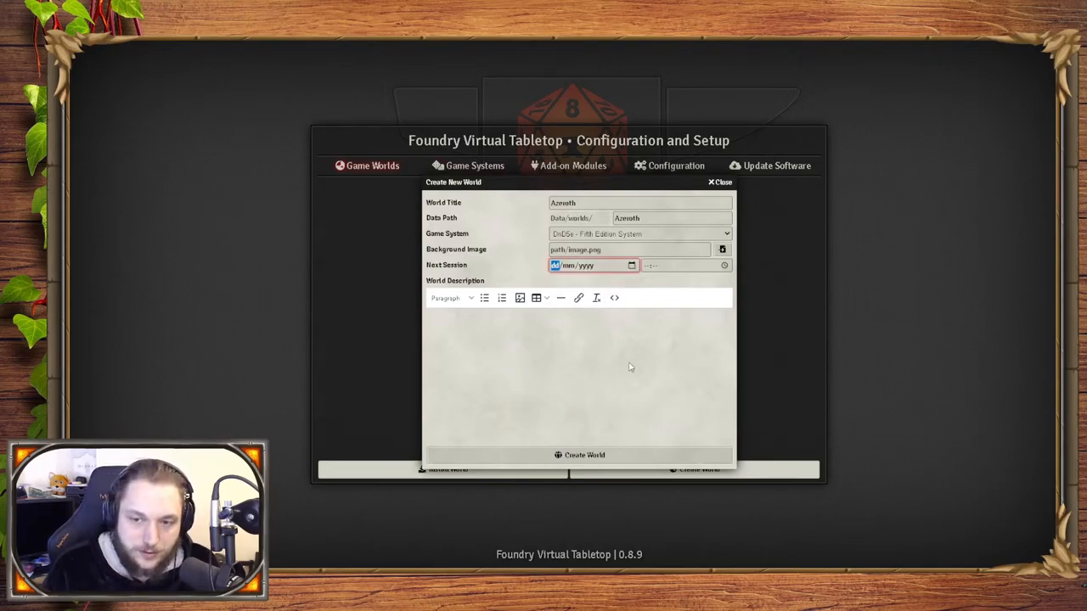
{"action": "mouse_move", "coordinate": [642, 370]}
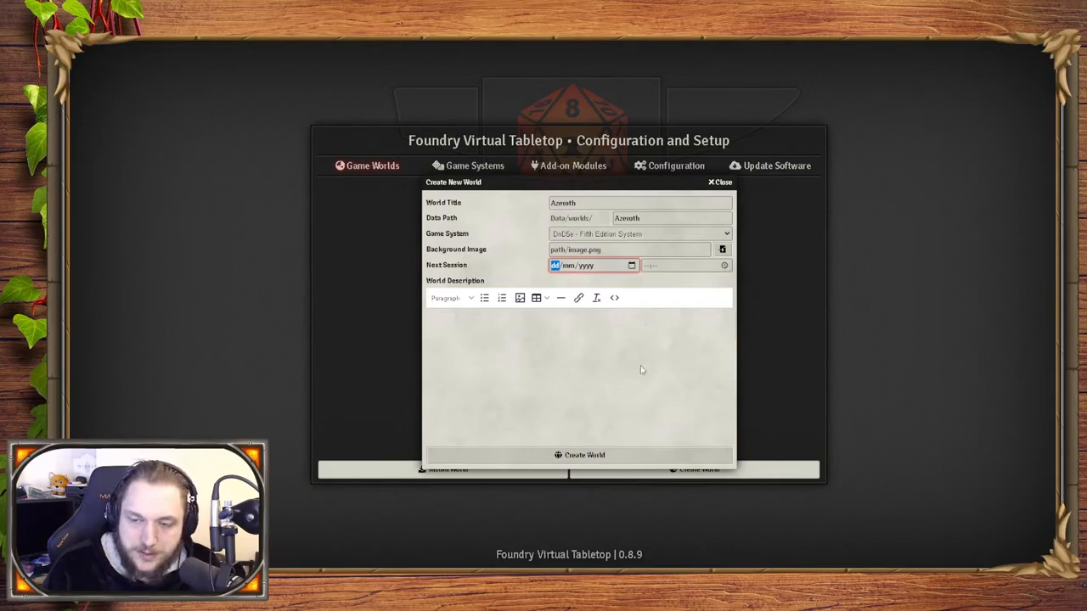
{"action": "type", "text": "07/11/2021"}
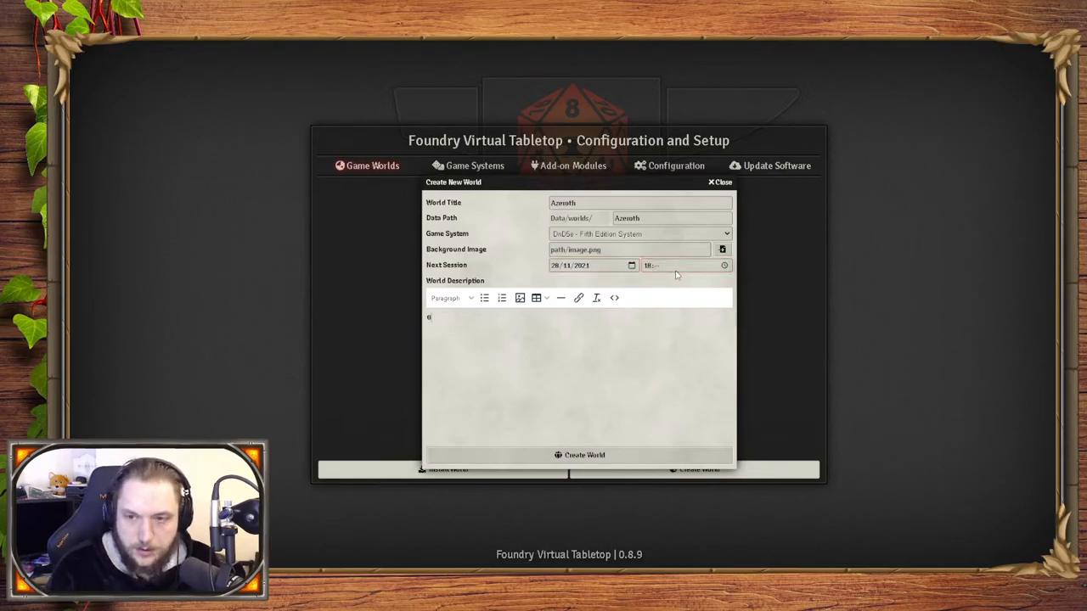
{"action": "left_click", "coordinate": [659, 265]}
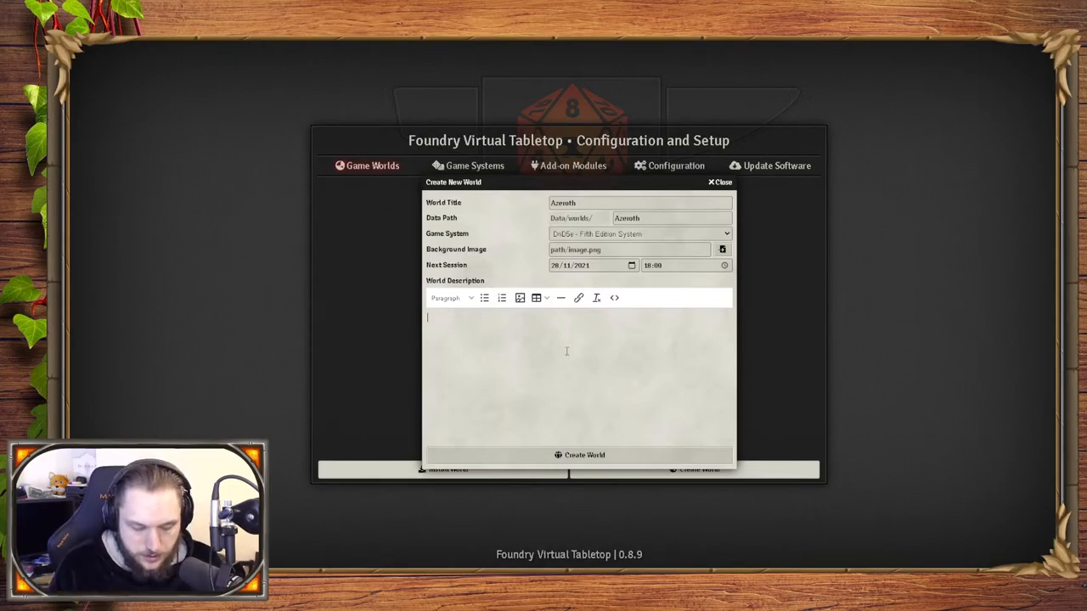
{"action": "type", "text": "I stole this f"}
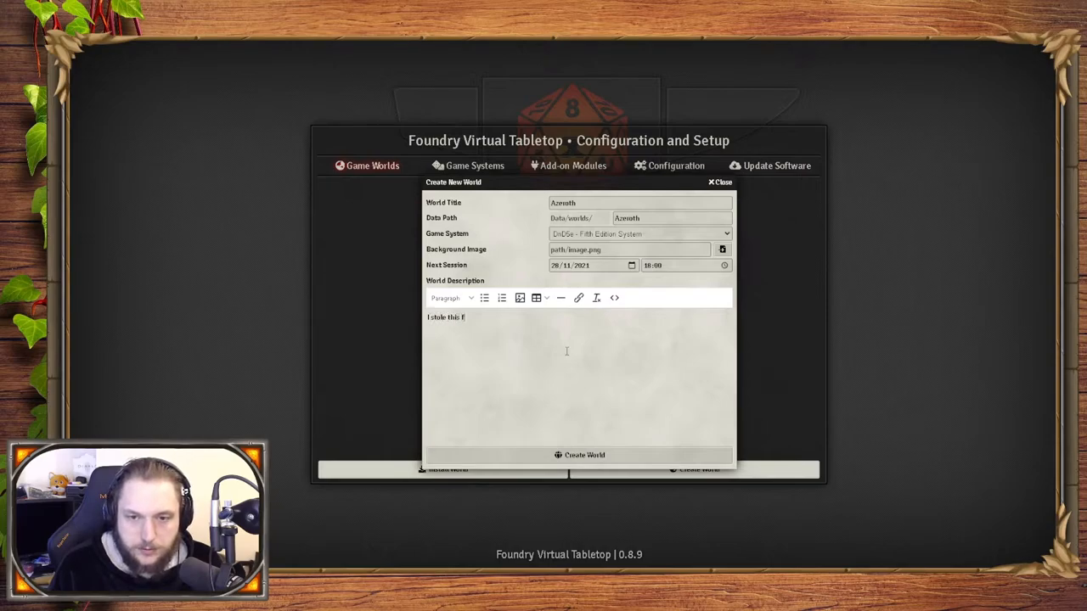
{"action": "type", "text": "from WoW"}
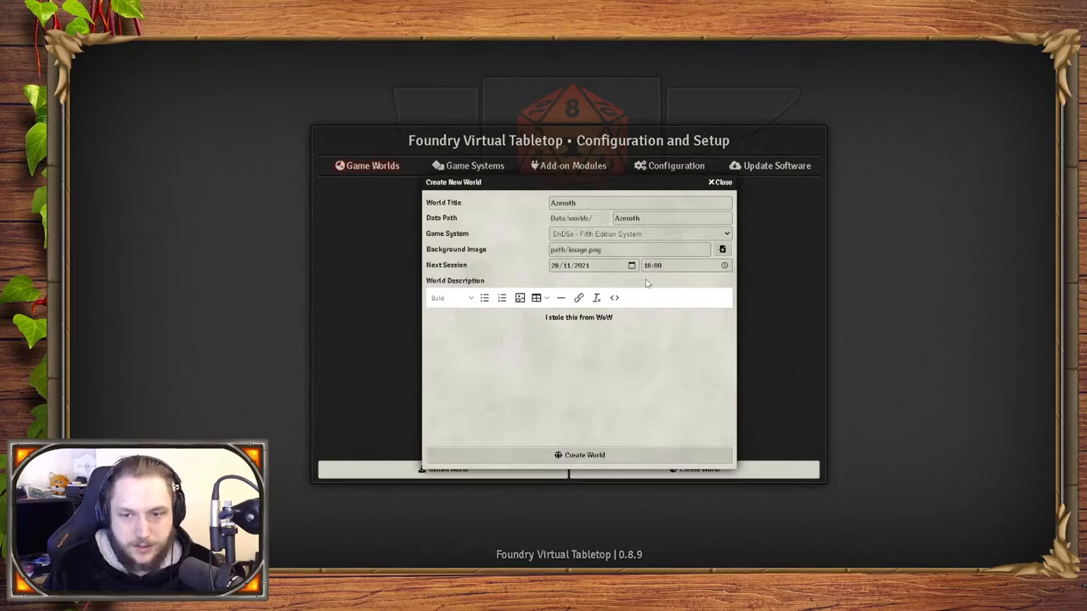
{"action": "mouse_move", "coordinate": [652, 309]}
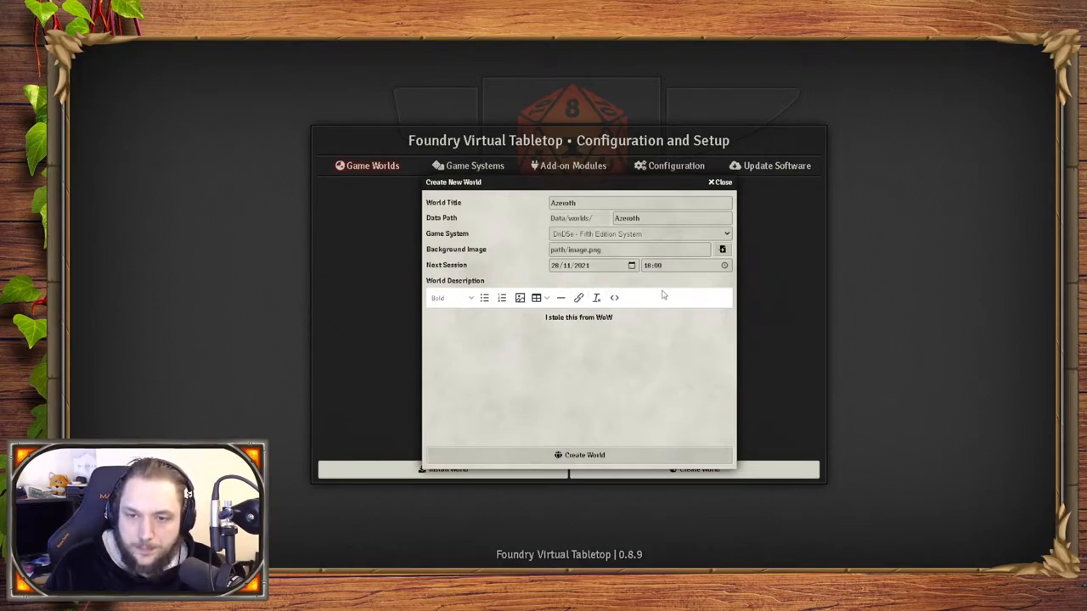
{"action": "left_click", "coordinate": [584, 456]}
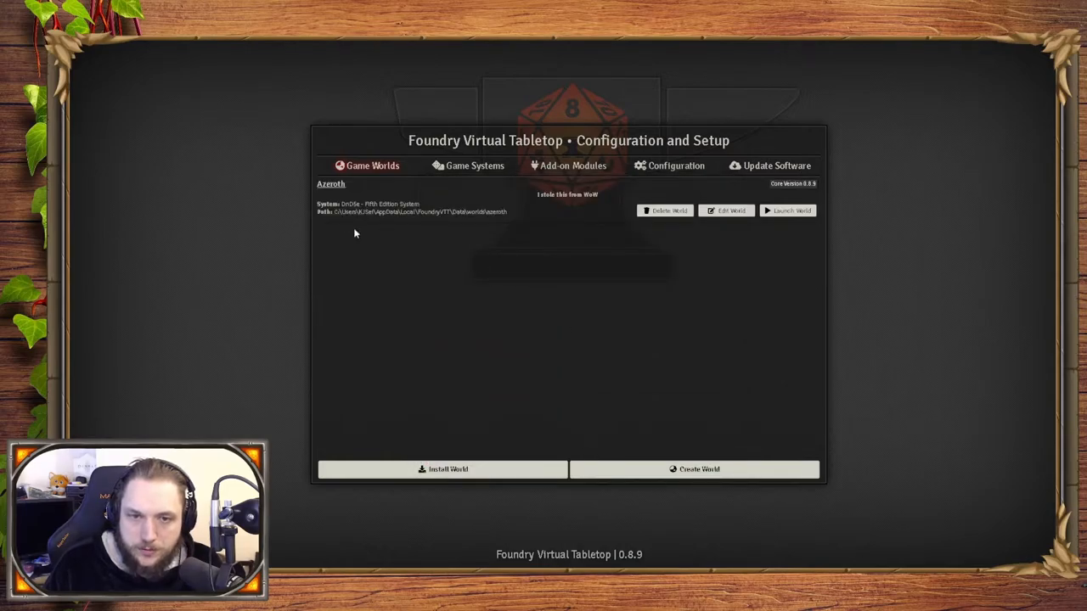
{"action": "mouse_move", "coordinate": [330, 207]}
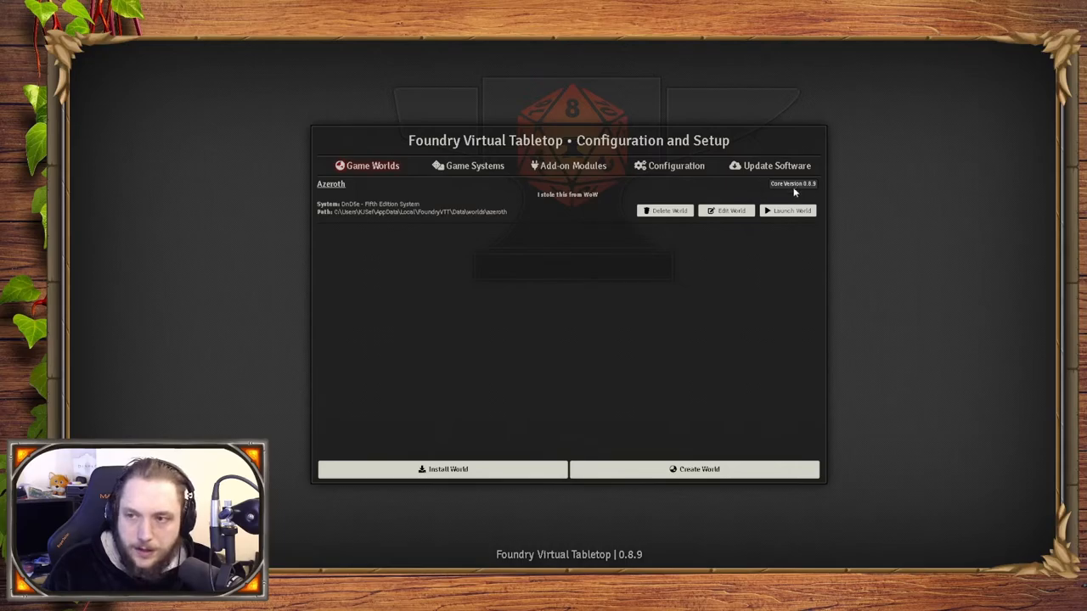
{"action": "left_click", "coordinate": [771, 166]}
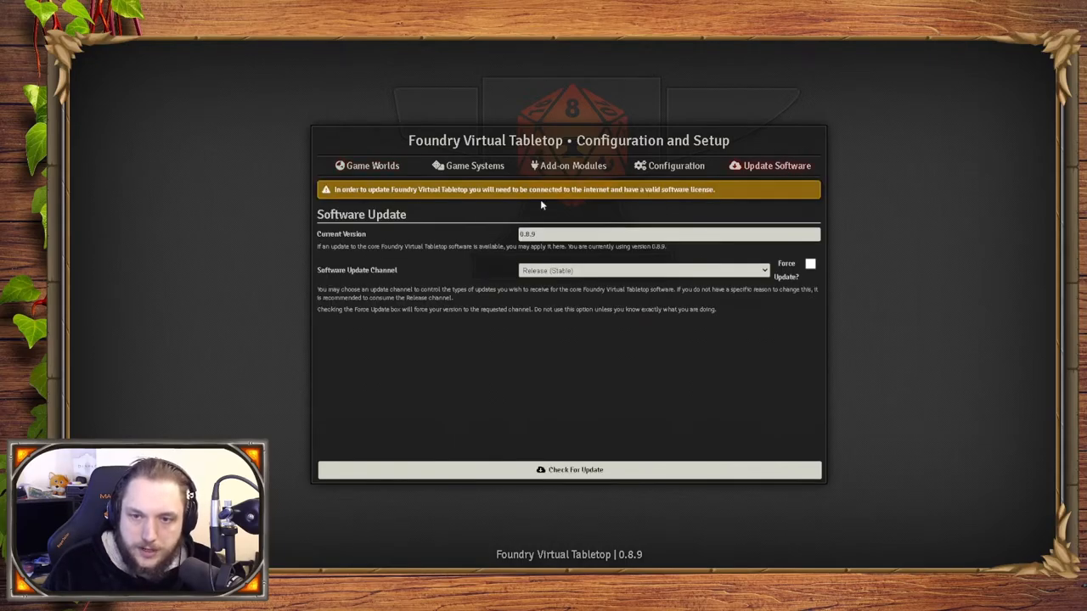
{"action": "left_click", "coordinate": [367, 166]}
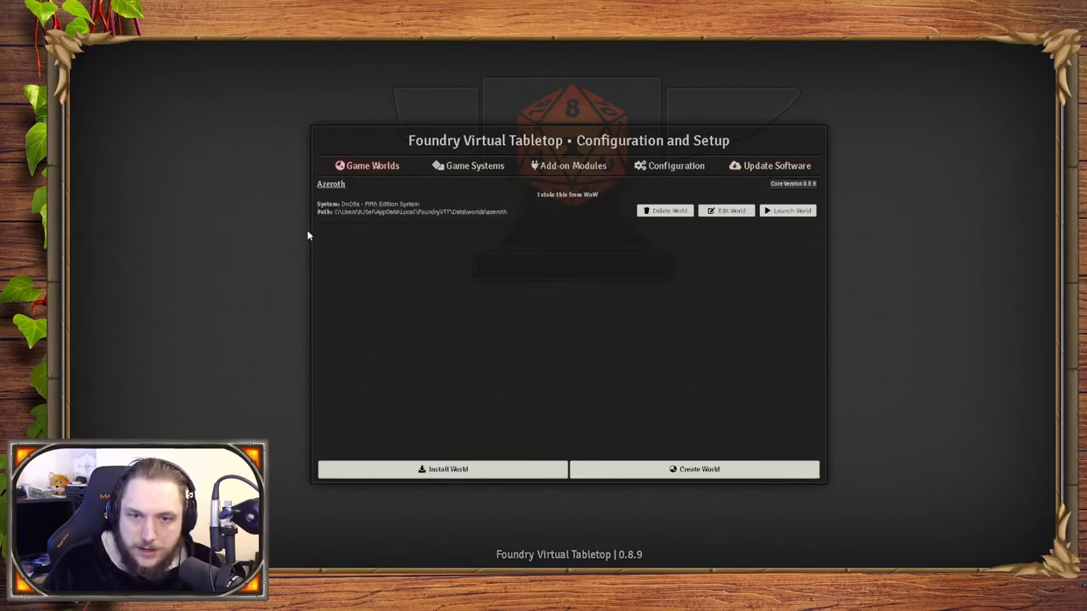
{"action": "left_click", "coordinate": [474, 166]}
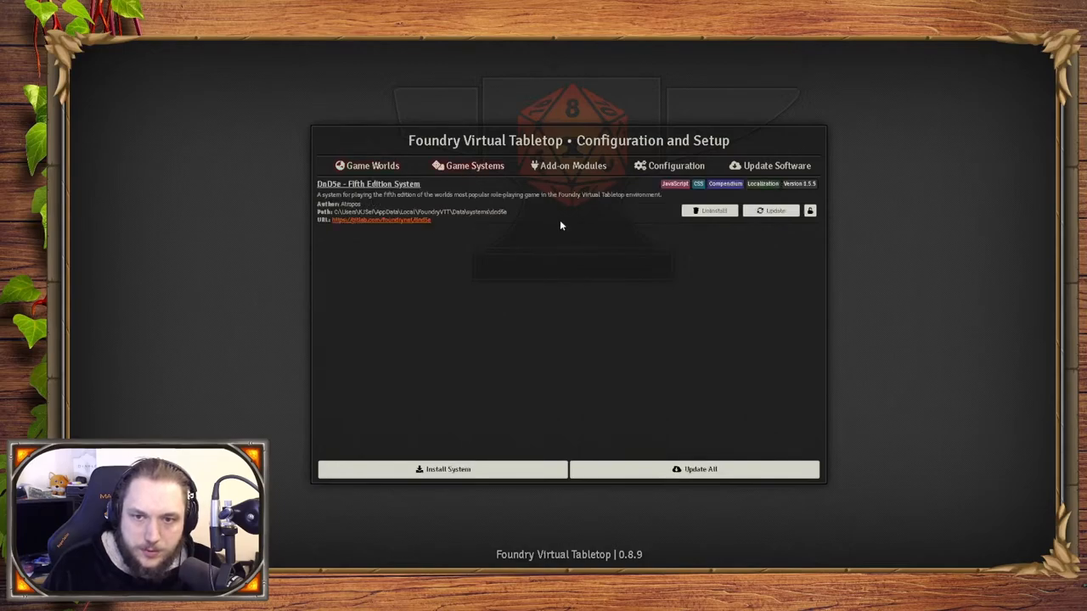
{"action": "left_click", "coordinate": [367, 167]}
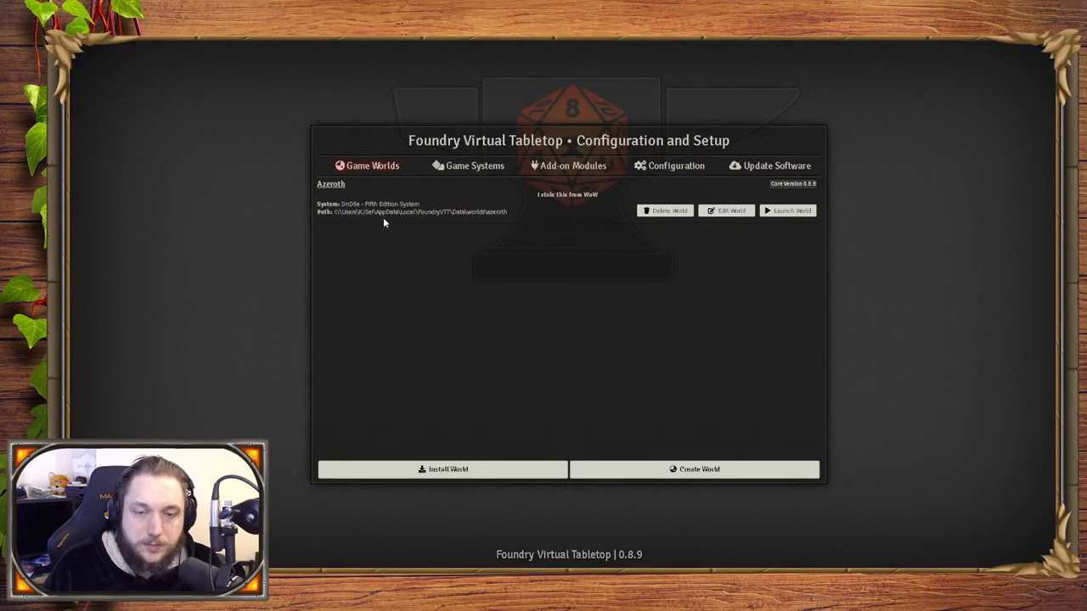
{"action": "mouse_move", "coordinate": [491, 238]}
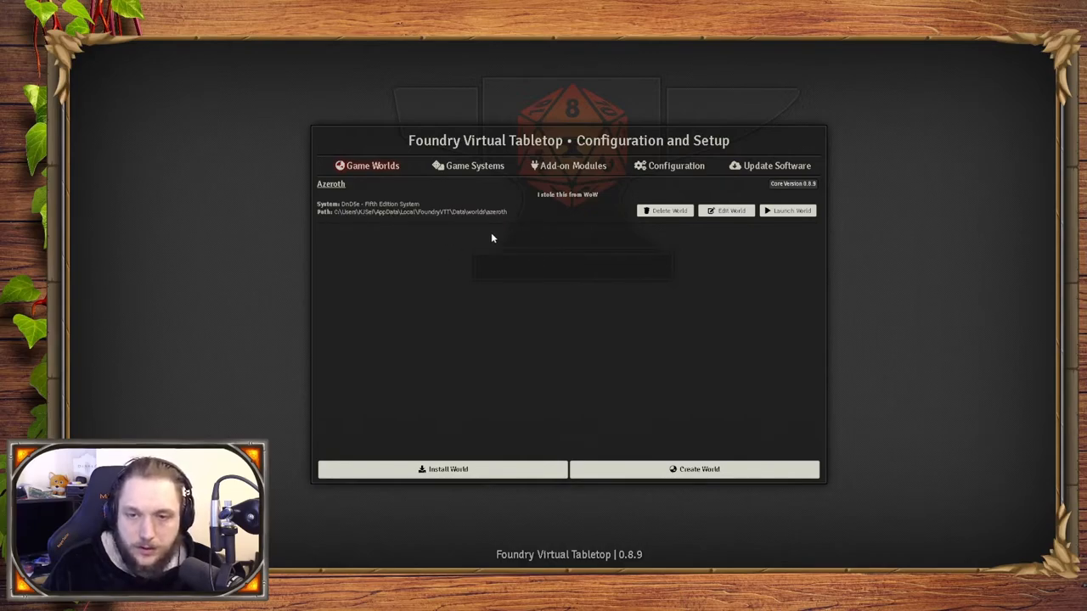
{"action": "mouse_move", "coordinate": [530, 233]}
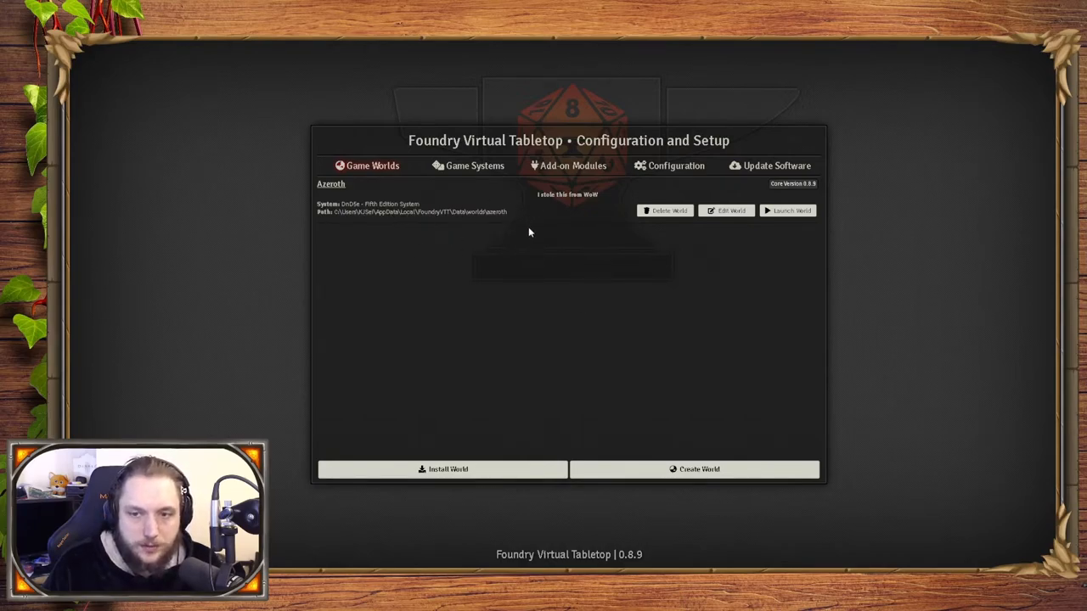
{"action": "mouse_move", "coordinate": [788, 231]}
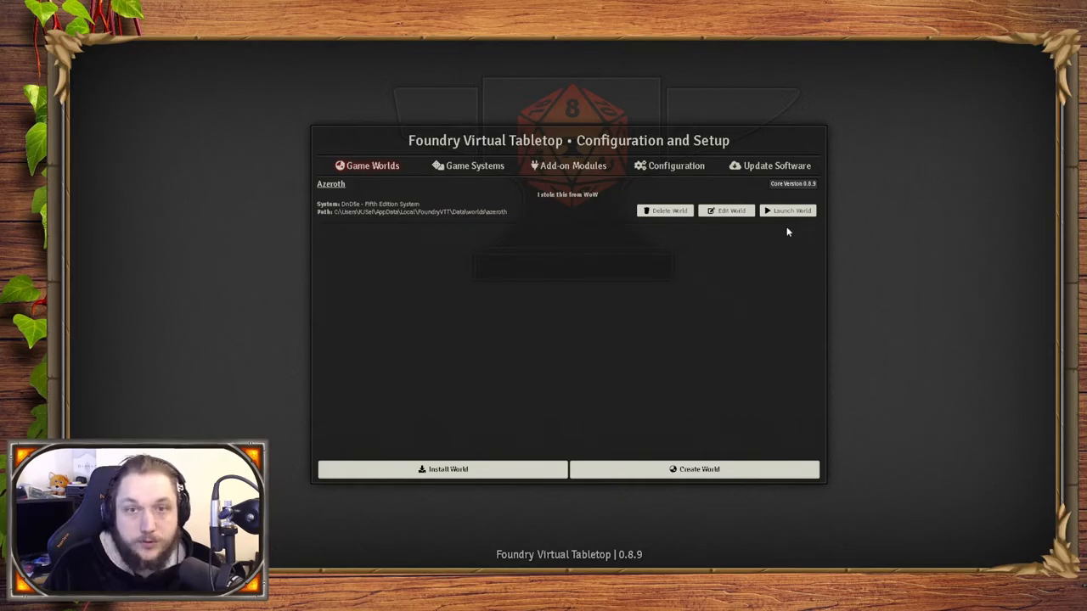
{"action": "left_click", "coordinate": [787, 210]}
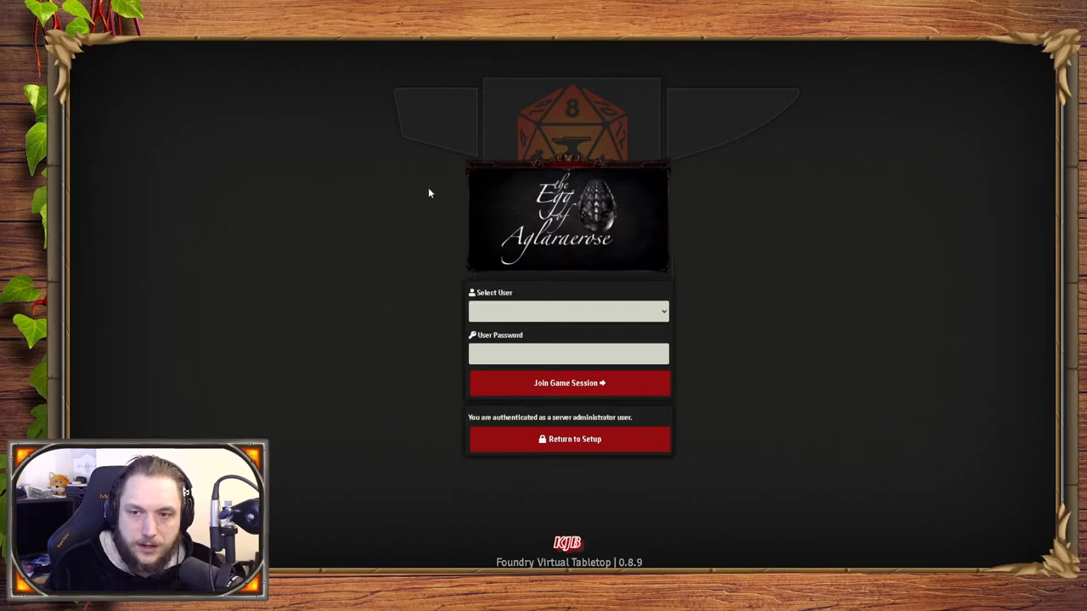
{"action": "mouse_move", "coordinate": [644, 230]}
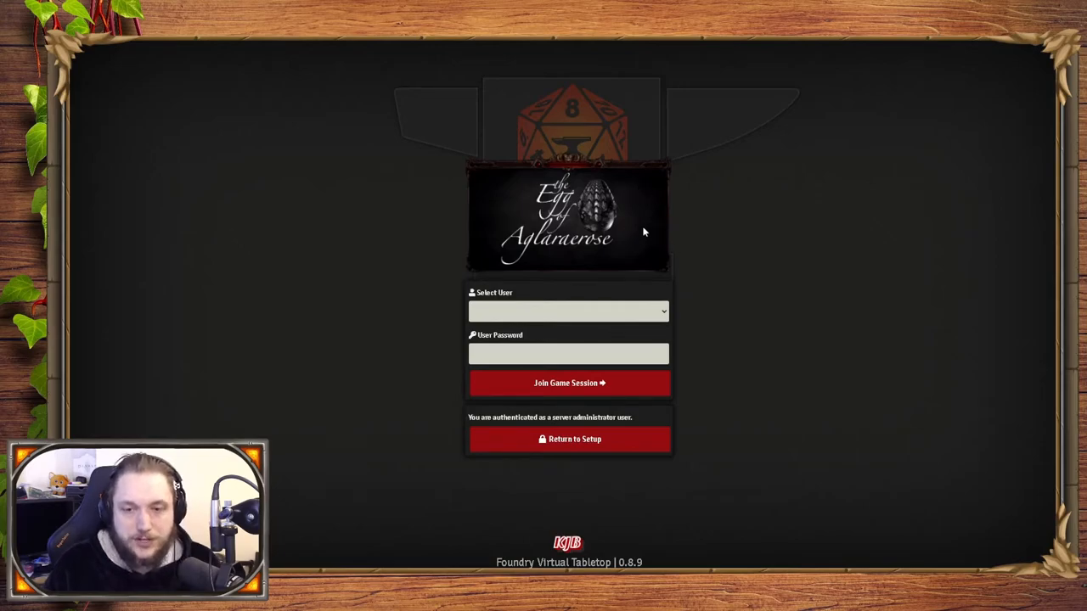
{"action": "mouse_move", "coordinate": [535, 557]}
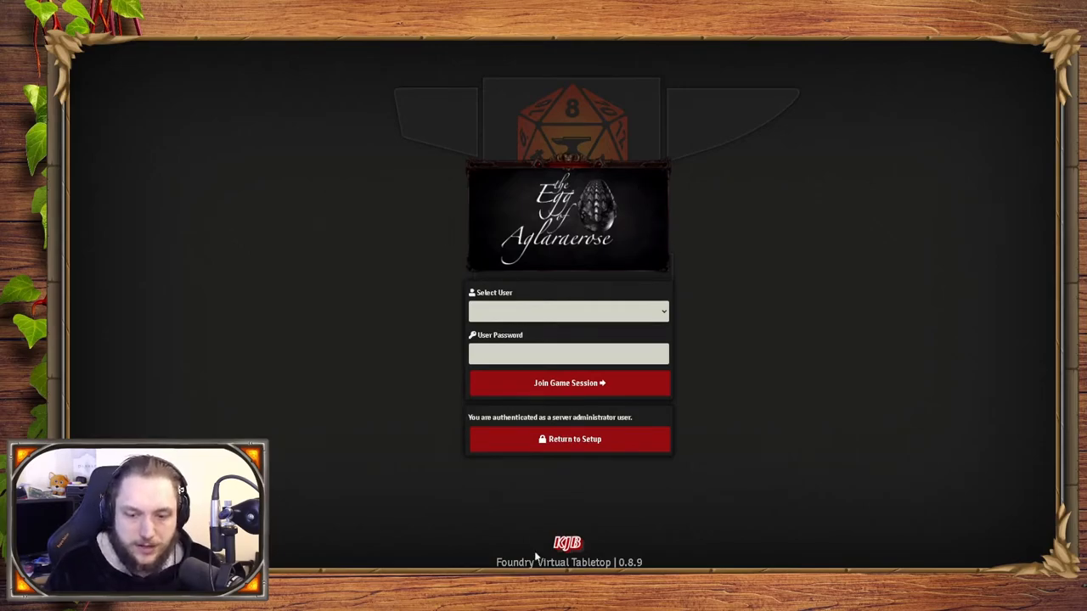
{"action": "mouse_move", "coordinate": [744, 375]}
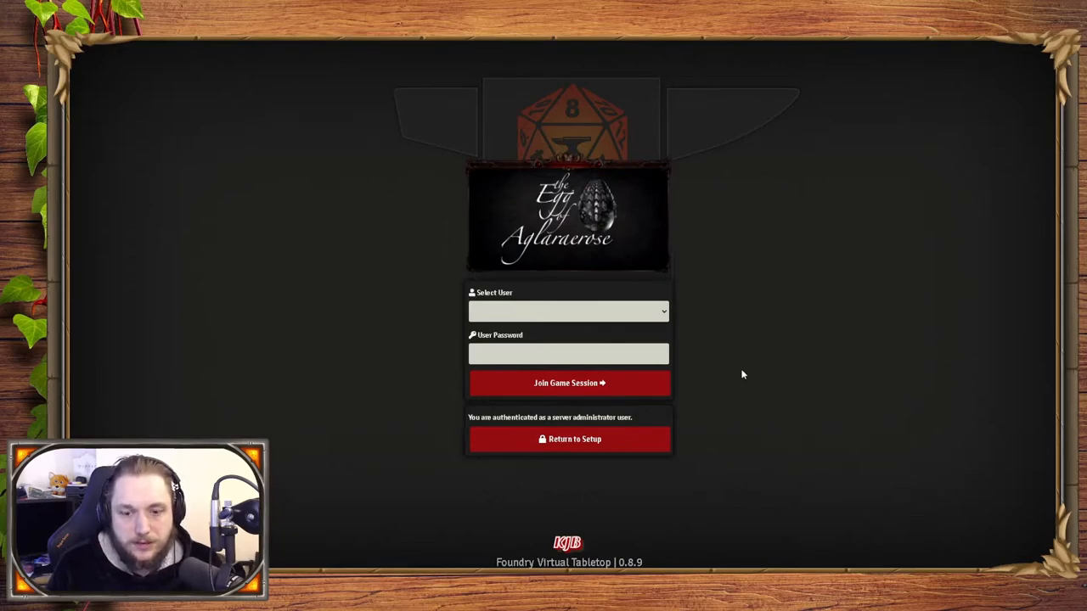
{"action": "mouse_move", "coordinate": [774, 253]}
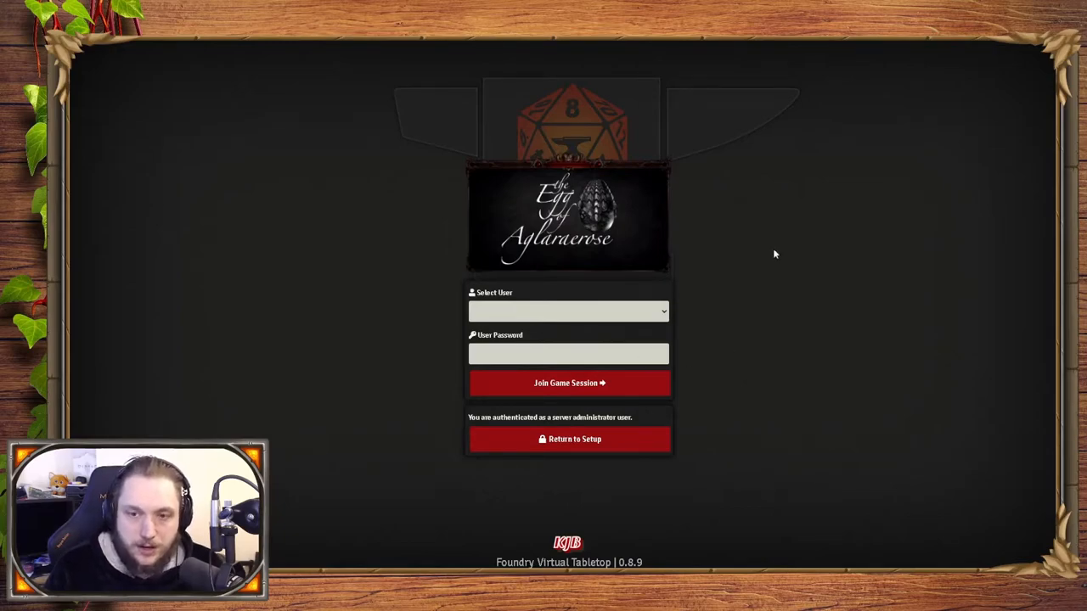
{"action": "mouse_move", "coordinate": [713, 513]}
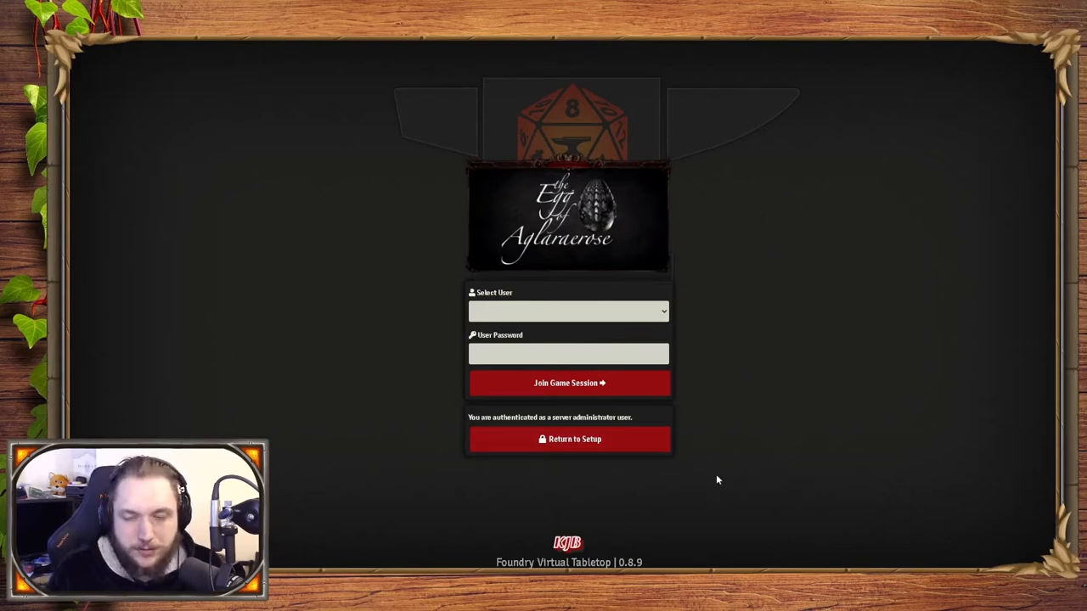
{"action": "mouse_move", "coordinate": [688, 313]}
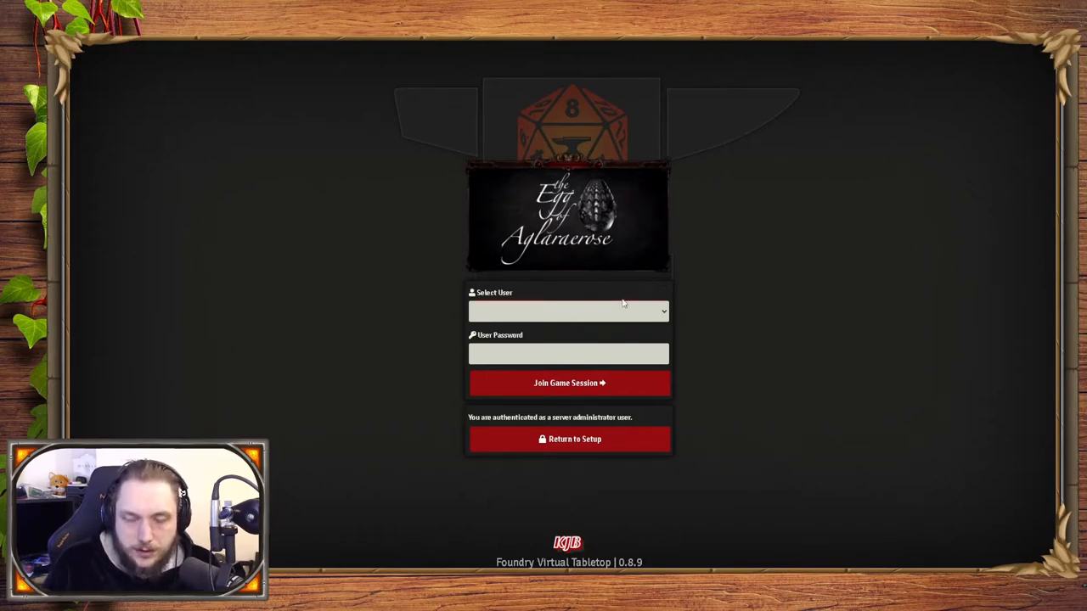
- Join the Azeroth game session as the Gamemaster user
{"action": "left_click", "coordinate": [569, 310]}
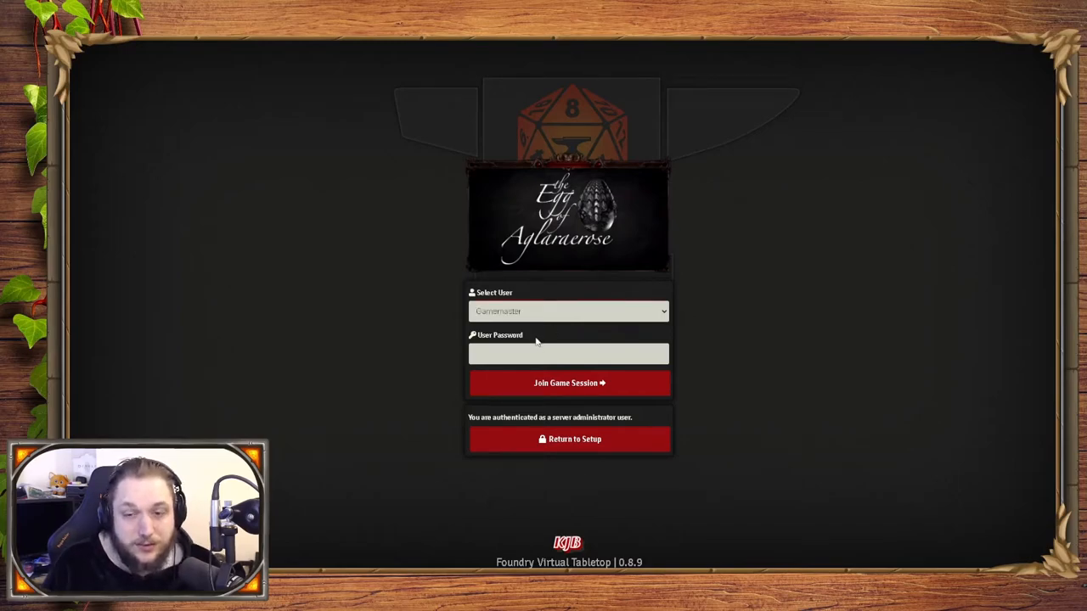
{"action": "mouse_move", "coordinate": [591, 370]}
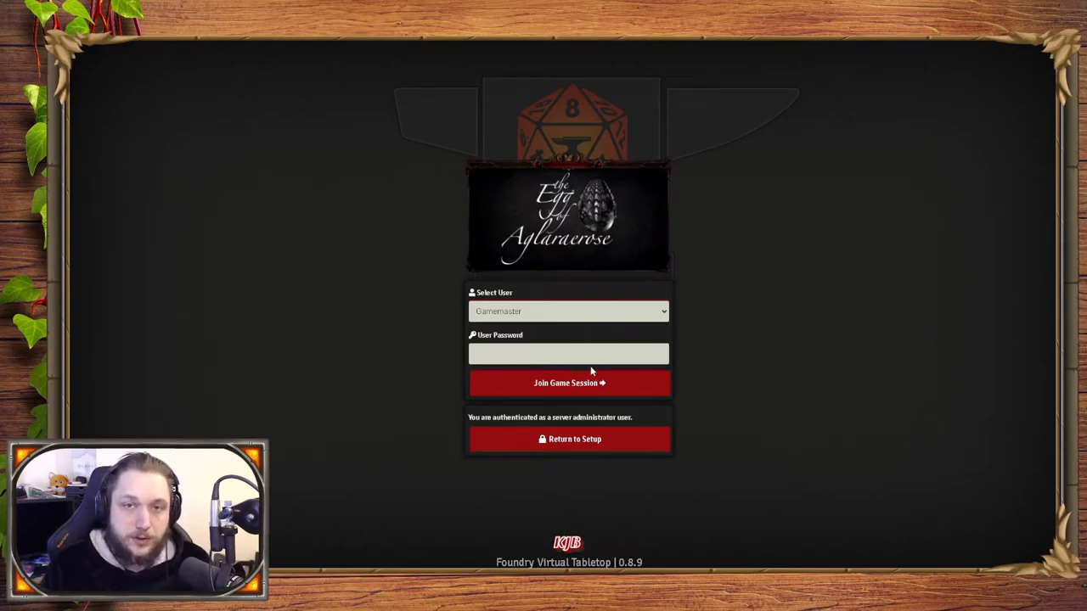
{"action": "left_click", "coordinate": [569, 383]}
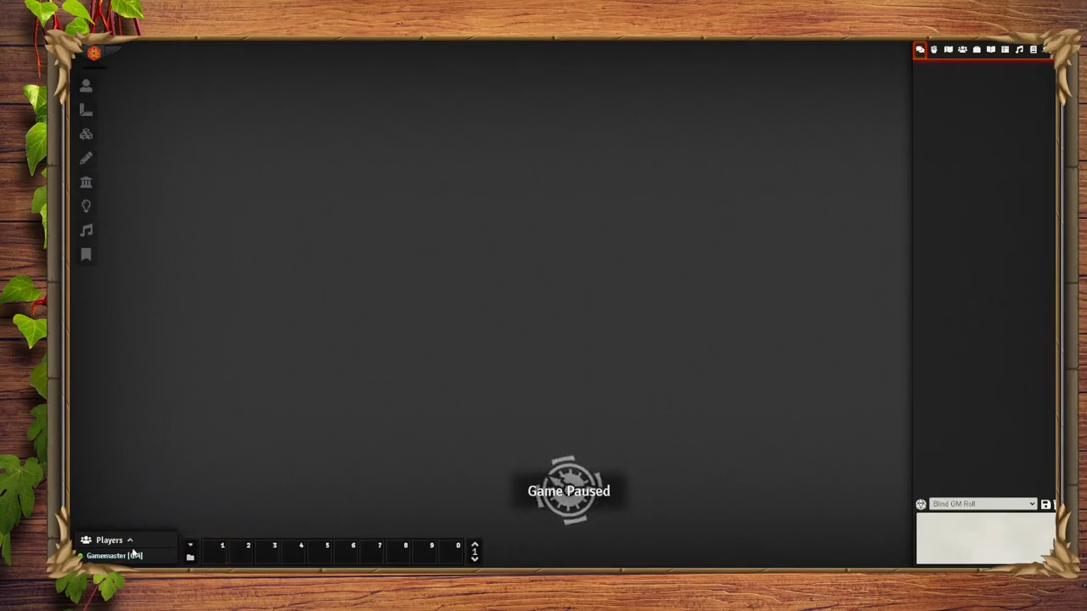
{"action": "mouse_move", "coordinate": [156, 556]}
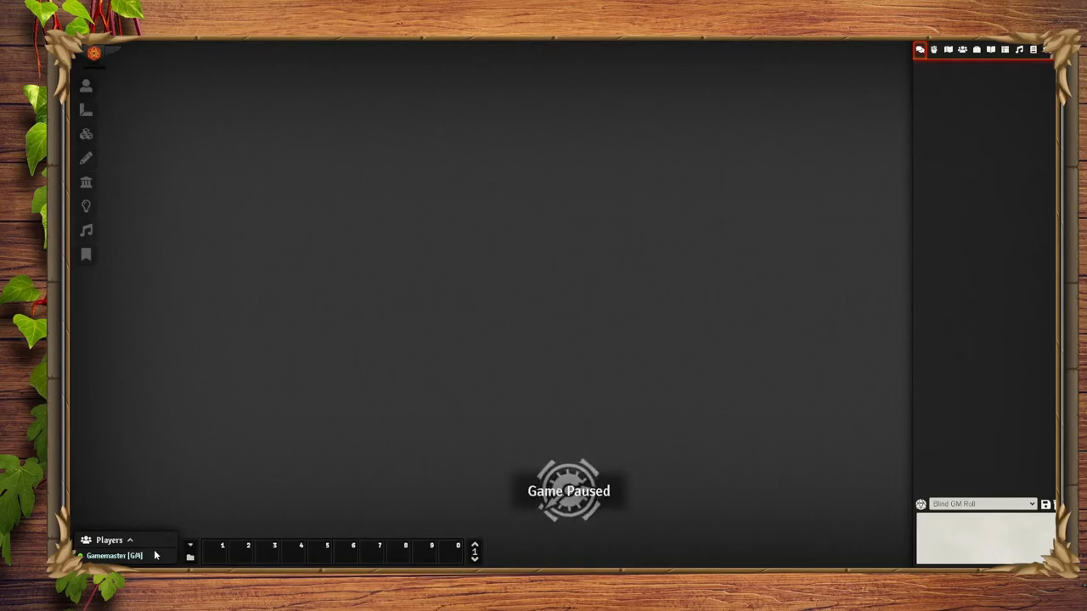
{"action": "mouse_move", "coordinate": [424, 224]}
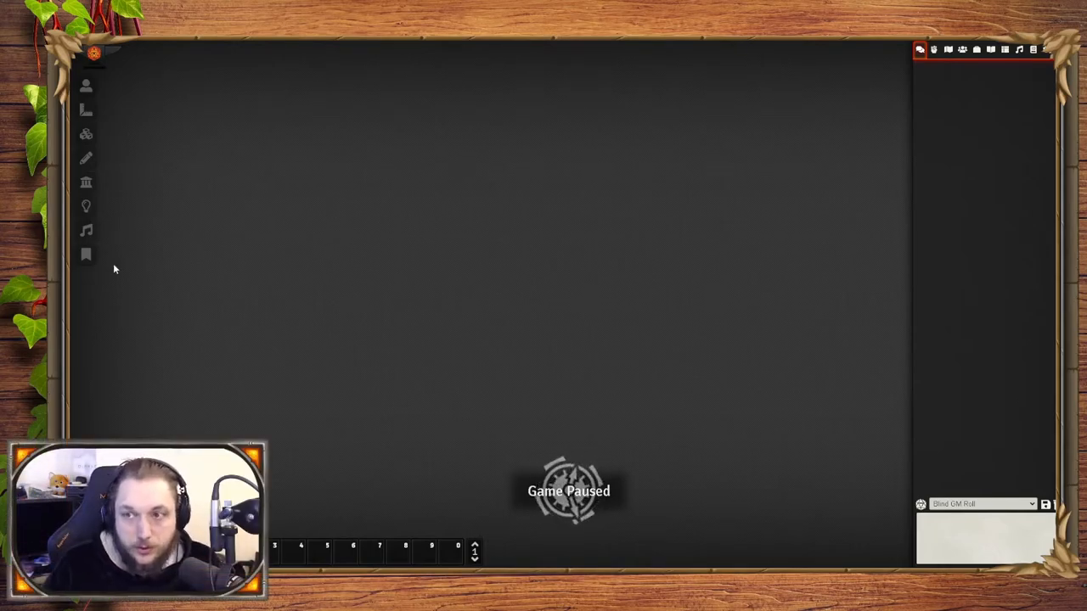
{"action": "mouse_move", "coordinate": [484, 543]}
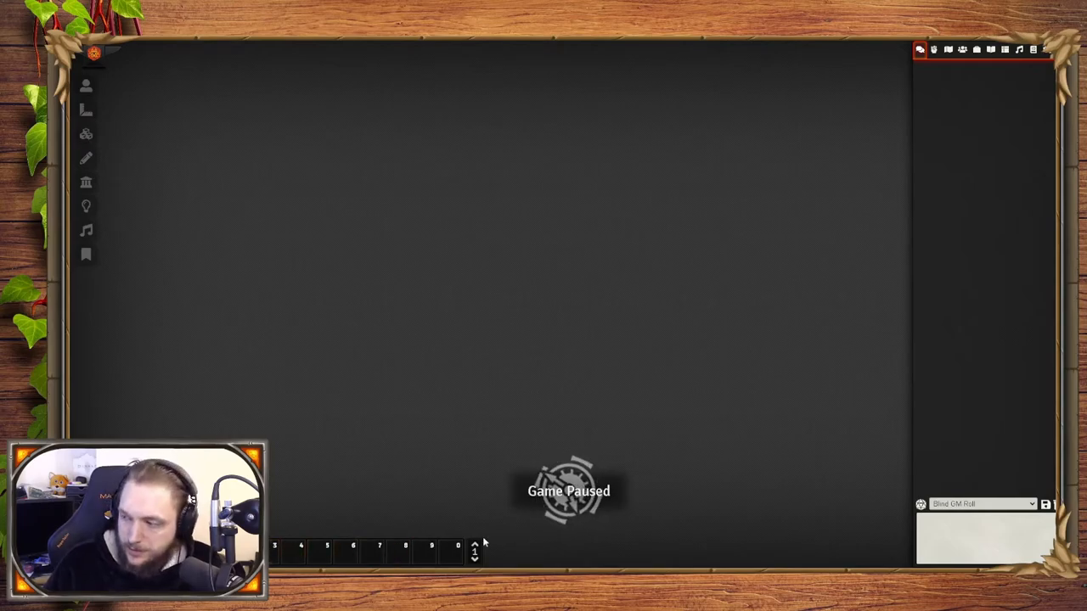
{"action": "mouse_move", "coordinate": [955, 404]}
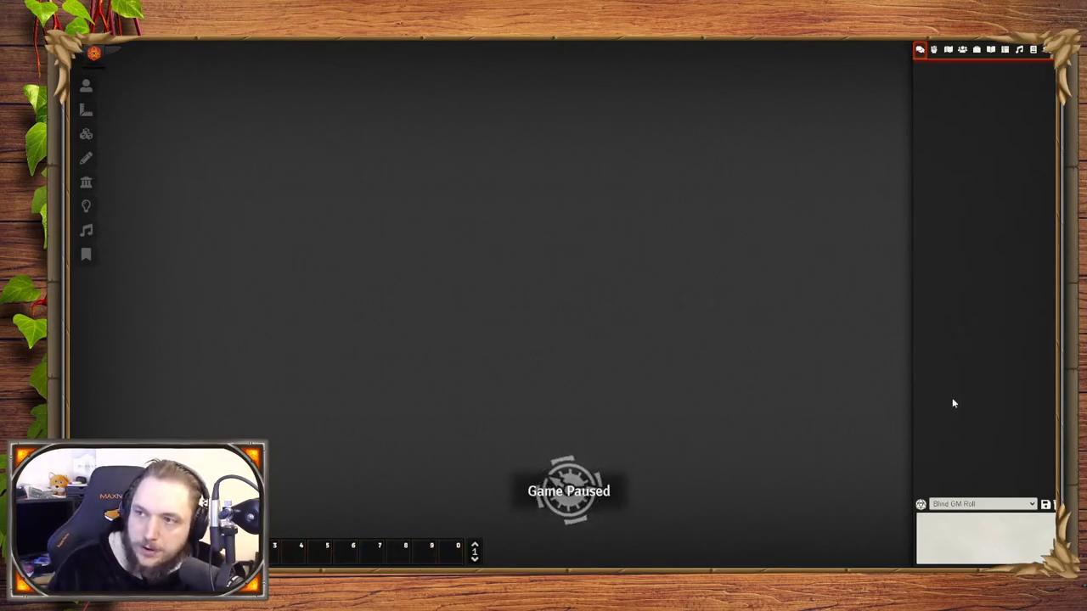
{"action": "mouse_move", "coordinate": [958, 59]}
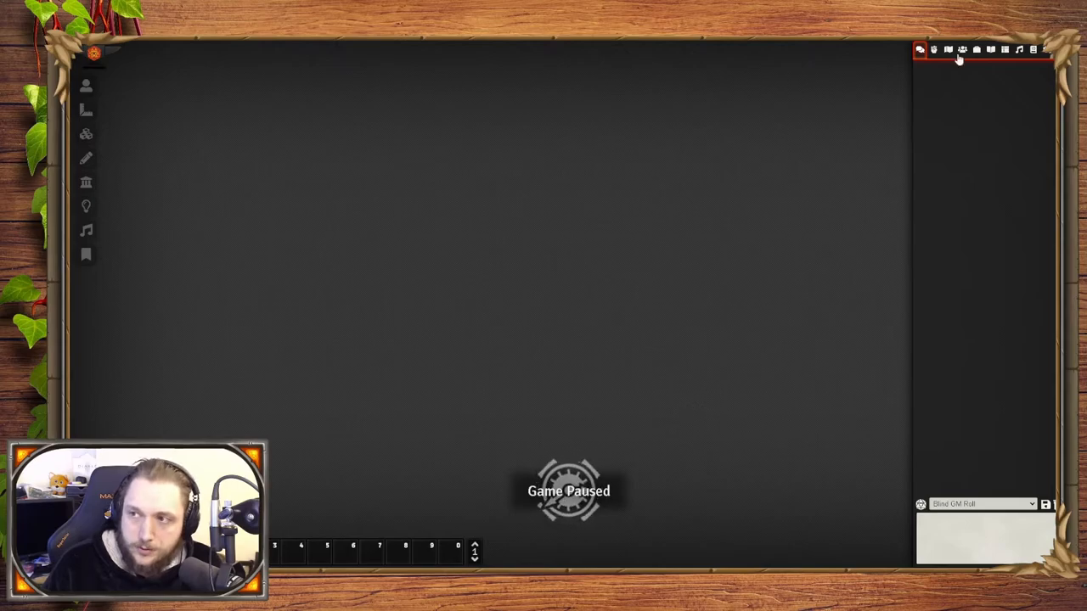
- Show the game settings sidebar with version and DnD5e system details
{"action": "left_click", "coordinate": [920, 50]}
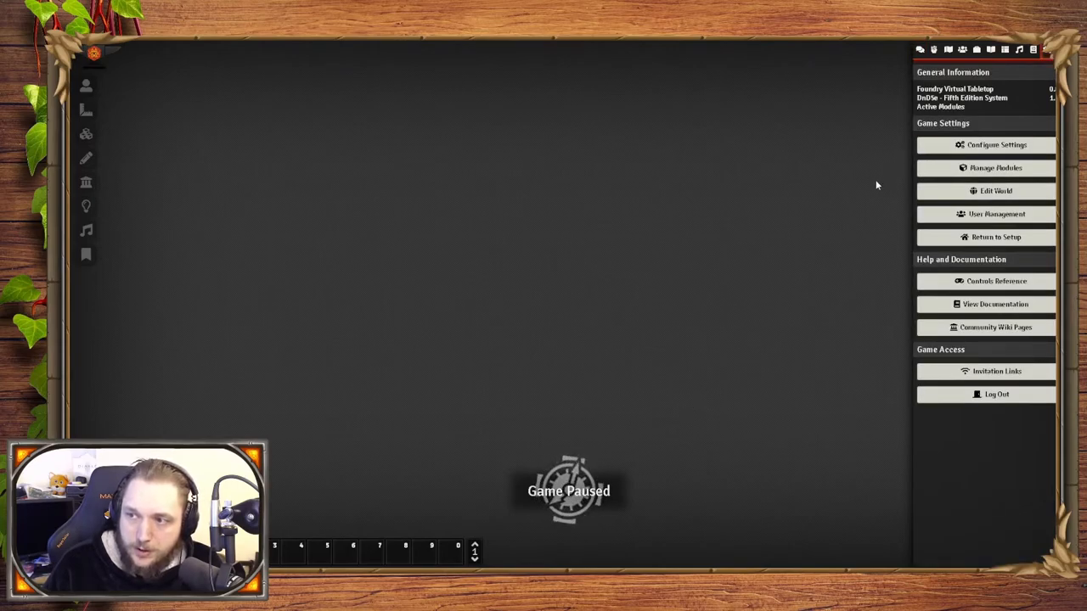
- In User Management, rename the Gamemaster user to Roper and start a new password
{"action": "left_click", "coordinate": [995, 214]}
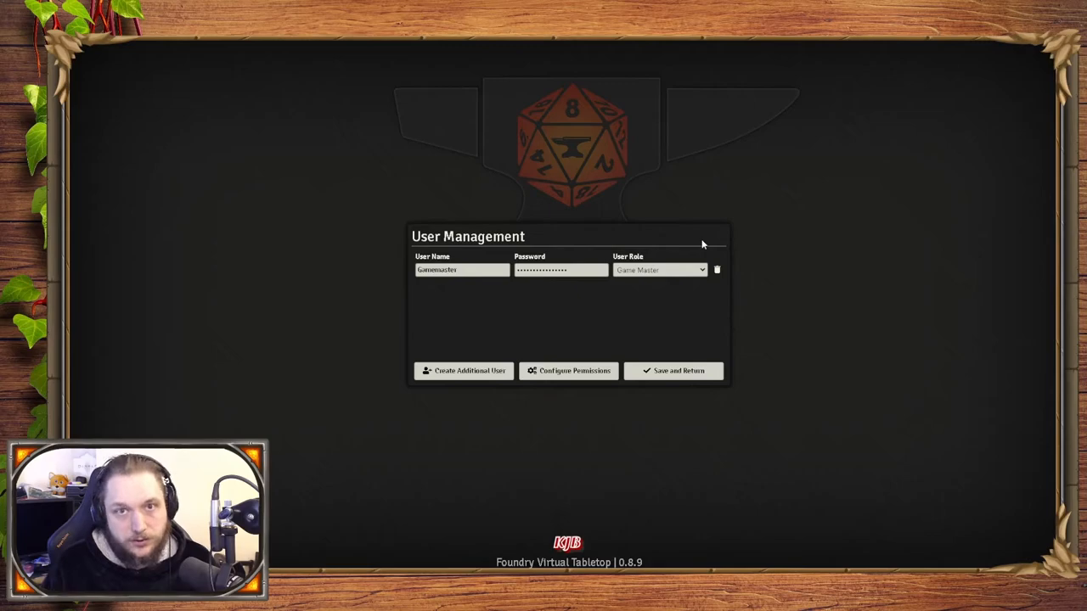
{"action": "mouse_move", "coordinate": [574, 253]}
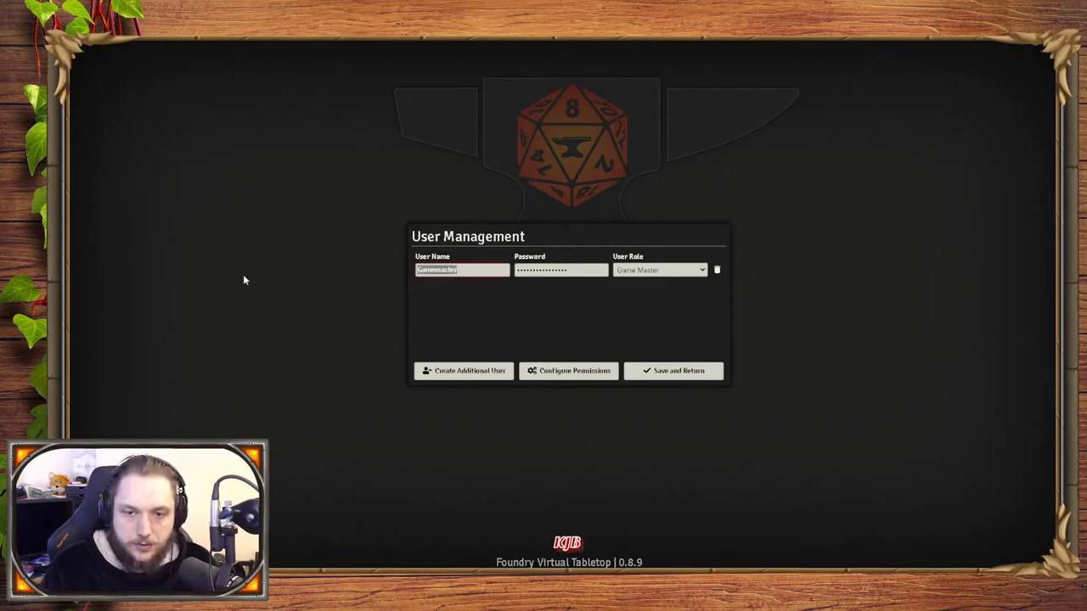
{"action": "type", "text": "Roper"}
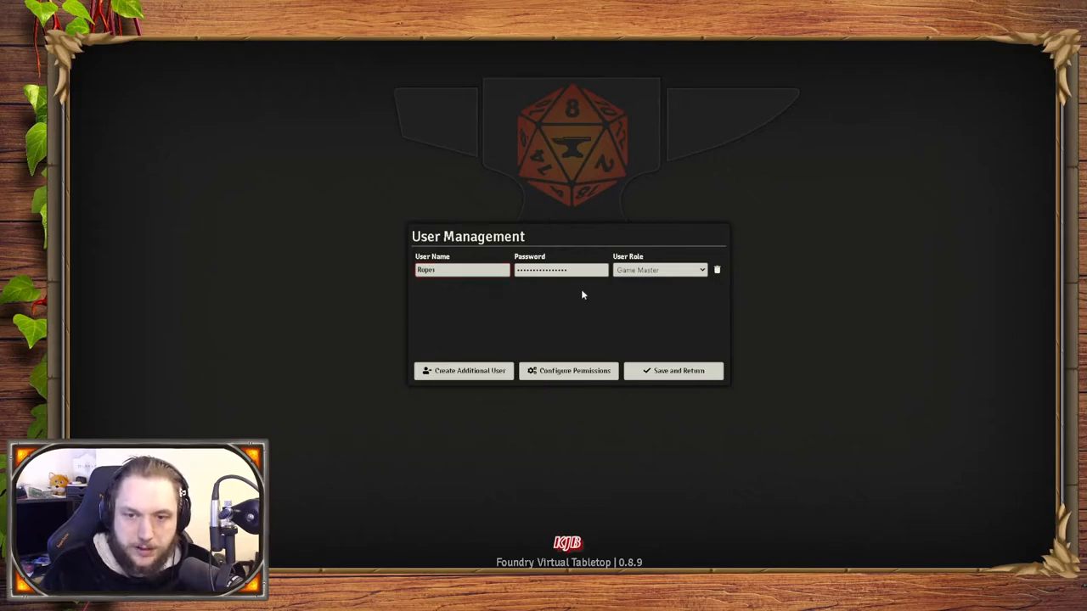
{"action": "left_click", "coordinate": [560, 270]}
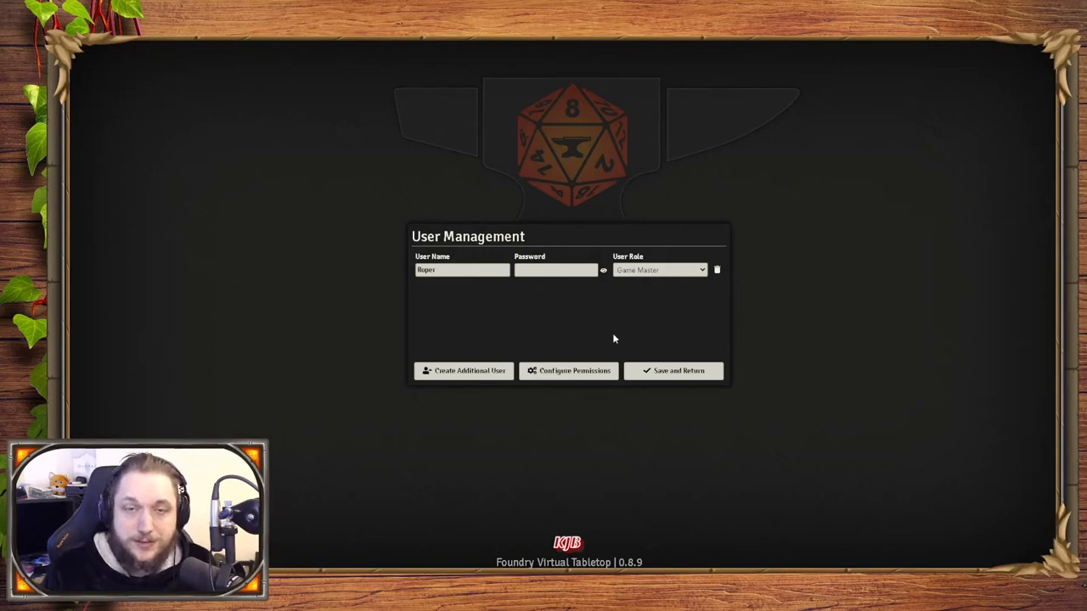
{"action": "mouse_move", "coordinate": [618, 323]}
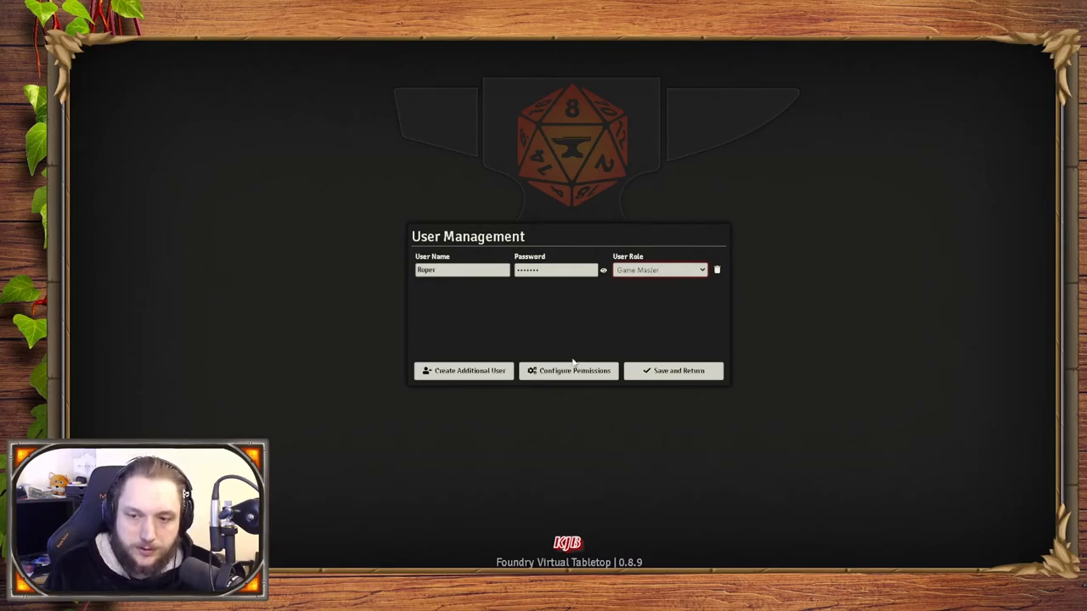
- In Permission Configuration, disable audio and video broadcasting for all roles
{"action": "left_click", "coordinate": [567, 370]}
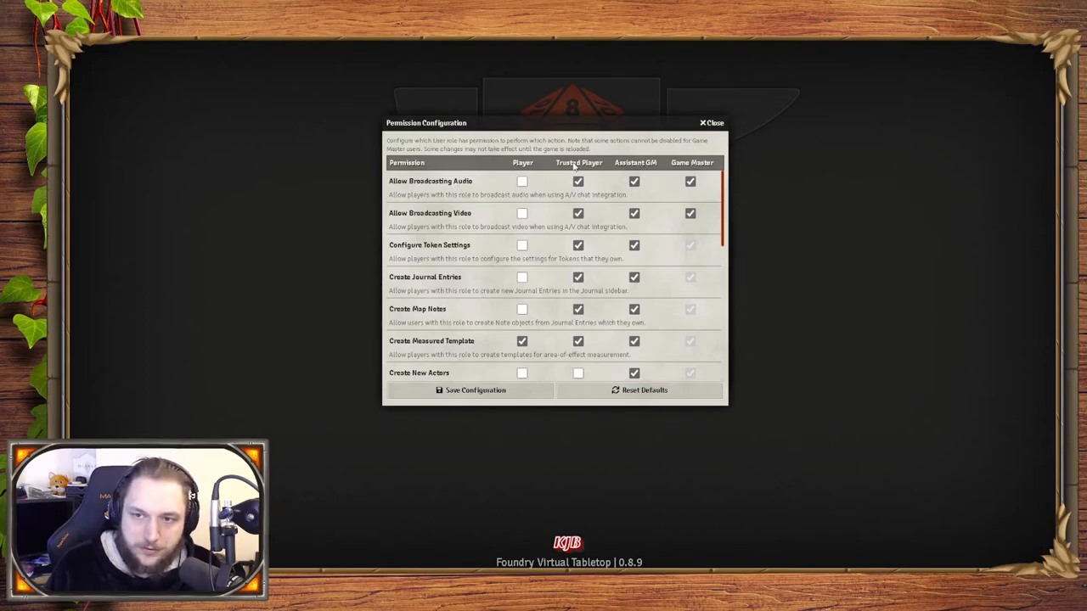
{"action": "mouse_move", "coordinate": [671, 170]}
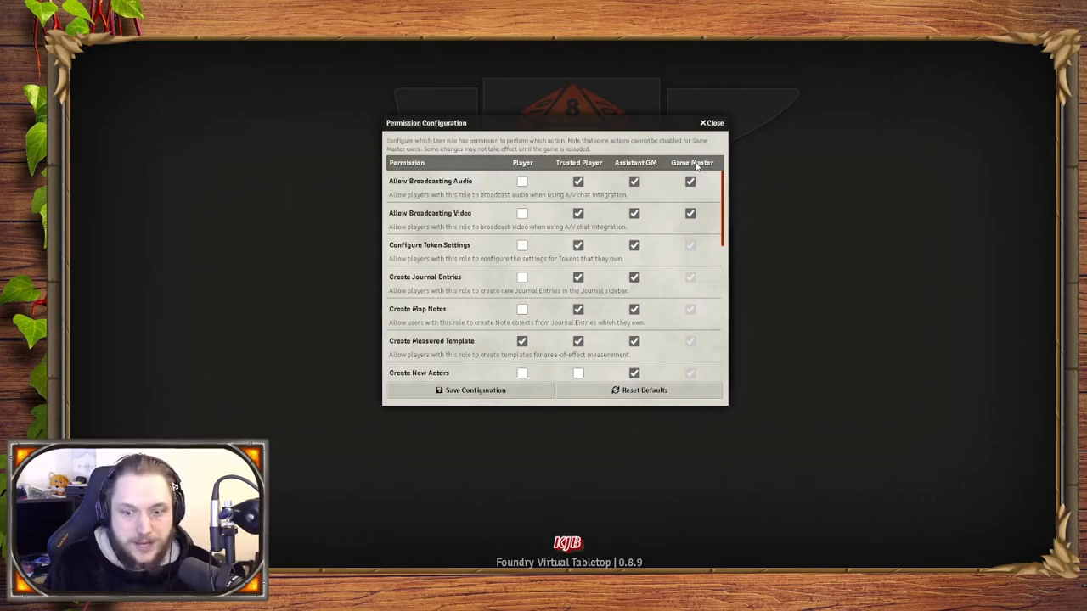
{"action": "mouse_move", "coordinate": [642, 196]}
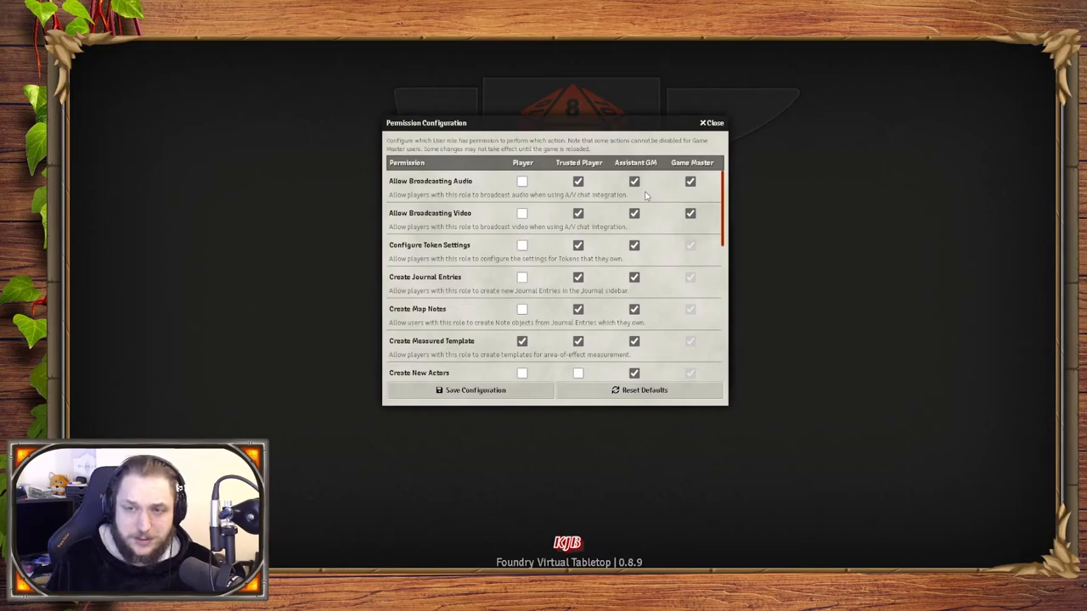
{"action": "left_click", "coordinate": [578, 180]}
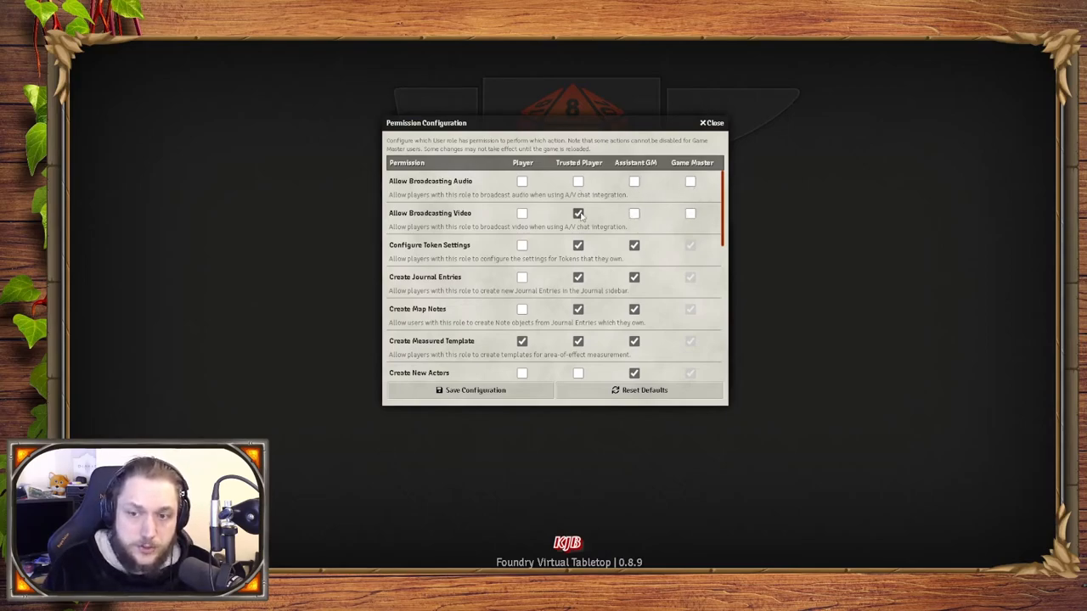
{"action": "left_click", "coordinate": [577, 214]}
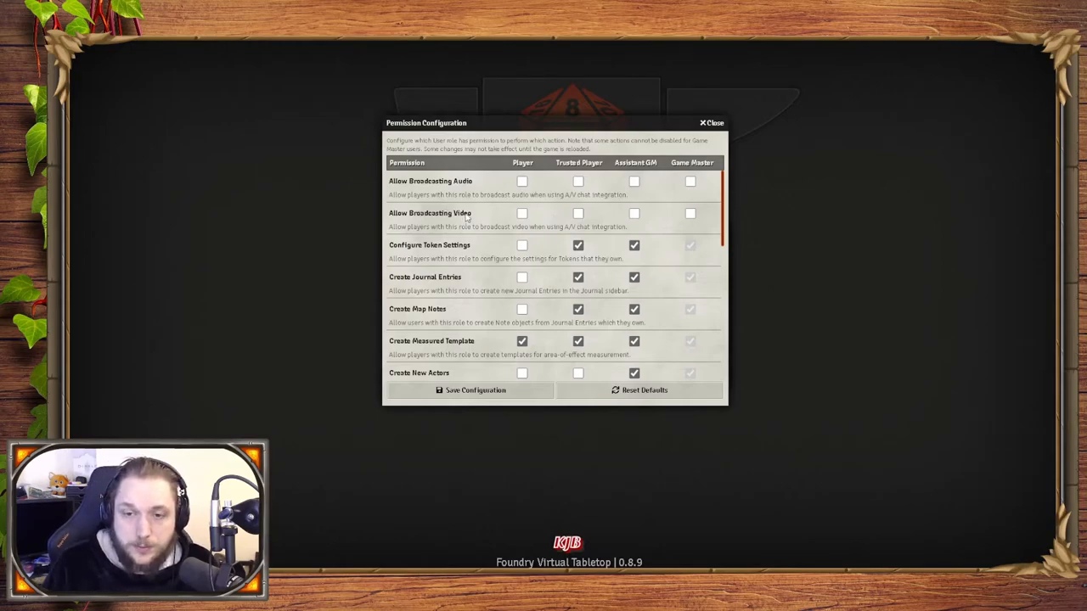
- Let the Player role configure token settings and create journal entries
{"action": "scroll", "scroll_direction": "down", "scroll_amount": 3}
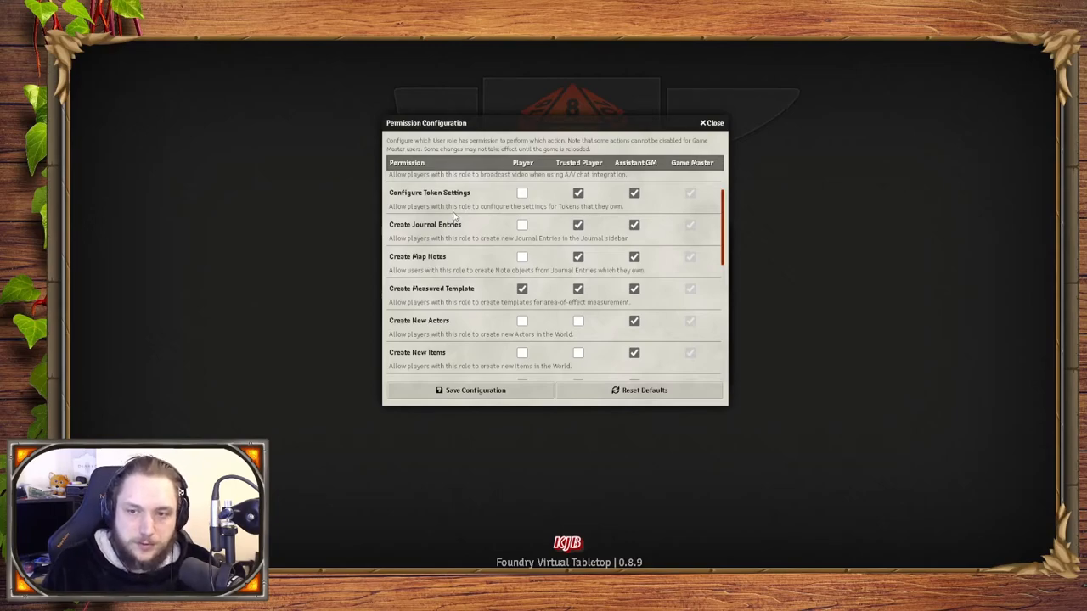
{"action": "left_click", "coordinate": [523, 194]}
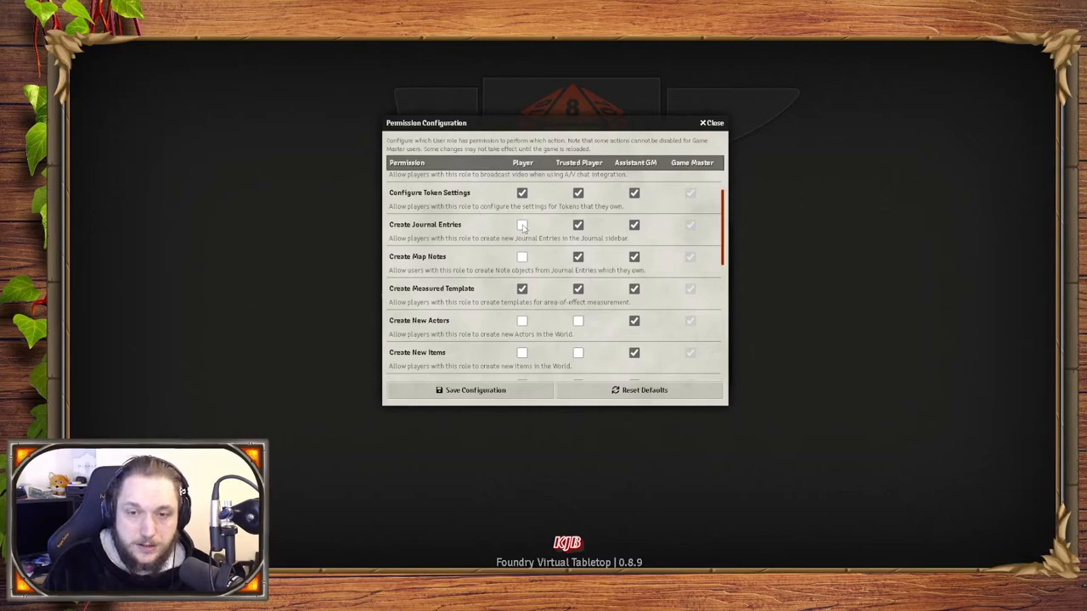
{"action": "left_click", "coordinate": [522, 224]}
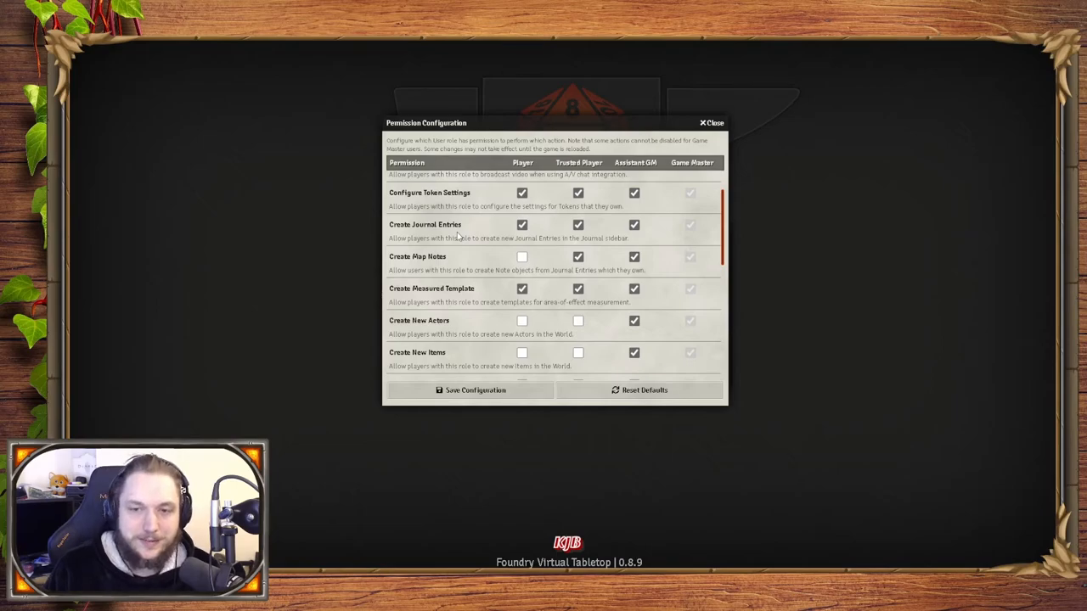
{"action": "scroll", "scroll_direction": "down", "scroll_amount": 3}
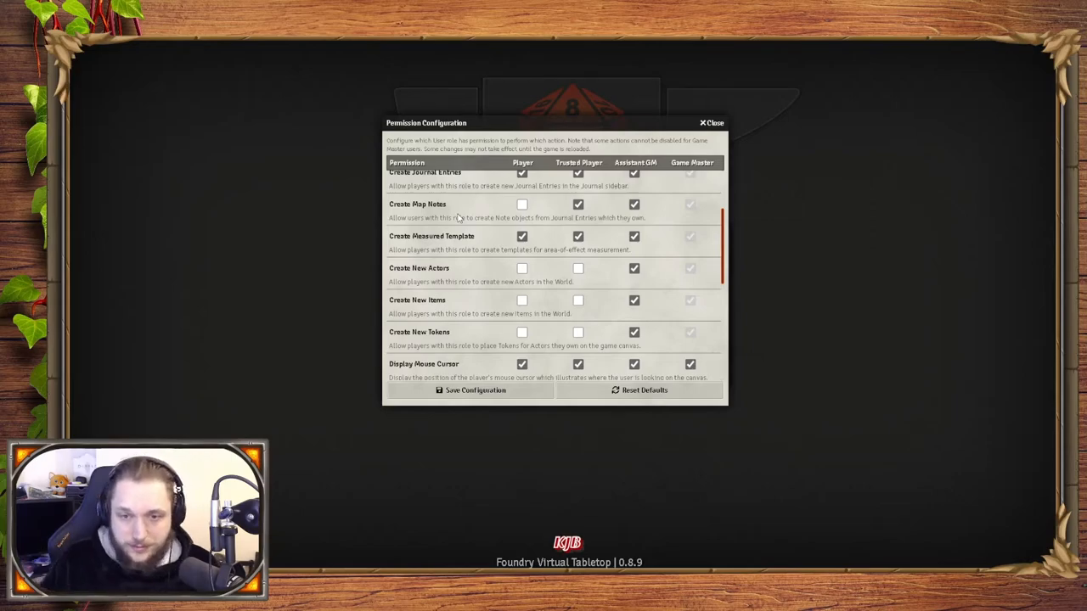
{"action": "mouse_move", "coordinate": [494, 238]}
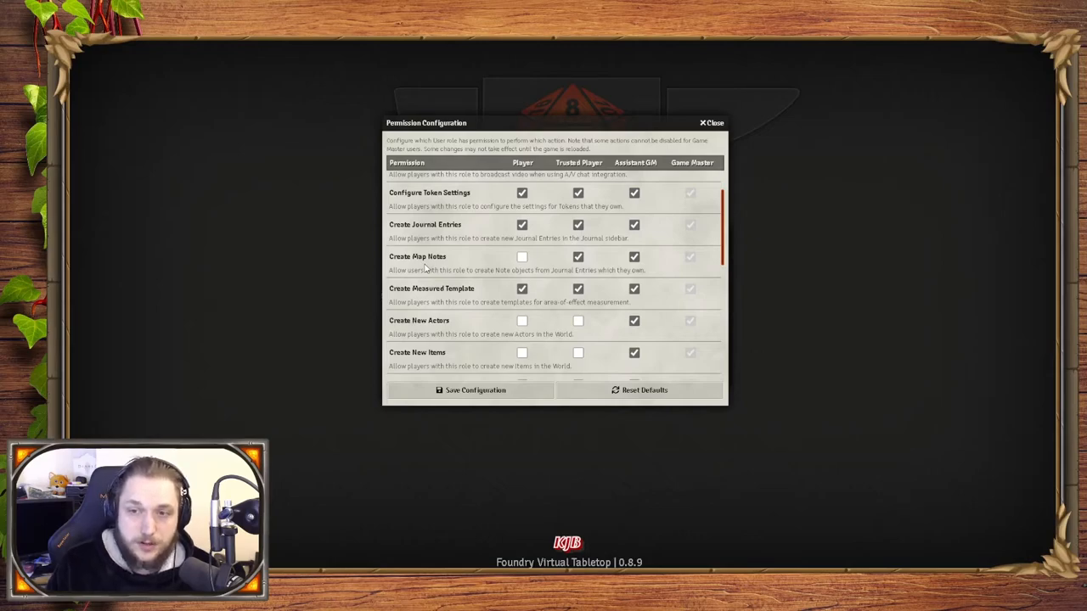
{"action": "mouse_move", "coordinate": [686, 285]}
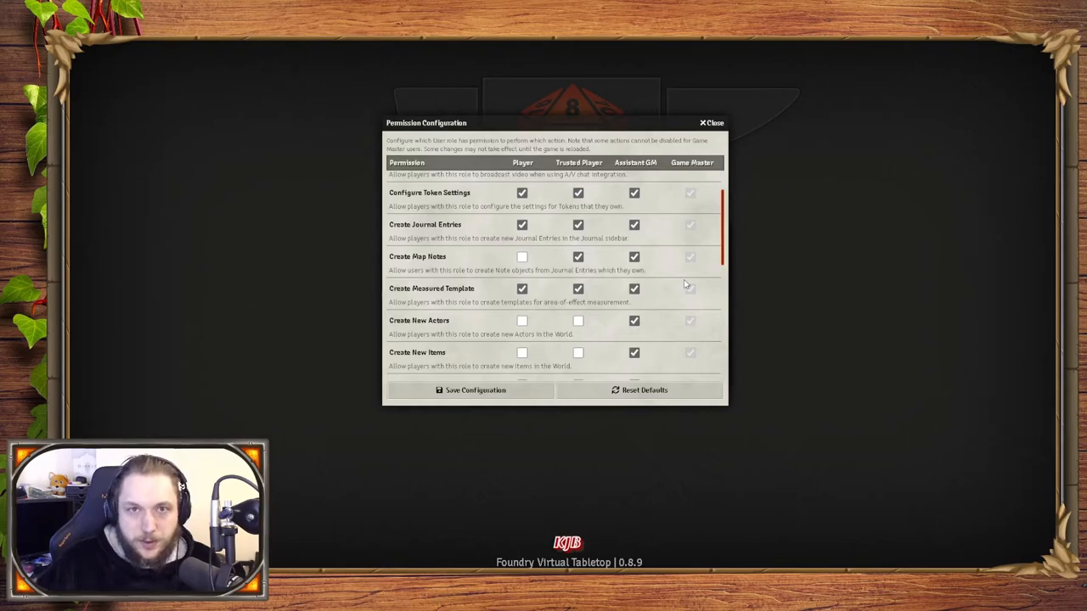
{"action": "mouse_move", "coordinate": [722, 236]}
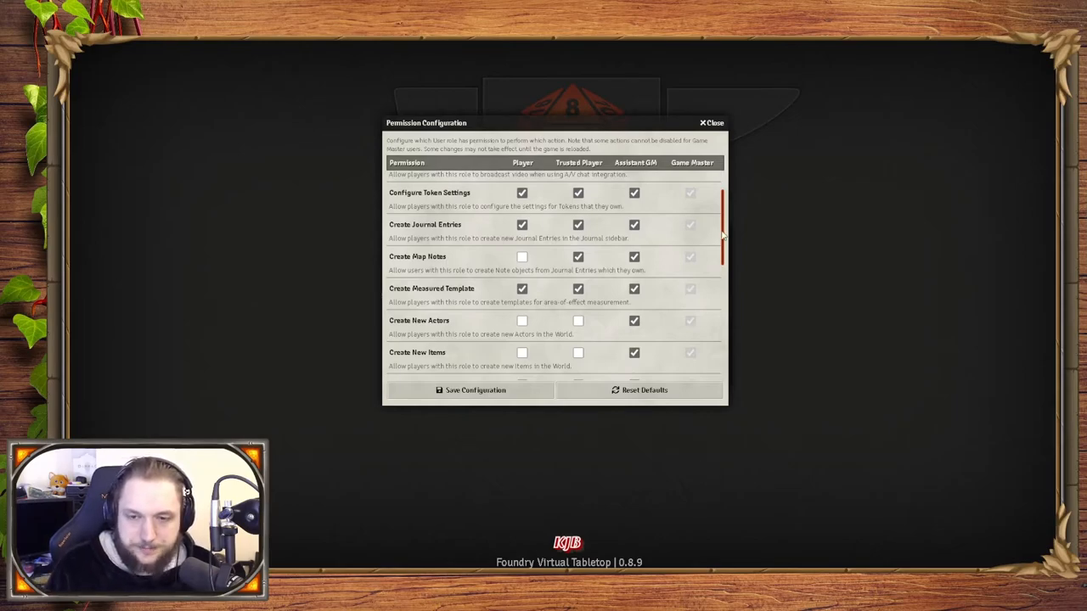
{"action": "mouse_move", "coordinate": [642, 236]}
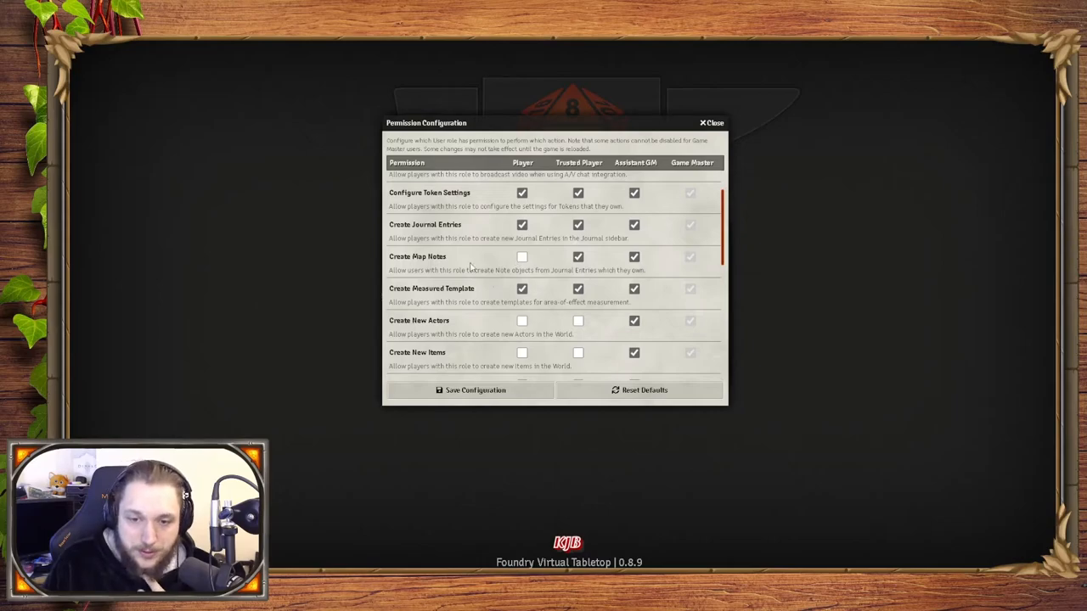
- Allow Players and Trusted Players to create new tokens
{"action": "scroll", "scroll_direction": "down", "scroll_amount": 3}
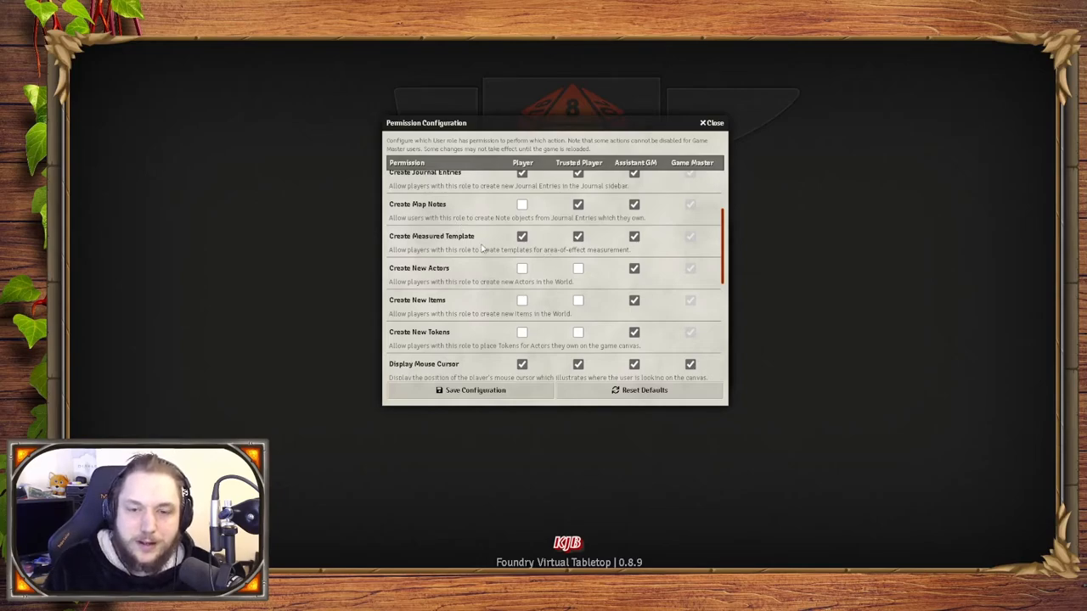
{"action": "scroll", "scroll_direction": "down", "scroll_amount": 3}
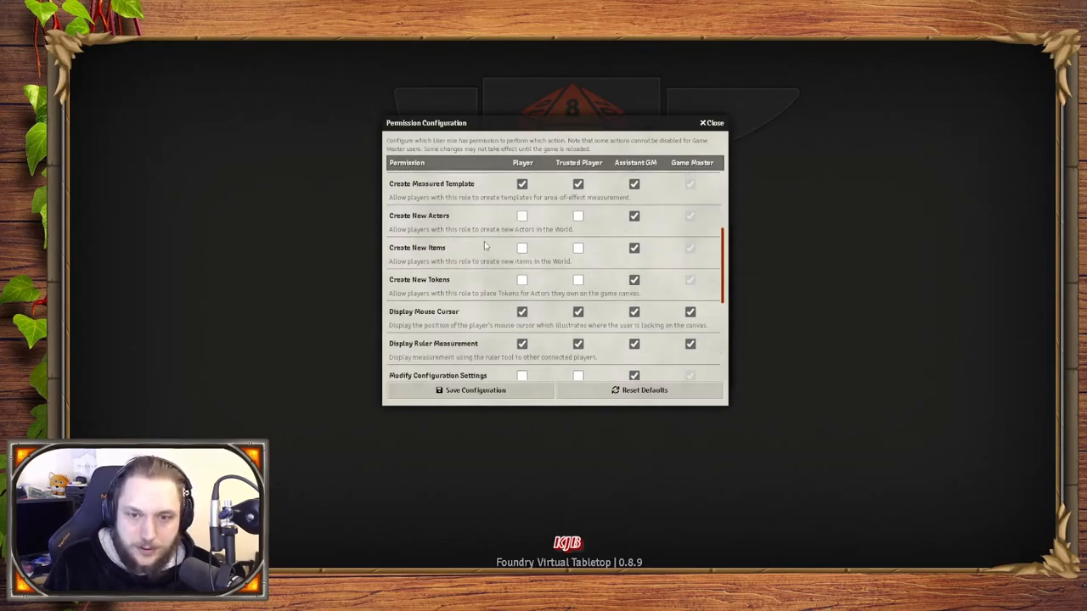
{"action": "mouse_move", "coordinate": [696, 230]}
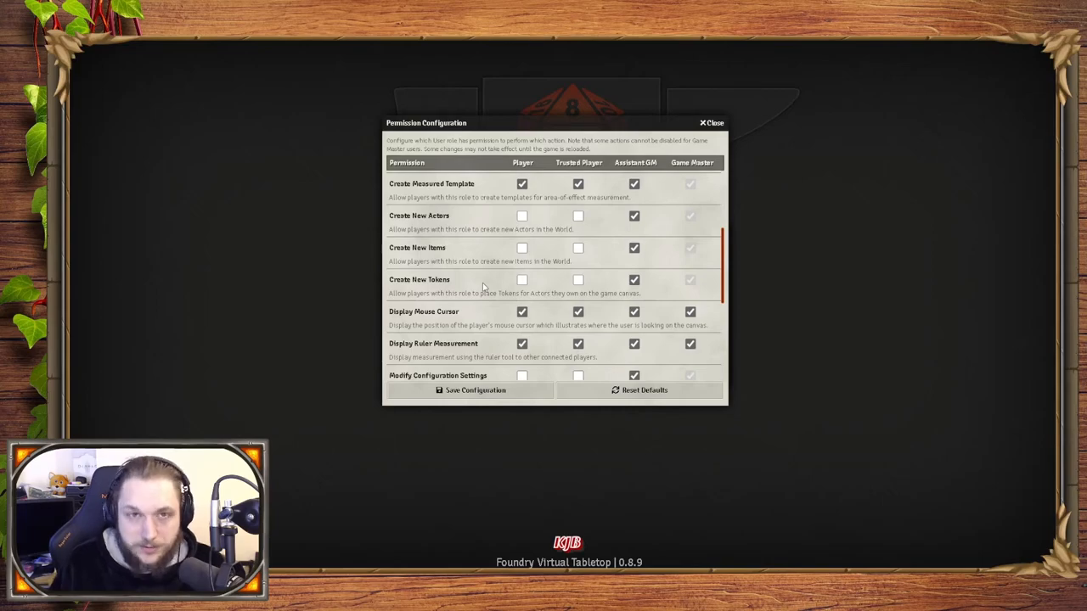
{"action": "mouse_move", "coordinate": [469, 273]}
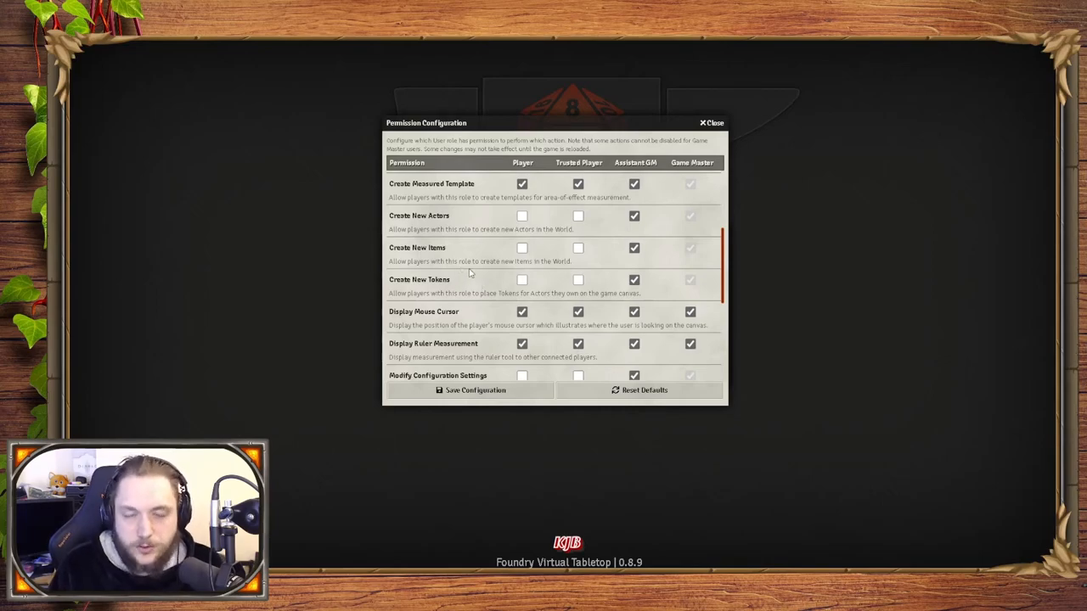
{"action": "scroll", "scroll_direction": "down", "scroll_amount": 3}
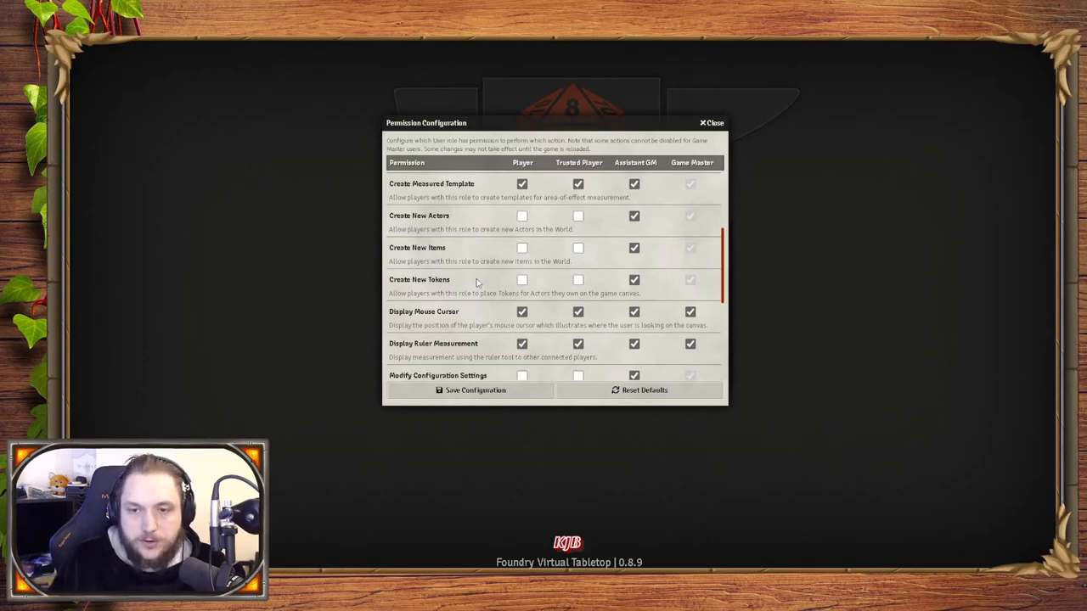
{"action": "mouse_move", "coordinate": [519, 292]}
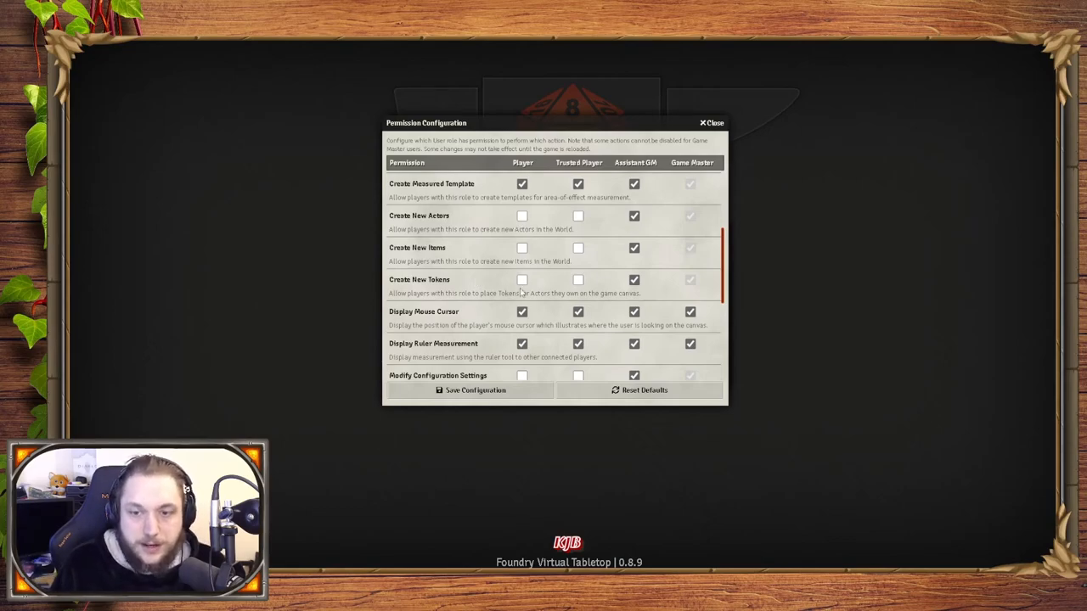
{"action": "left_click", "coordinate": [521, 280]}
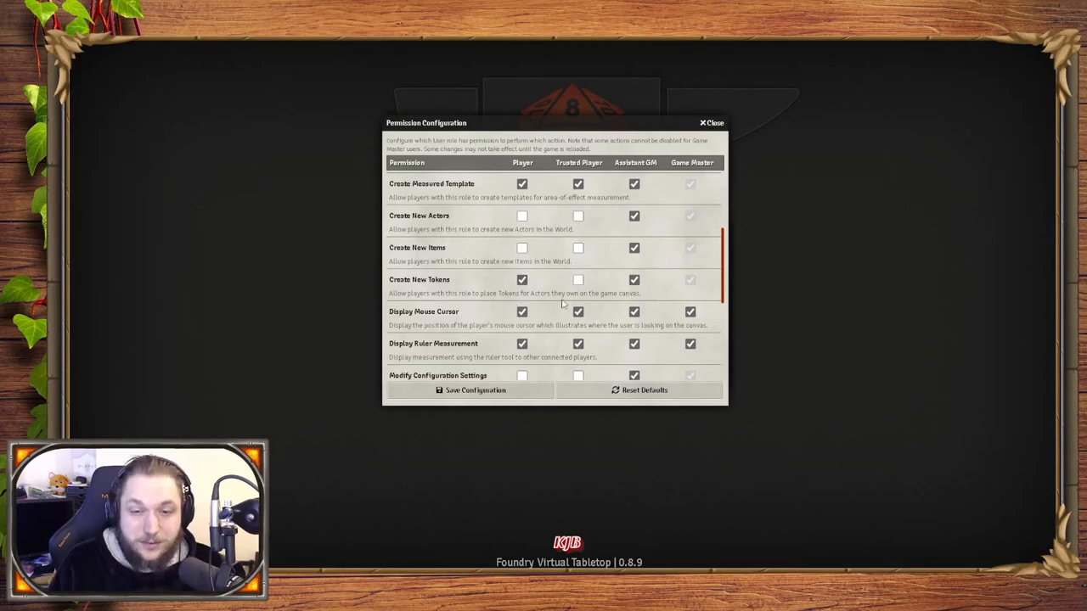
{"action": "left_click", "coordinate": [577, 279]}
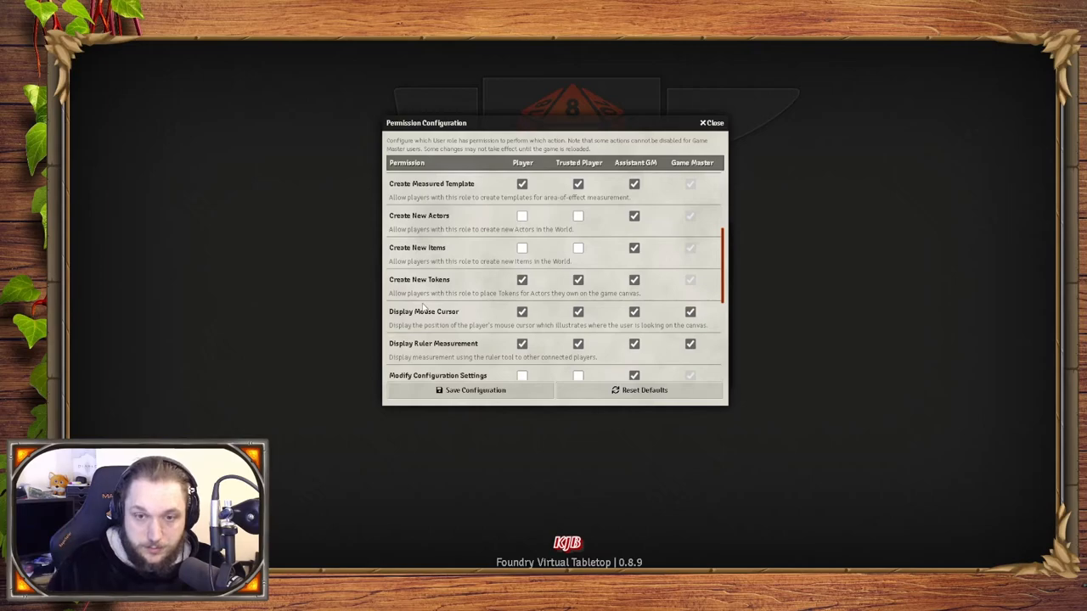
- Turn off mouse cursor display so no role shows its cursor
{"action": "scroll", "scroll_direction": "down", "scroll_amount": 3}
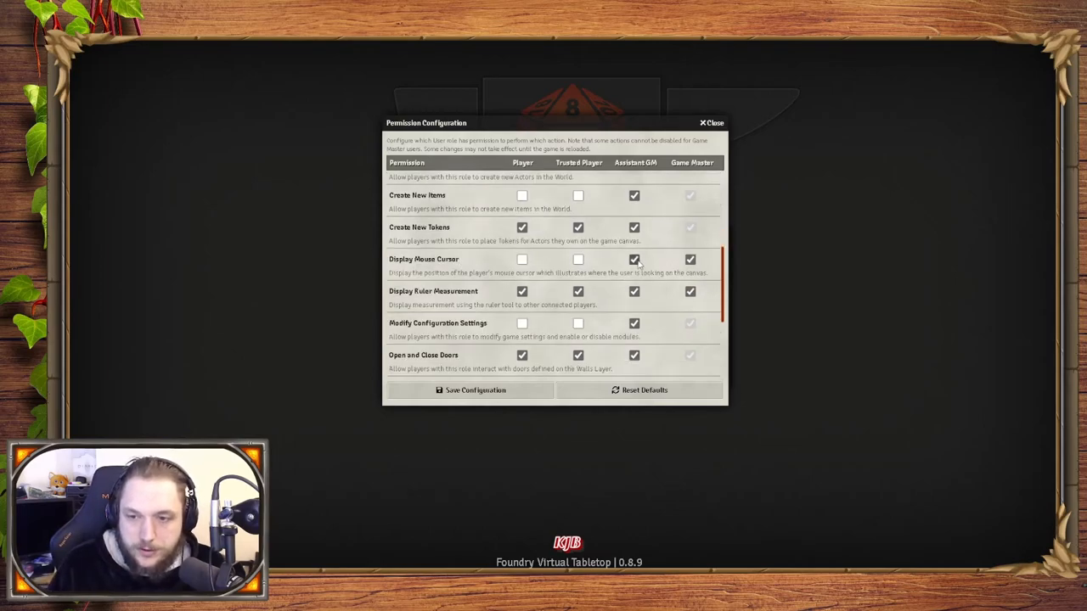
{"action": "left_click", "coordinate": [633, 258]}
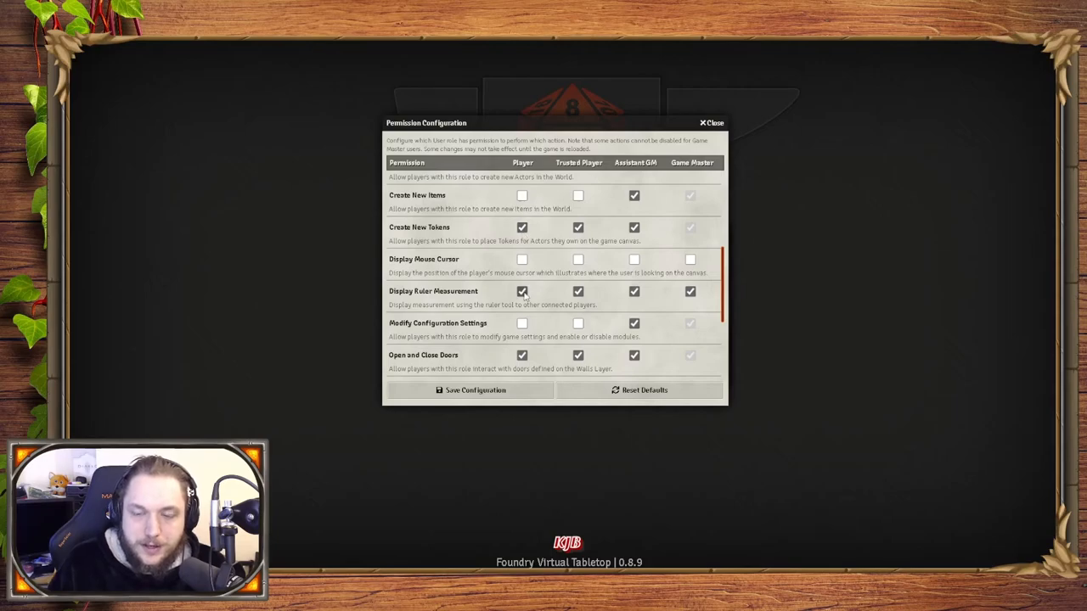
{"action": "scroll", "scroll_direction": "down", "scroll_amount": 3}
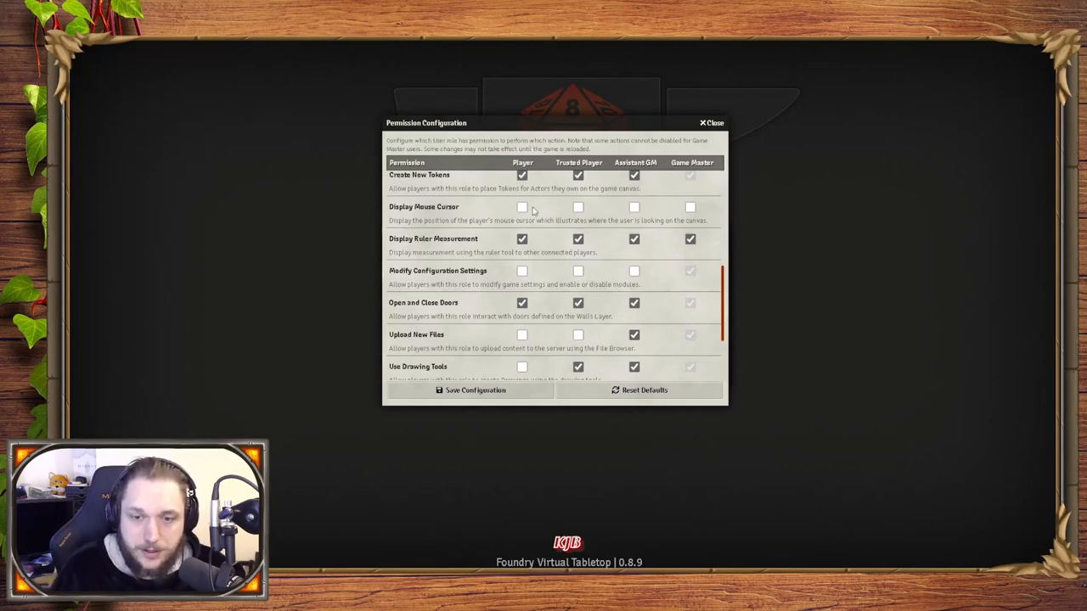
- Remove Use File Browser access from Assistant GM, leaving it to the Gamemaster only
{"action": "scroll", "scroll_direction": "down", "scroll_amount": 3}
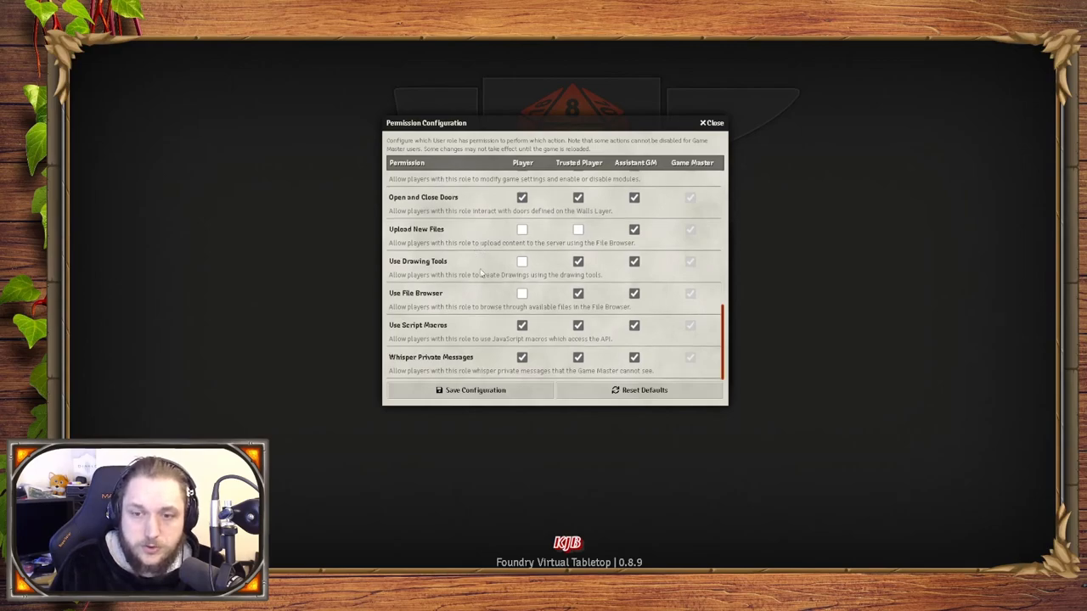
{"action": "mouse_move", "coordinate": [552, 270]}
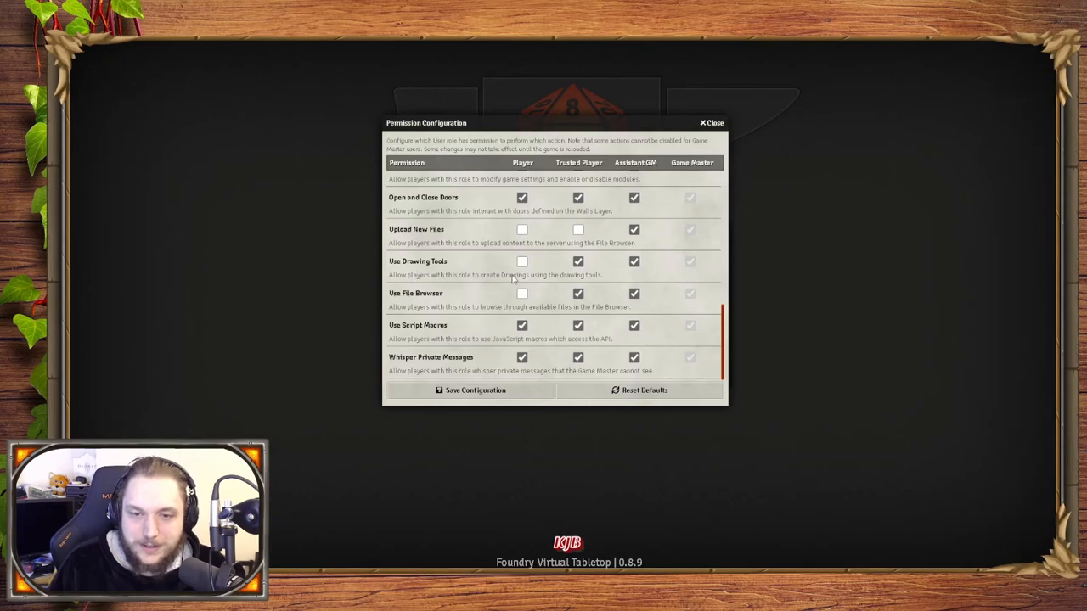
{"action": "mouse_move", "coordinate": [457, 265]}
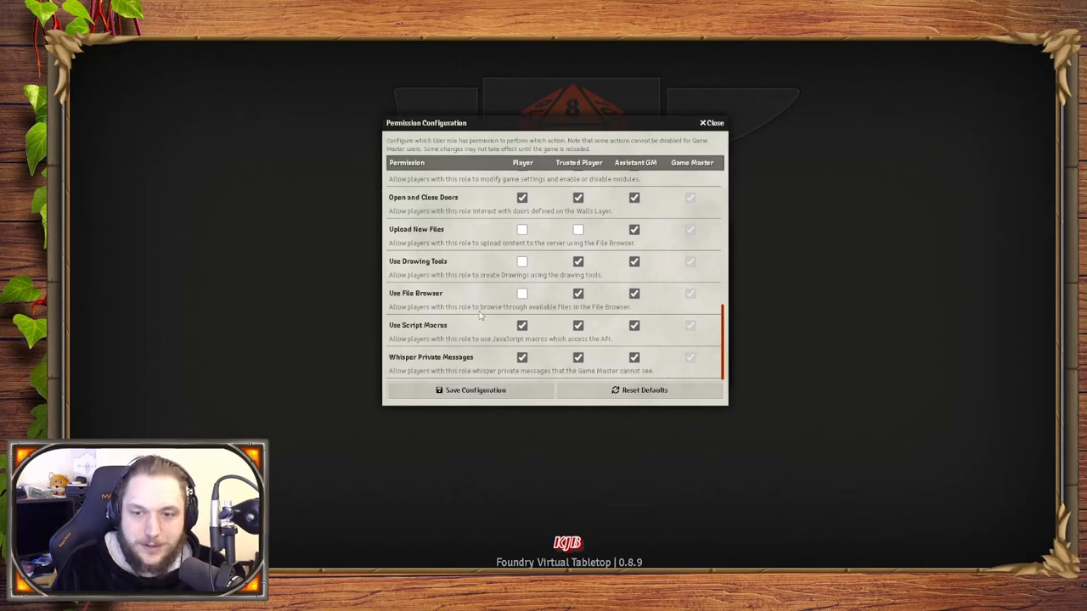
{"action": "mouse_move", "coordinate": [455, 322]}
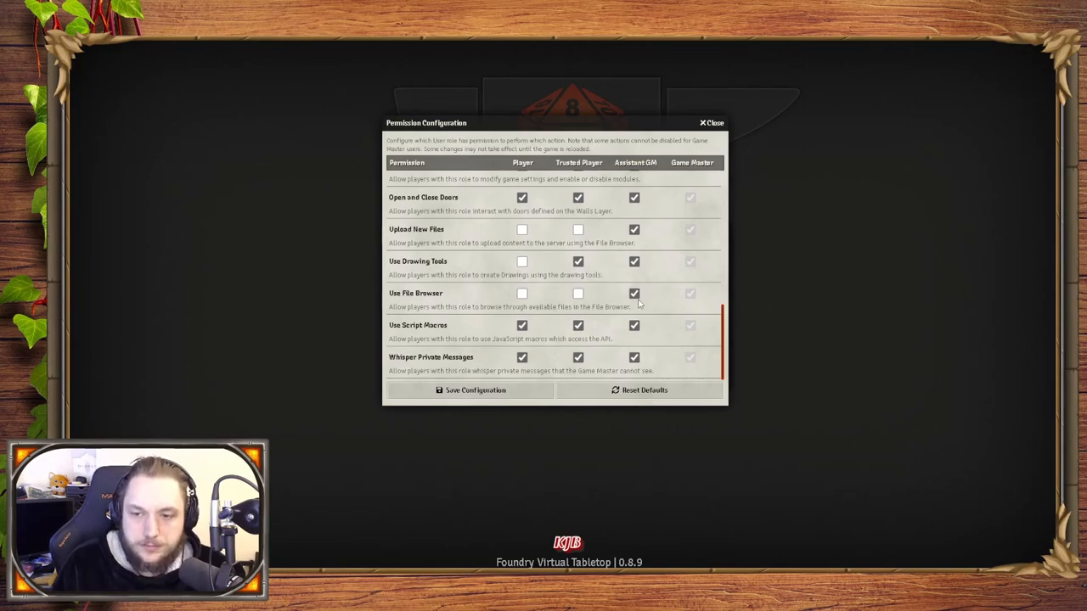
{"action": "left_click", "coordinate": [634, 293]}
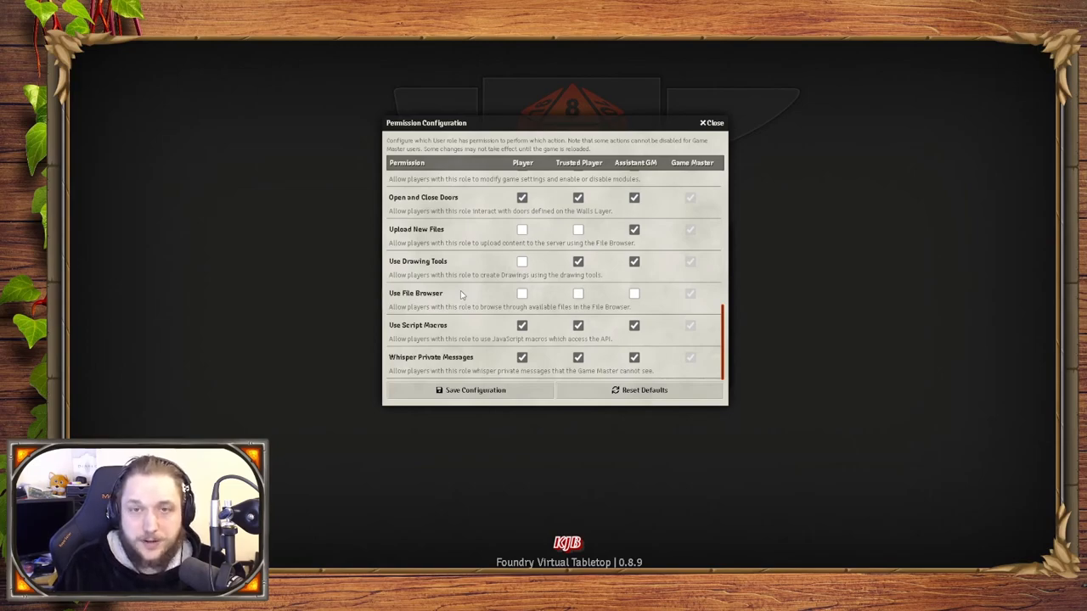
{"action": "mouse_move", "coordinate": [462, 348]}
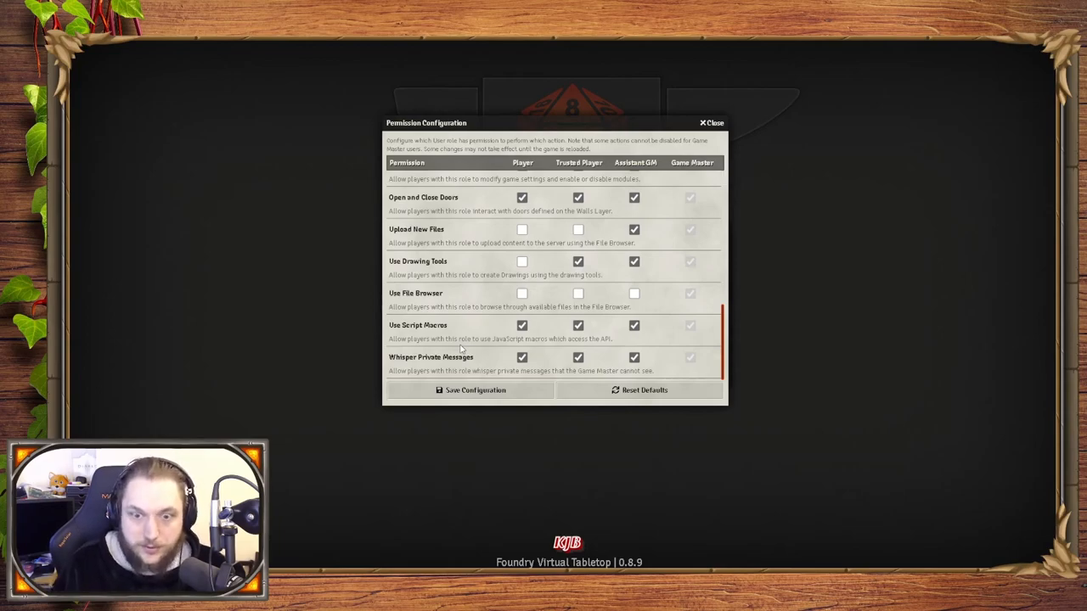
{"action": "mouse_move", "coordinate": [489, 363]}
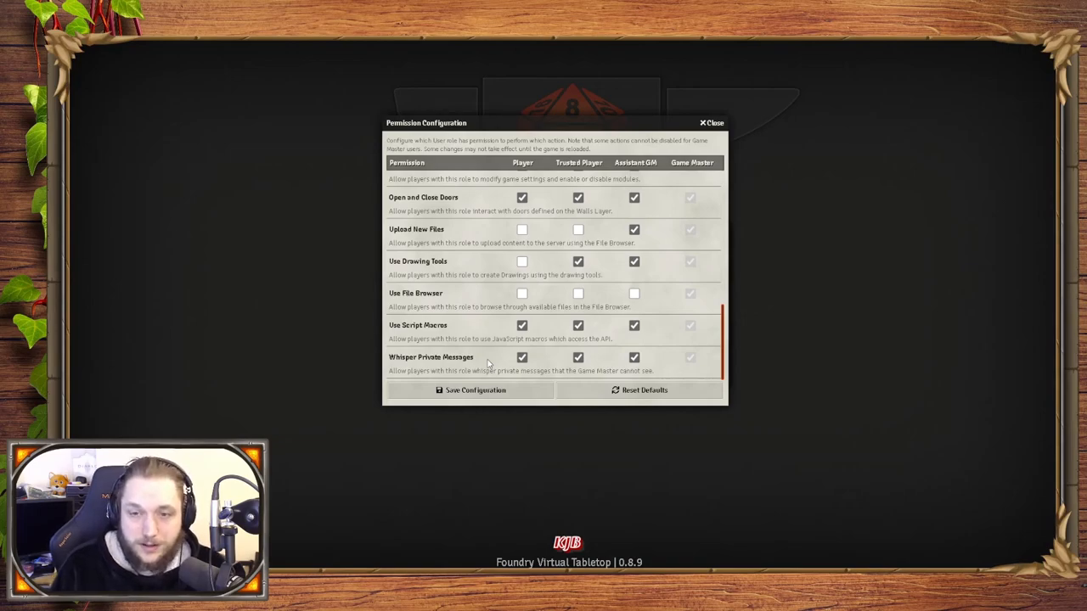
{"action": "mouse_move", "coordinate": [474, 367]}
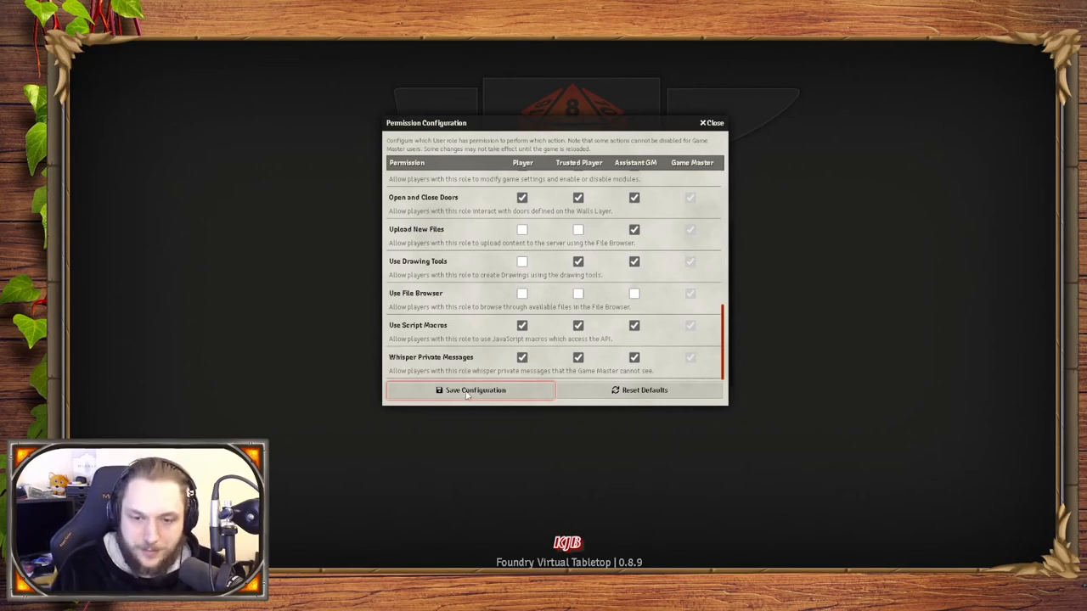
{"action": "mouse_move", "coordinate": [473, 360]}
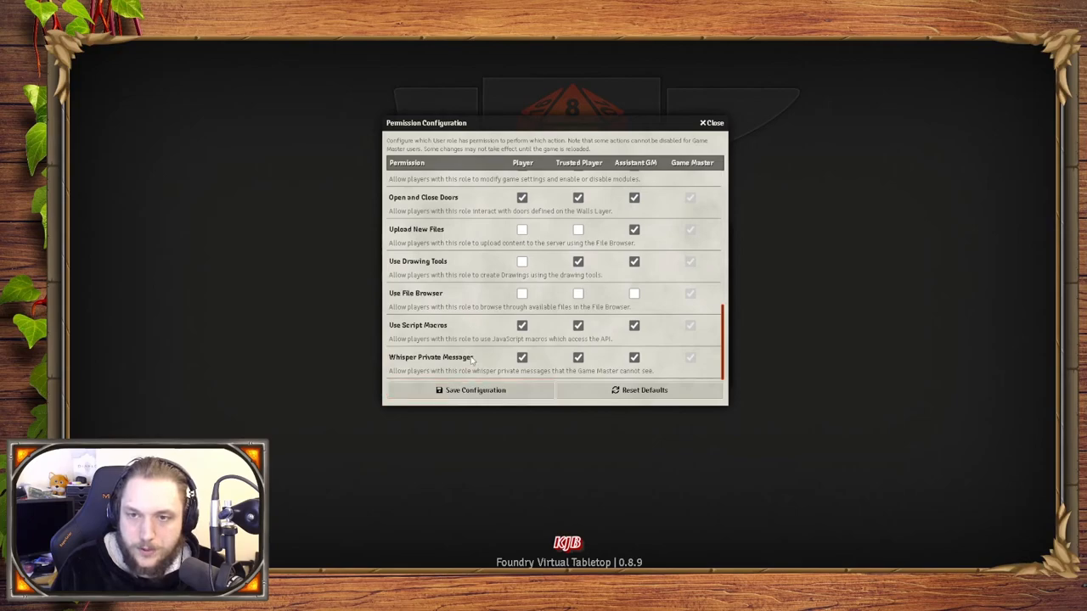
- Save permissions and add a second user Timmy with the Player role and a password
{"action": "left_click", "coordinate": [471, 389]}
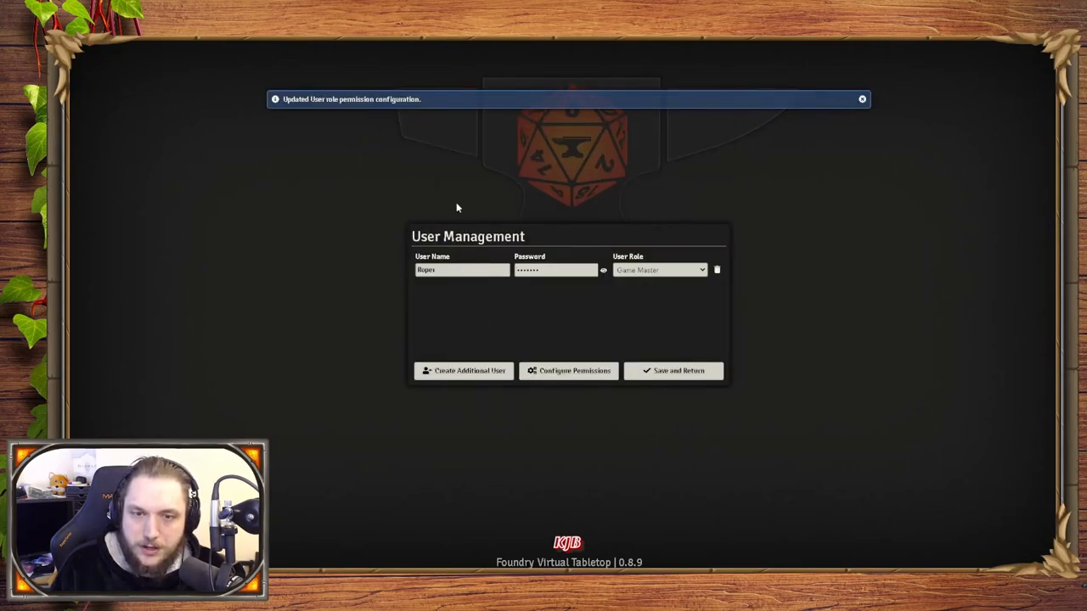
{"action": "mouse_move", "coordinate": [472, 363]}
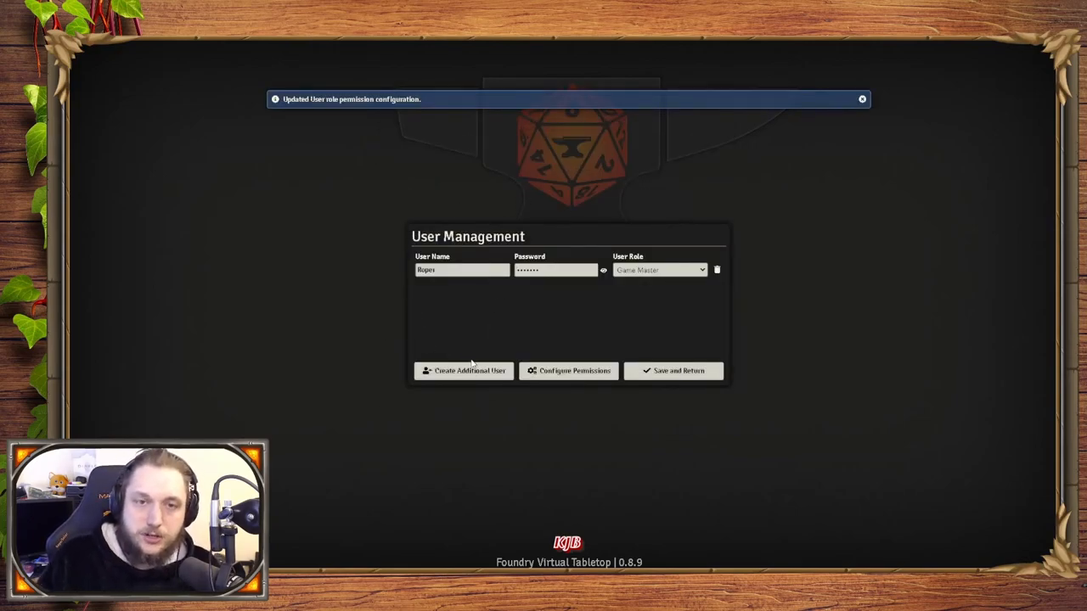
{"action": "left_click", "coordinate": [463, 370]}
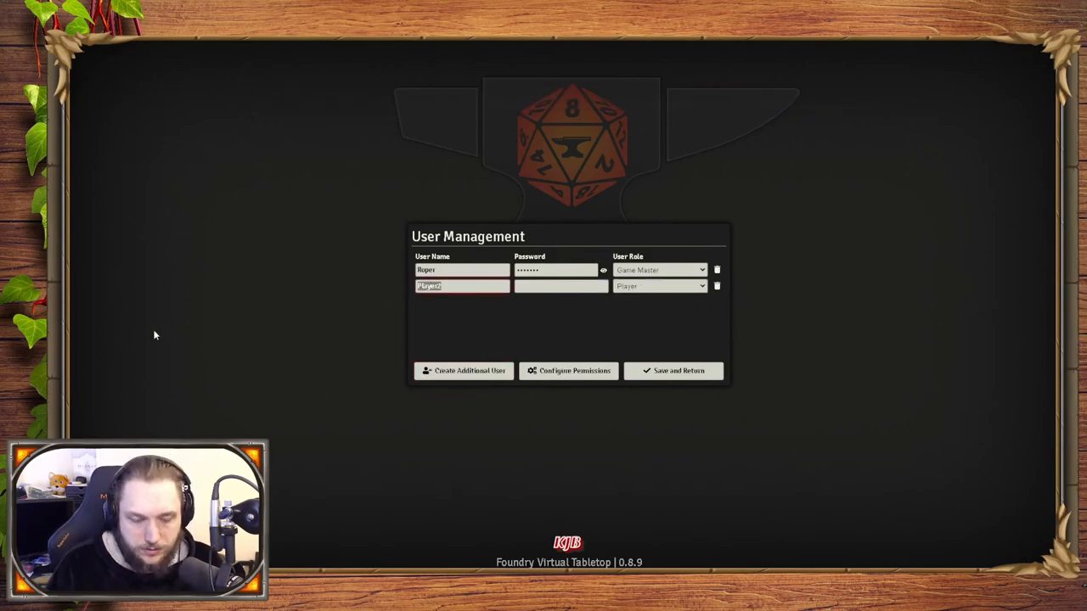
{"action": "type", "text": "Timmy"}
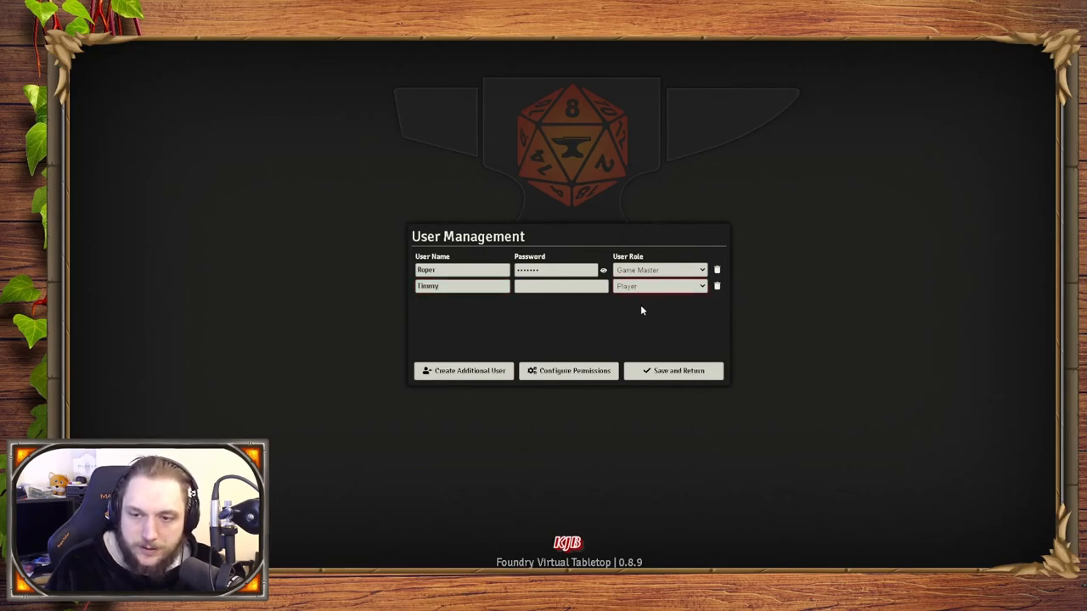
{"action": "left_click", "coordinate": [561, 285]}
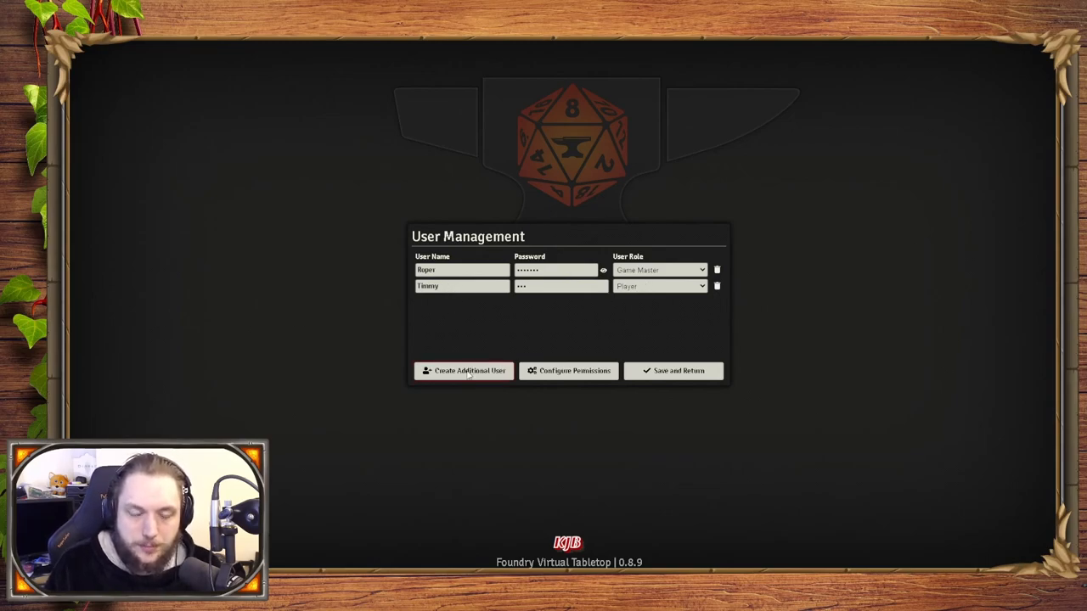
- Add user Lau as Assistant GM and a fourth user as Trusted Player
{"action": "left_click", "coordinate": [464, 370]}
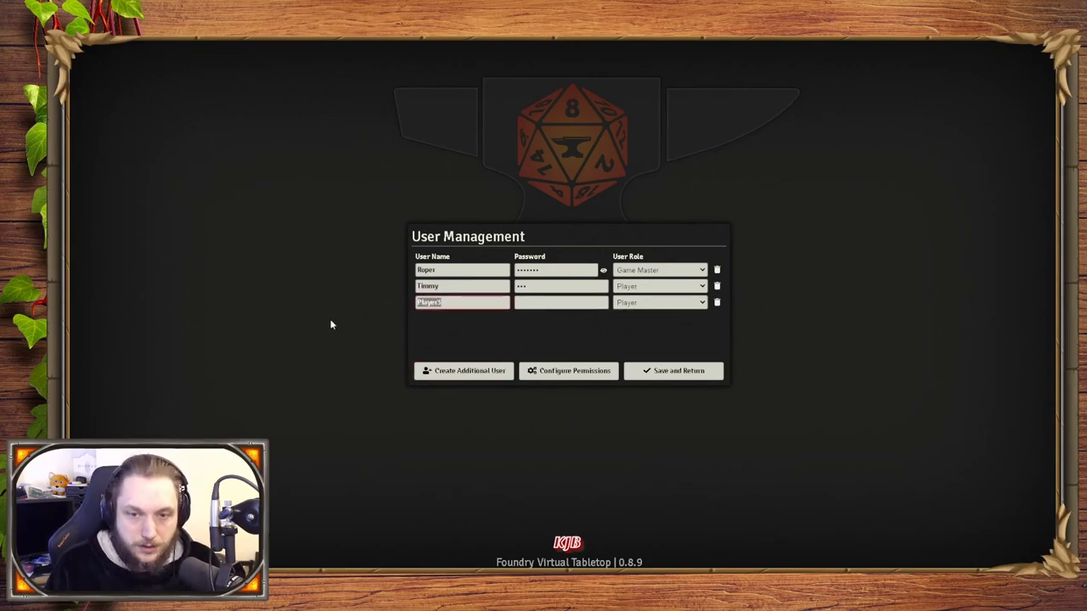
{"action": "type", "text": "Laura"}
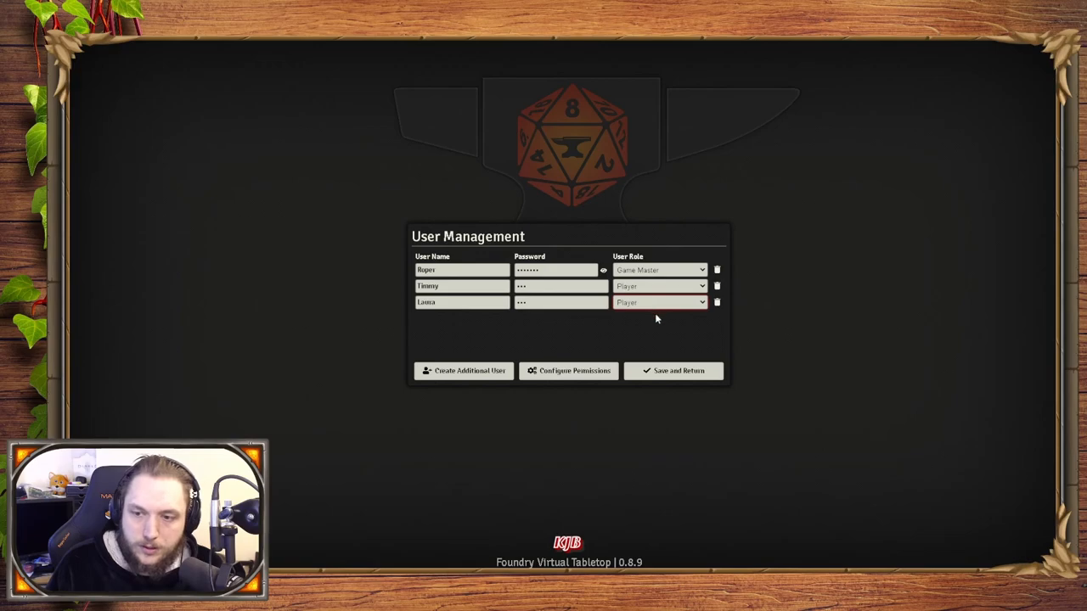
{"action": "left_click", "coordinate": [659, 303]}
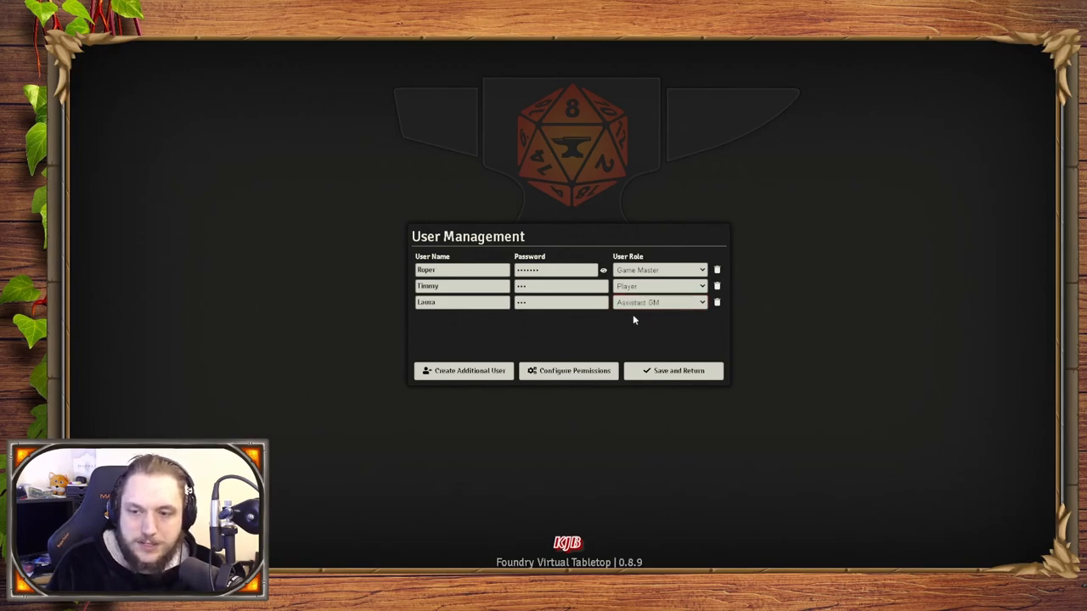
{"action": "mouse_move", "coordinate": [686, 332]}
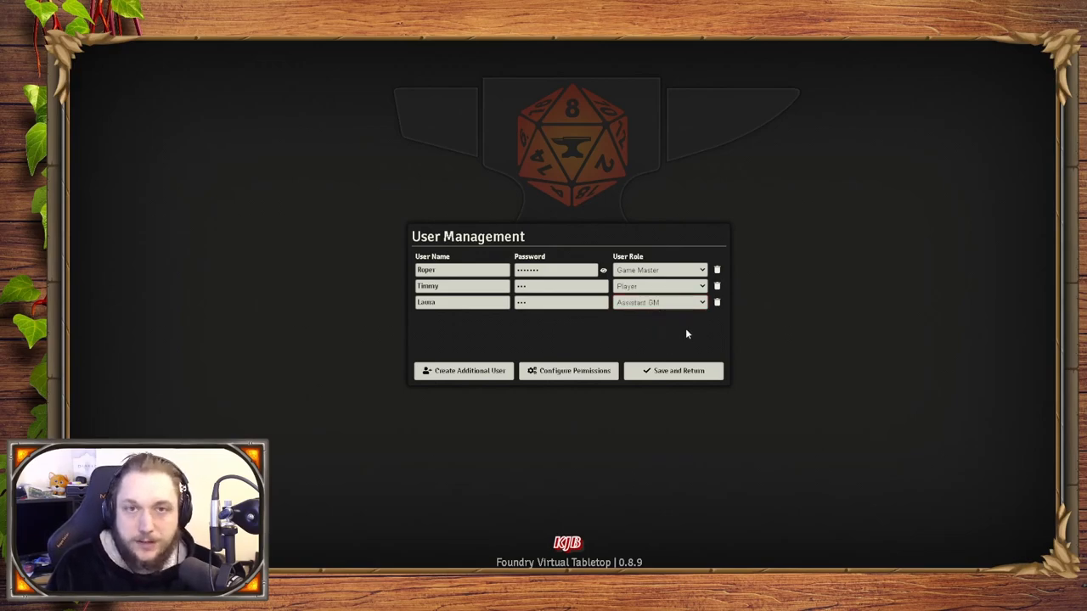
{"action": "left_click", "coordinate": [461, 370]}
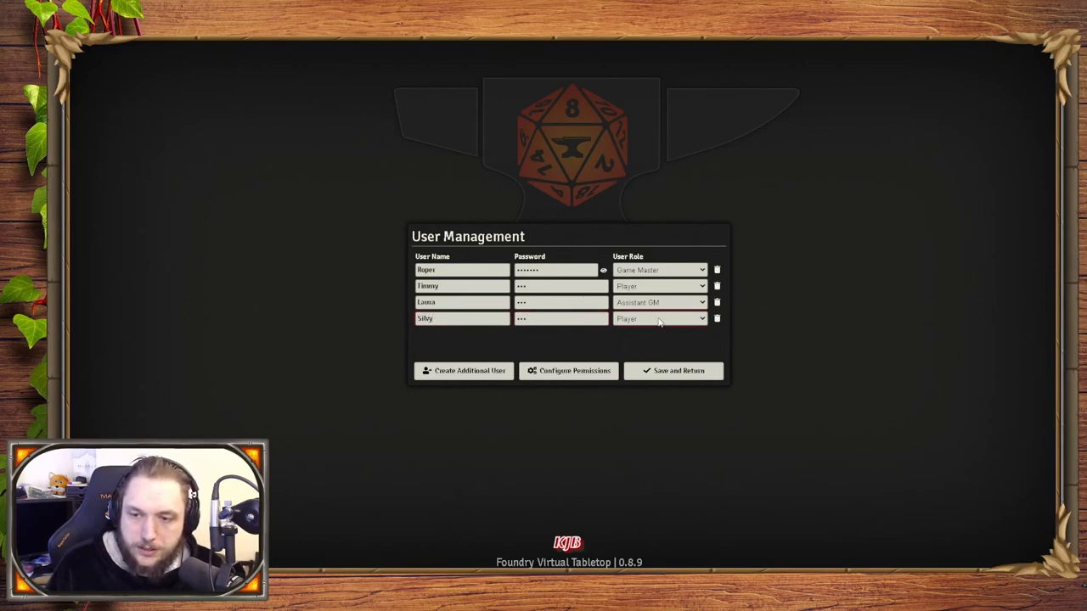
{"action": "left_click", "coordinate": [659, 319]}
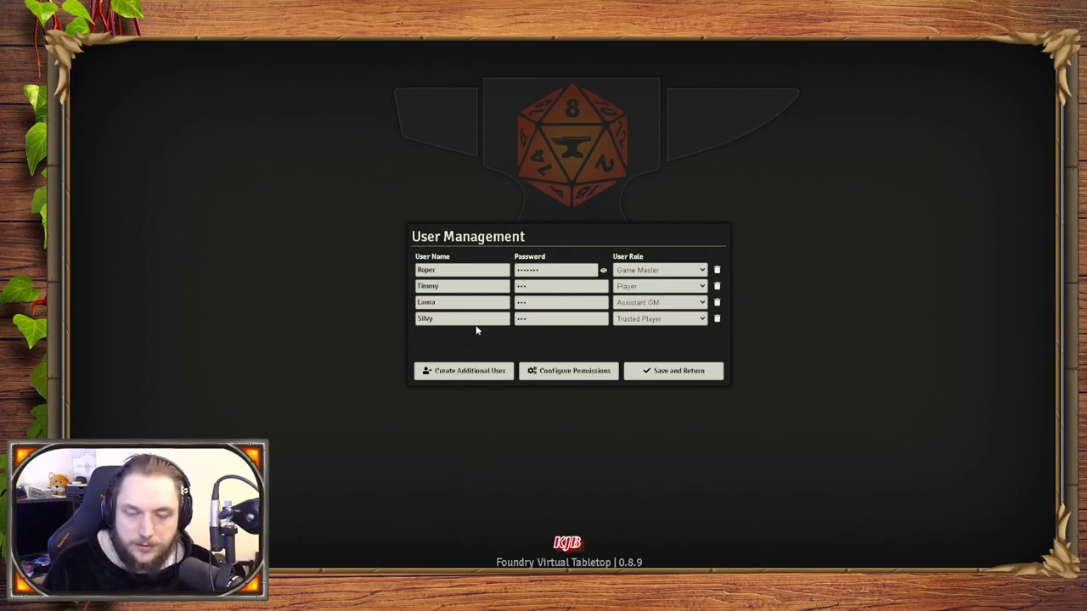
{"action": "mouse_move", "coordinate": [509, 338]}
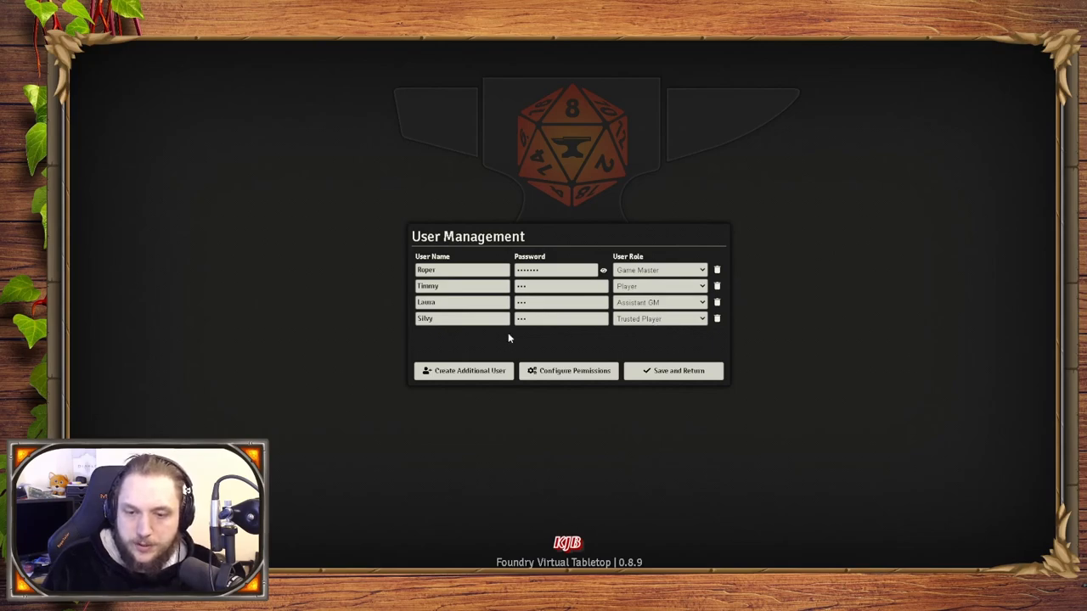
{"action": "mouse_move", "coordinate": [673, 371]}
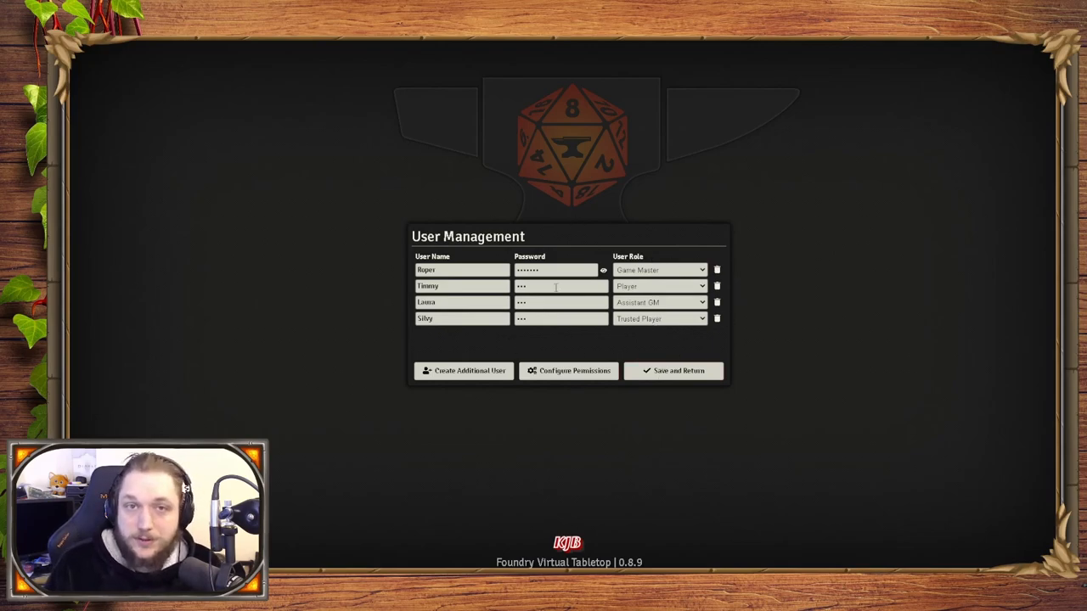
- Save the four users, then select the Game Master on the join screen and enter its password
{"action": "left_click", "coordinate": [673, 371]}
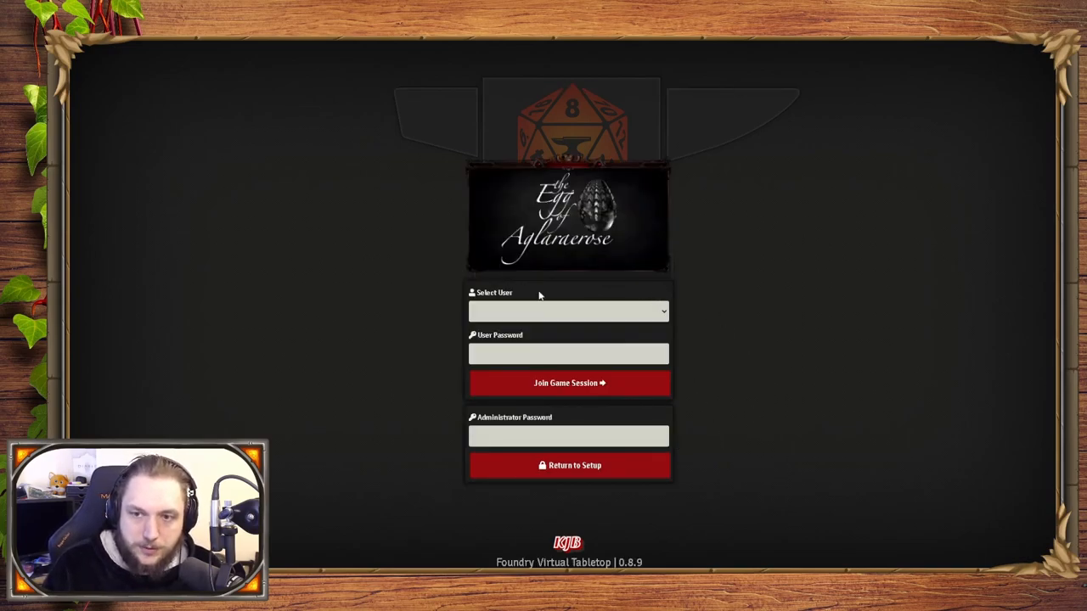
{"action": "mouse_move", "coordinate": [542, 276]}
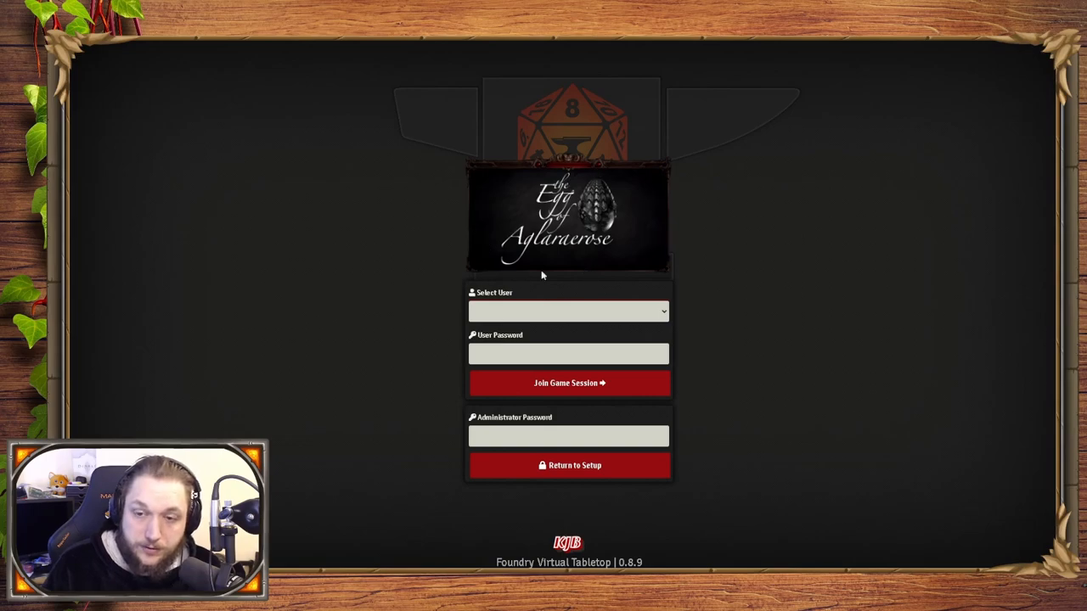
{"action": "mouse_move", "coordinate": [549, 316]}
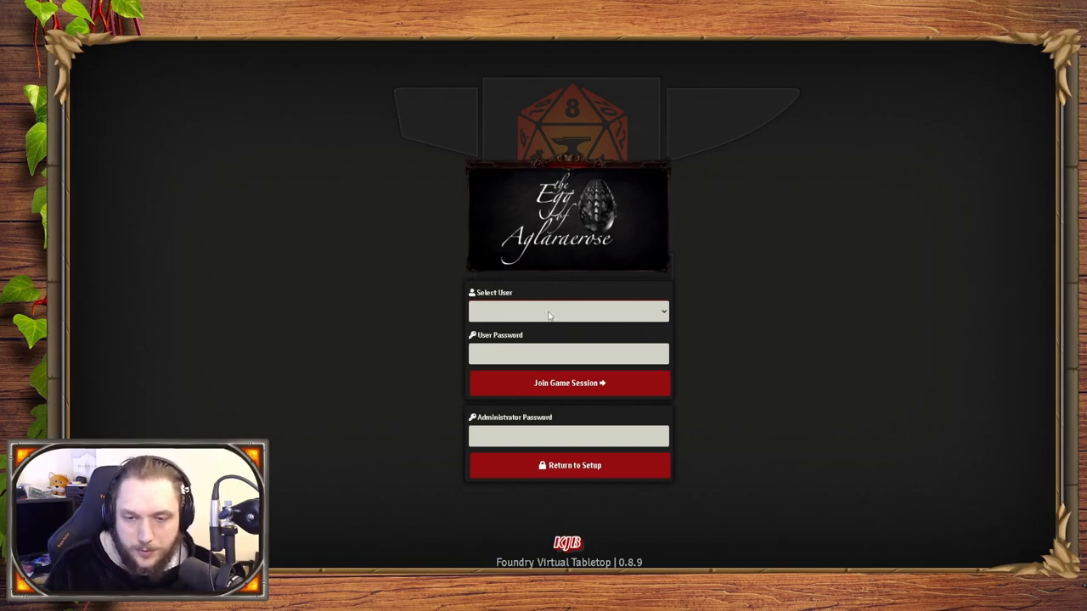
{"action": "mouse_move", "coordinate": [533, 345]}
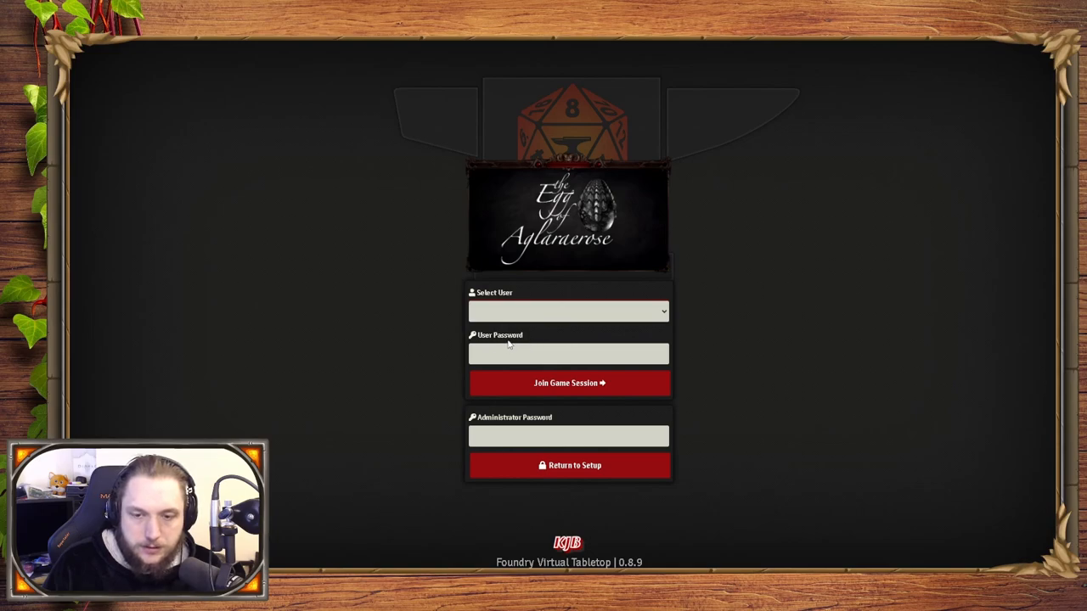
{"action": "mouse_move", "coordinate": [516, 347]}
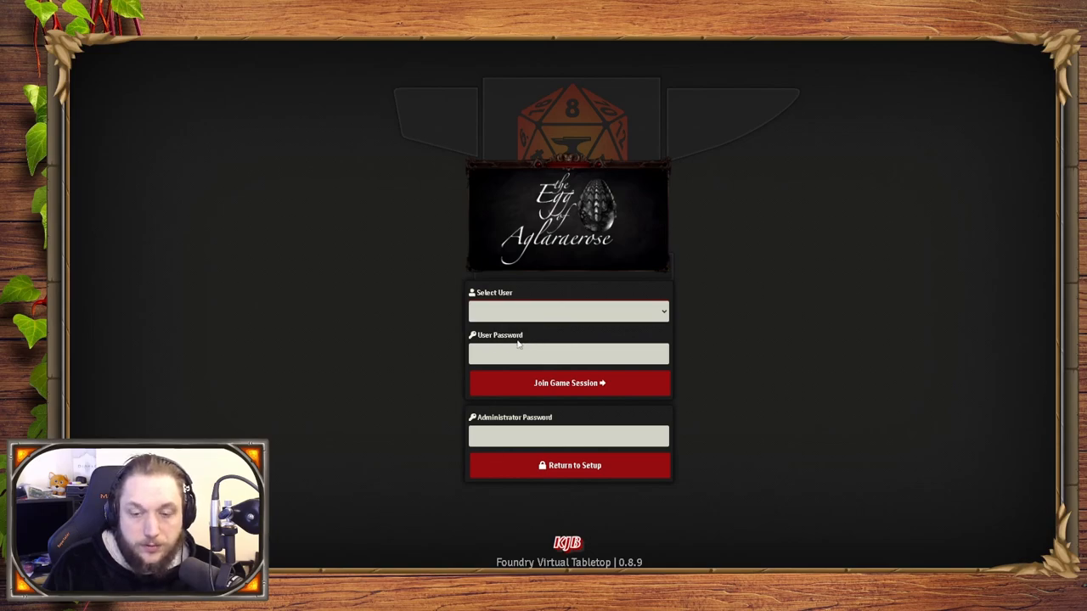
{"action": "mouse_move", "coordinate": [544, 365]}
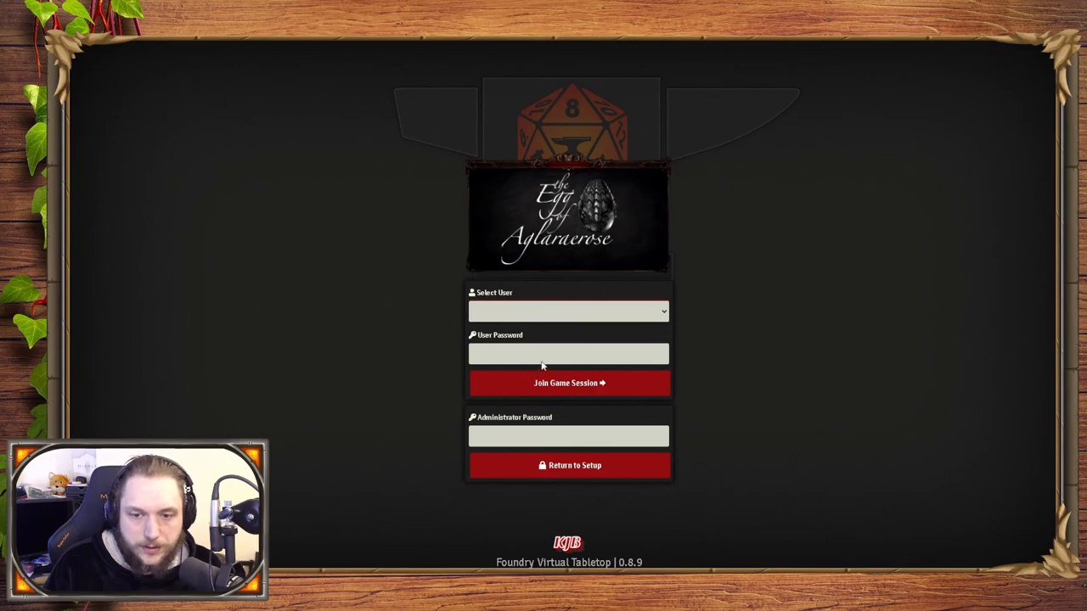
{"action": "left_click", "coordinate": [569, 310]}
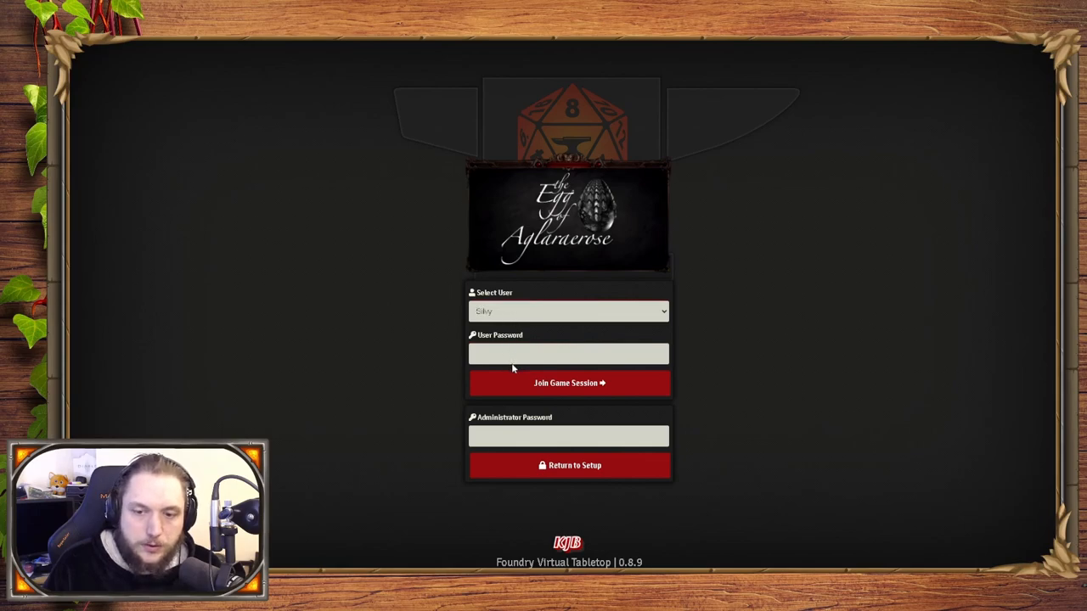
{"action": "left_click", "coordinate": [569, 311]}
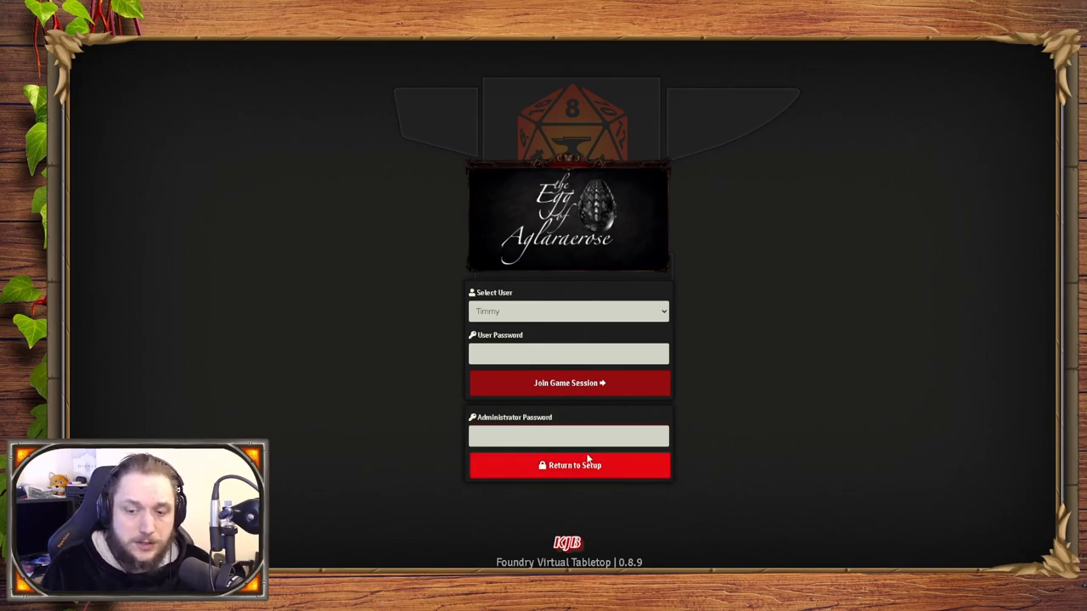
{"action": "mouse_move", "coordinate": [774, 410]}
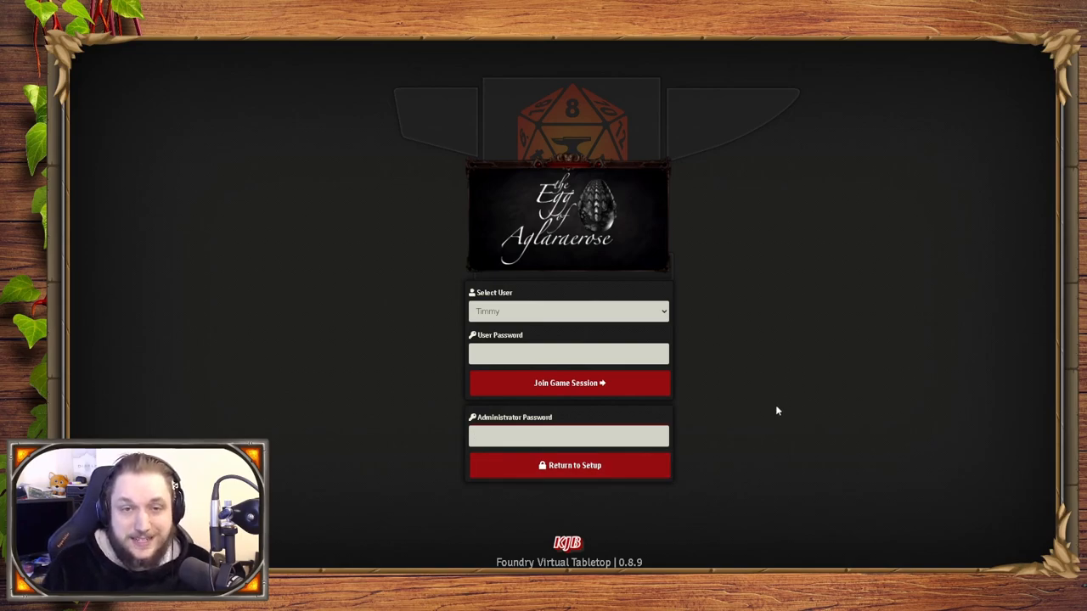
{"action": "mouse_move", "coordinate": [705, 391]}
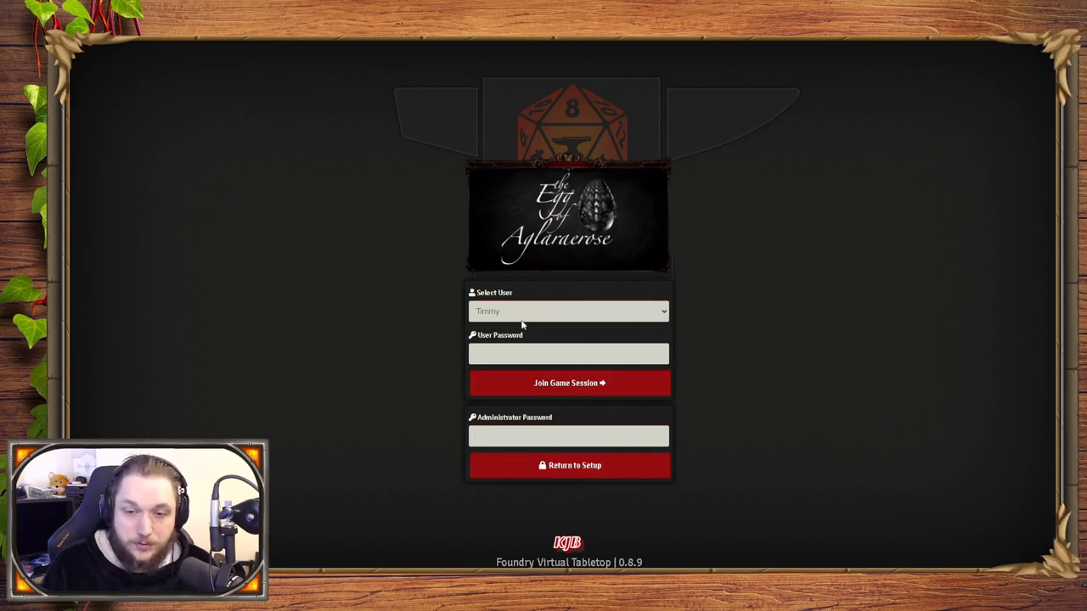
{"action": "left_click", "coordinate": [569, 311]}
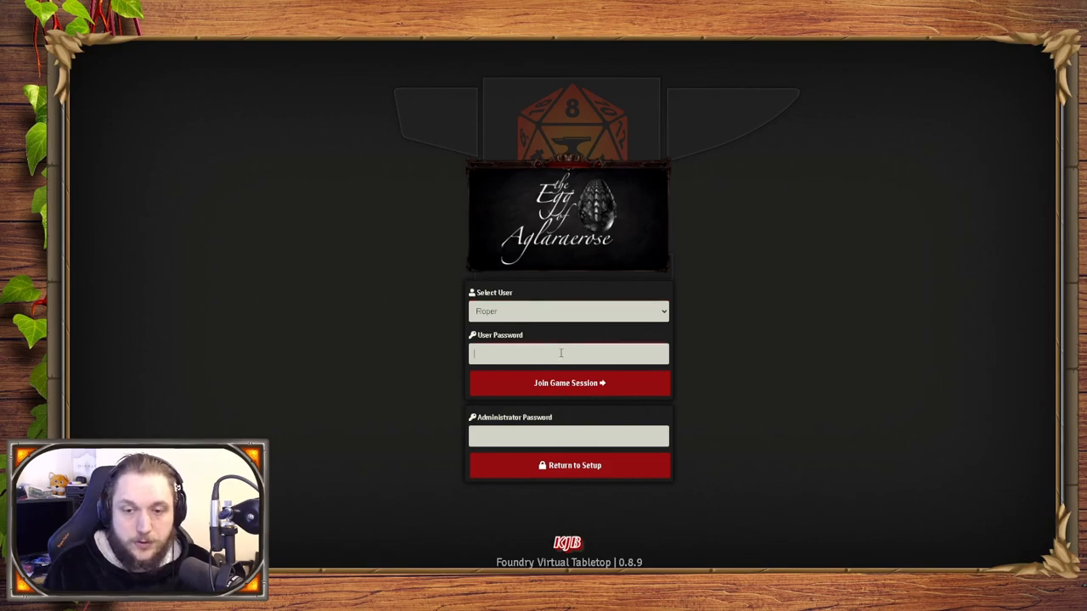
{"action": "type", "text": "password"}
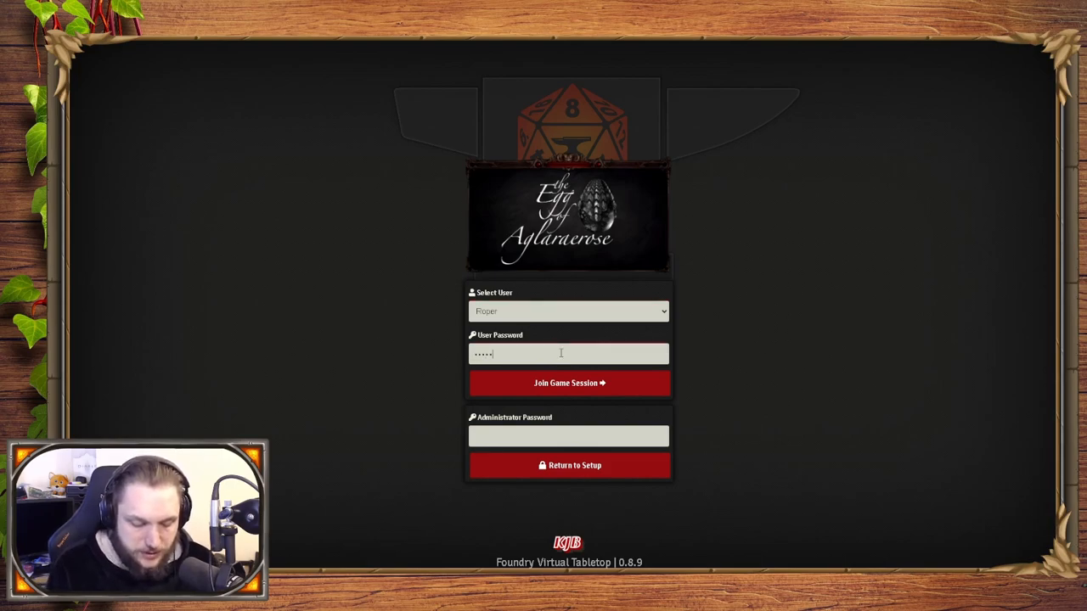
{"action": "type", "text": "••"}
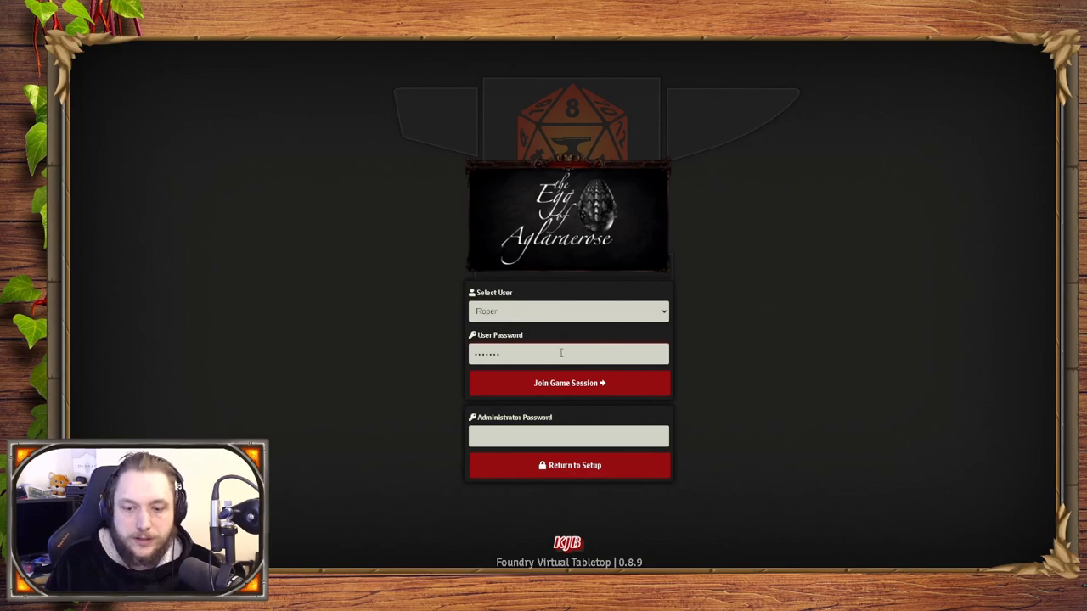